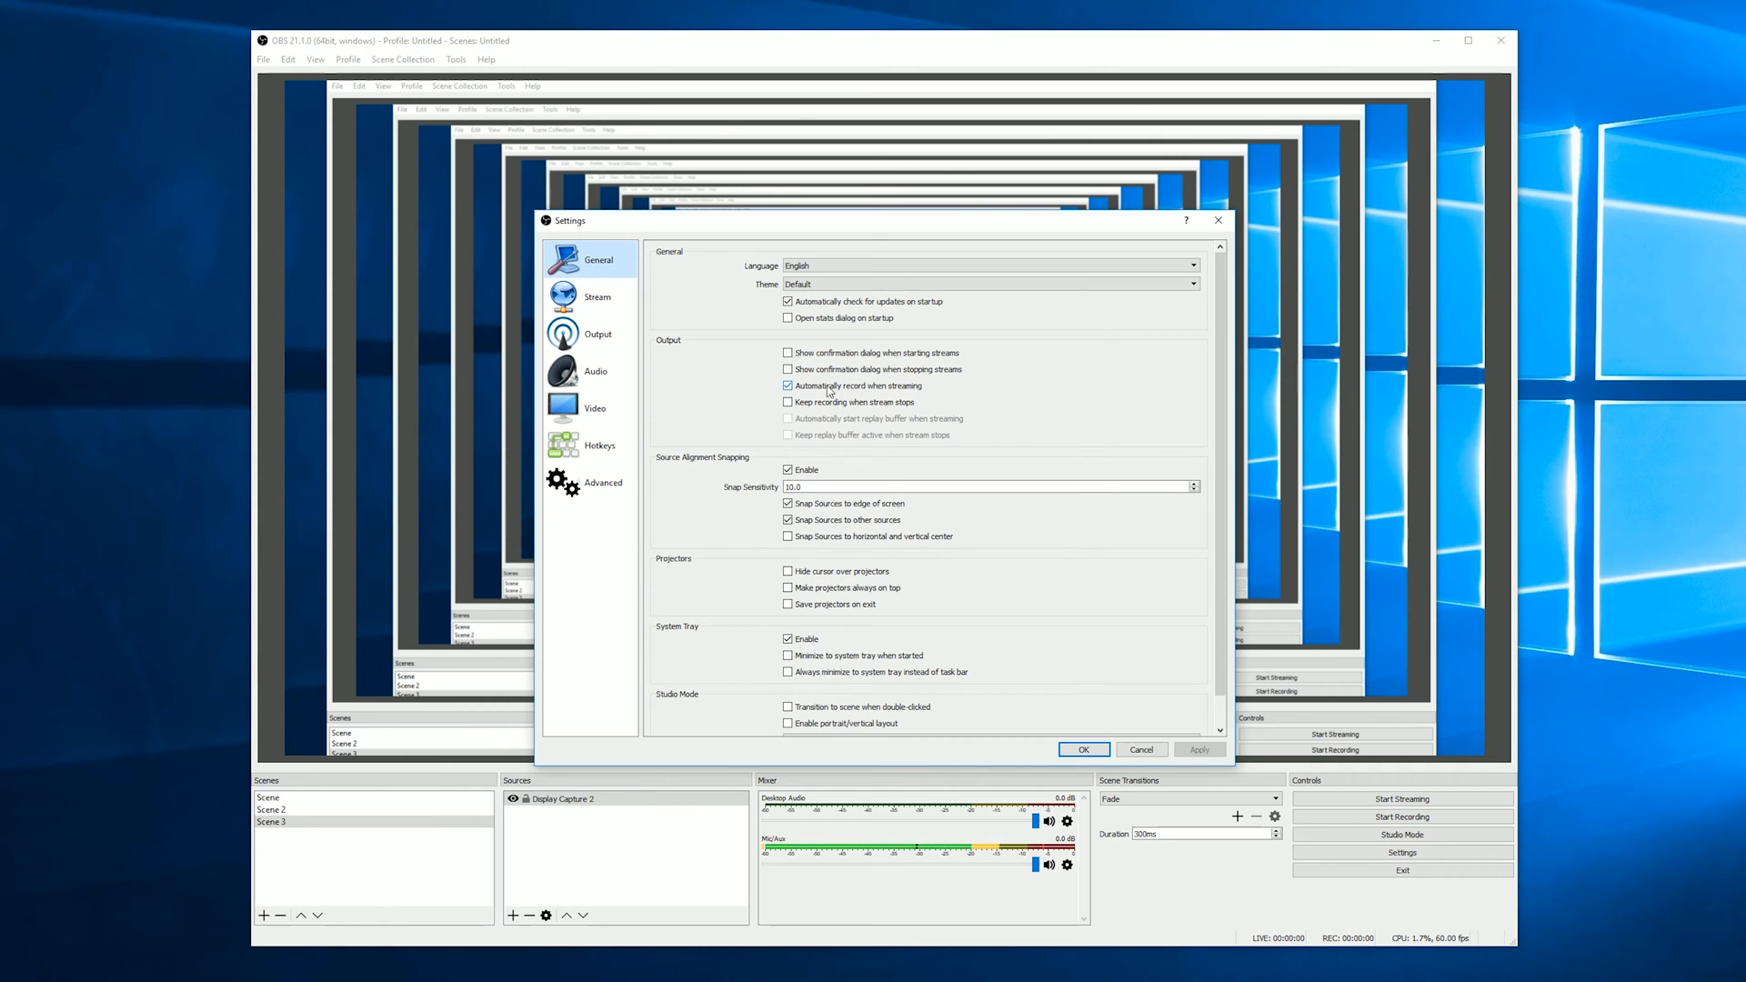
- Review the General page, then move to the Stream page showing the Twitch service
left_click(788, 386)
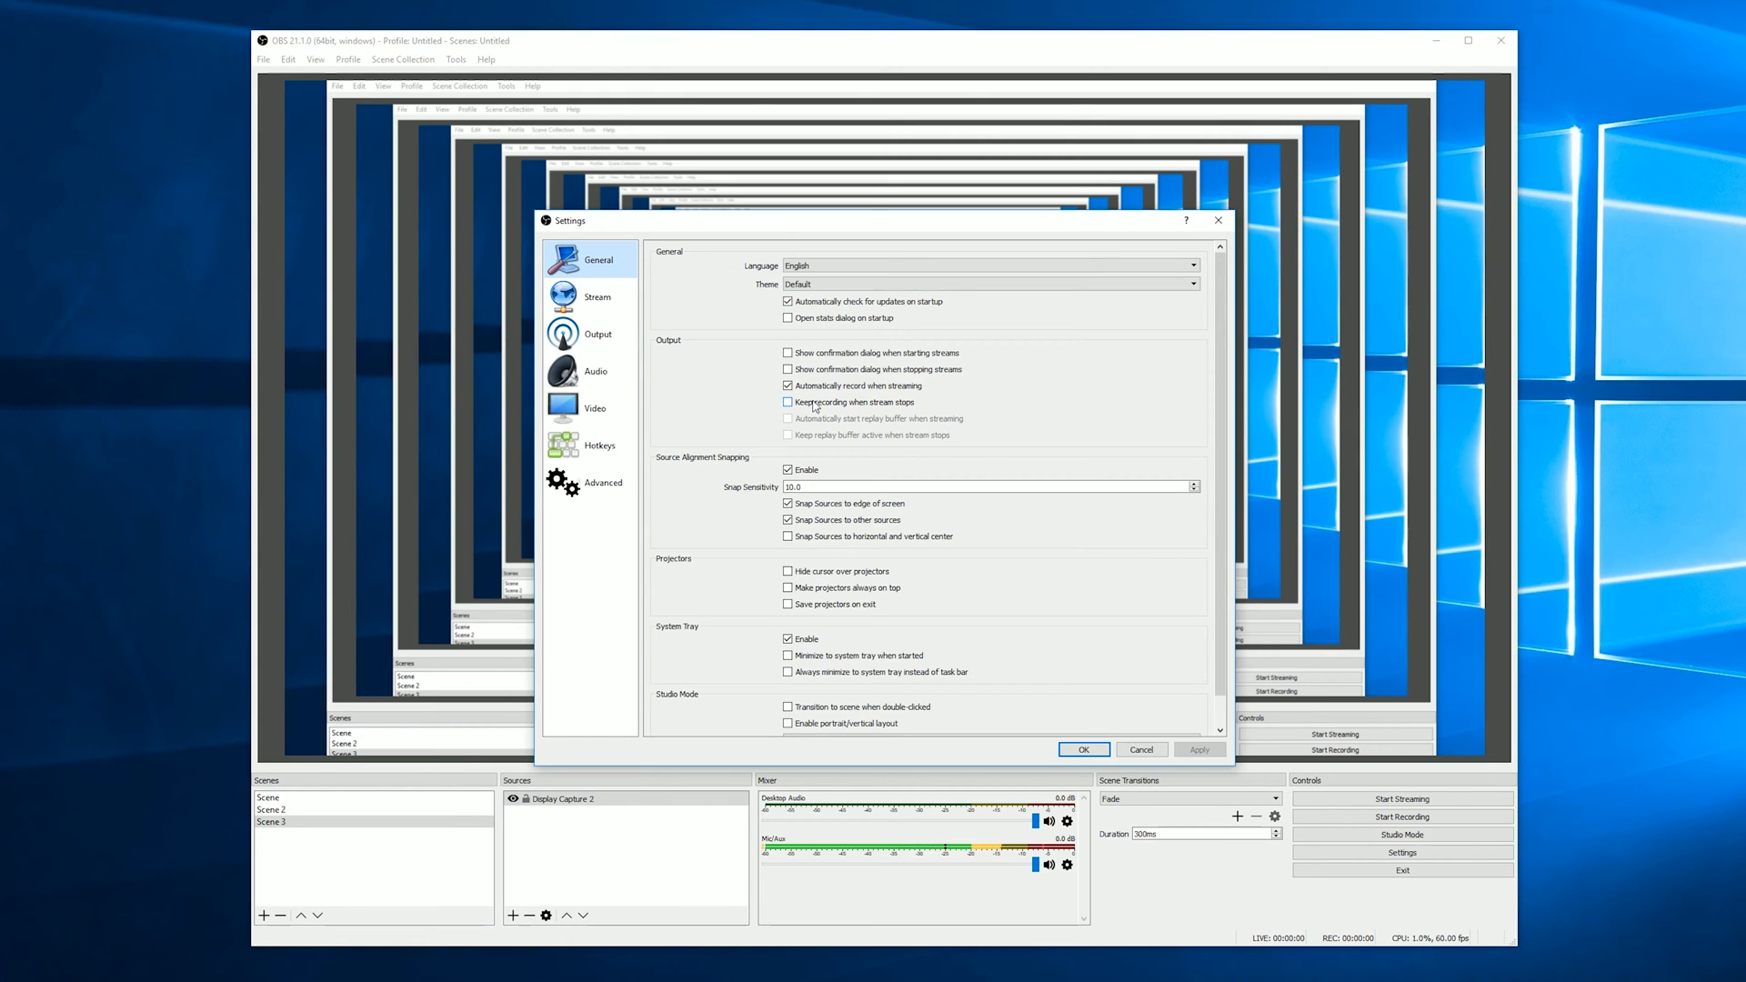
left_click(596, 296)
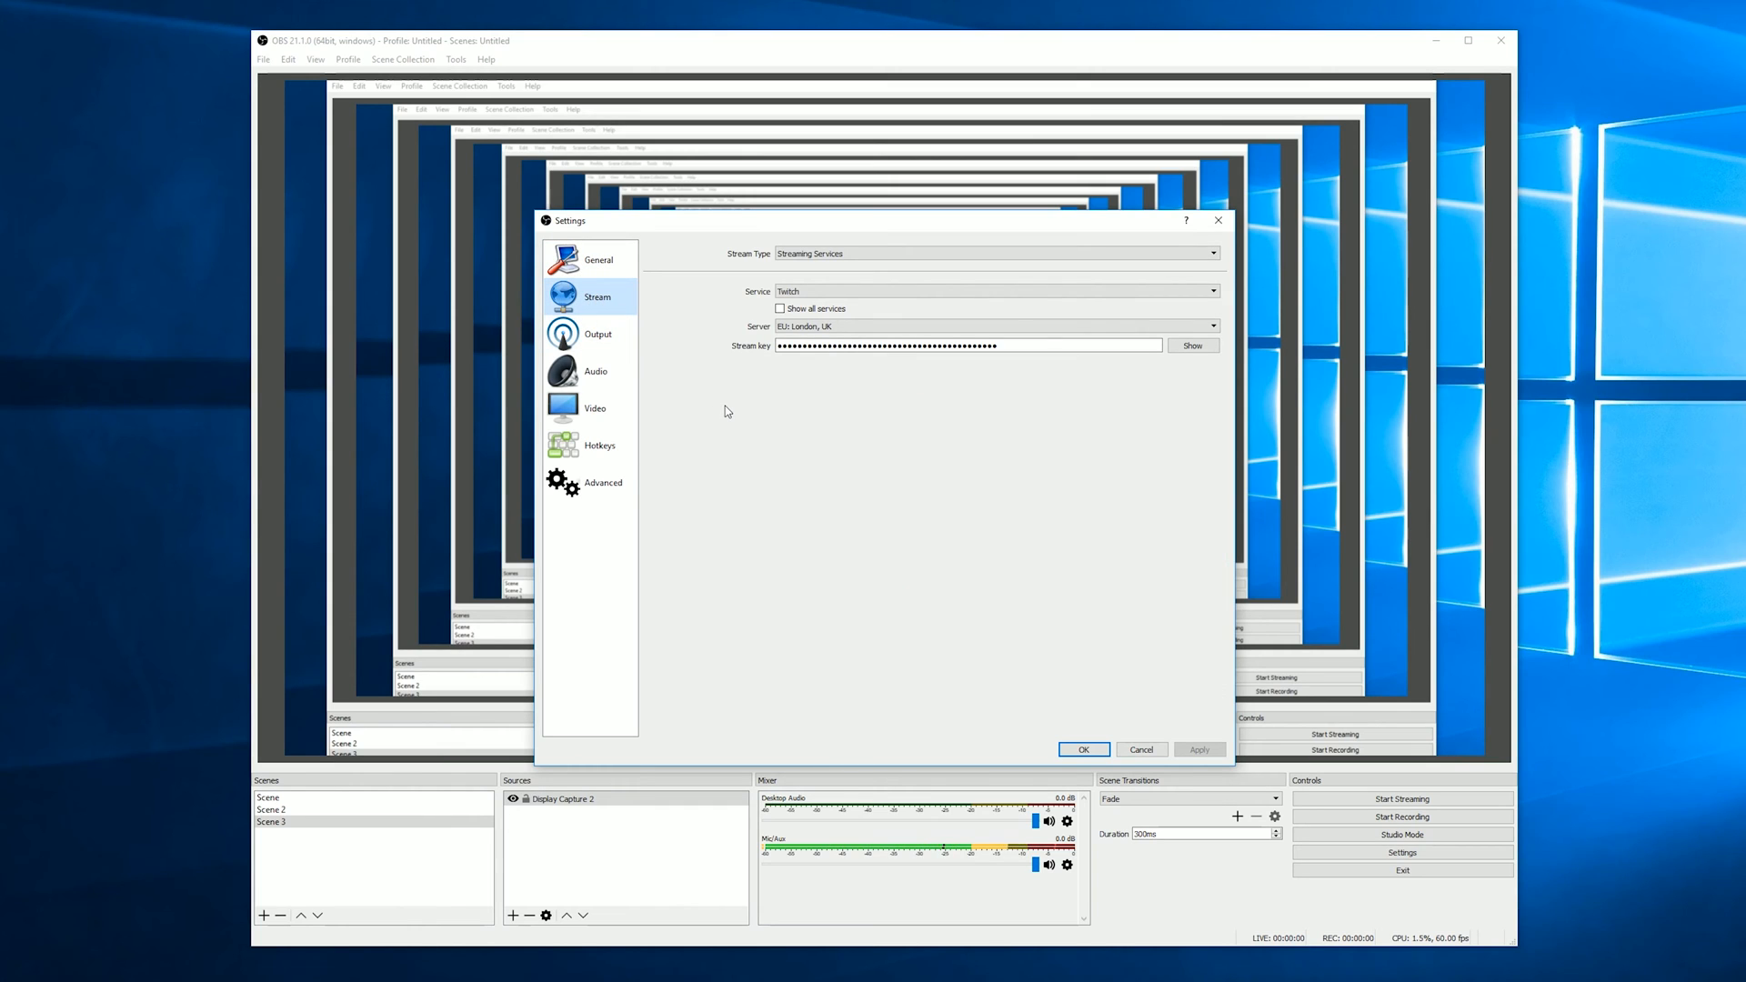
mouse_move(740, 409)
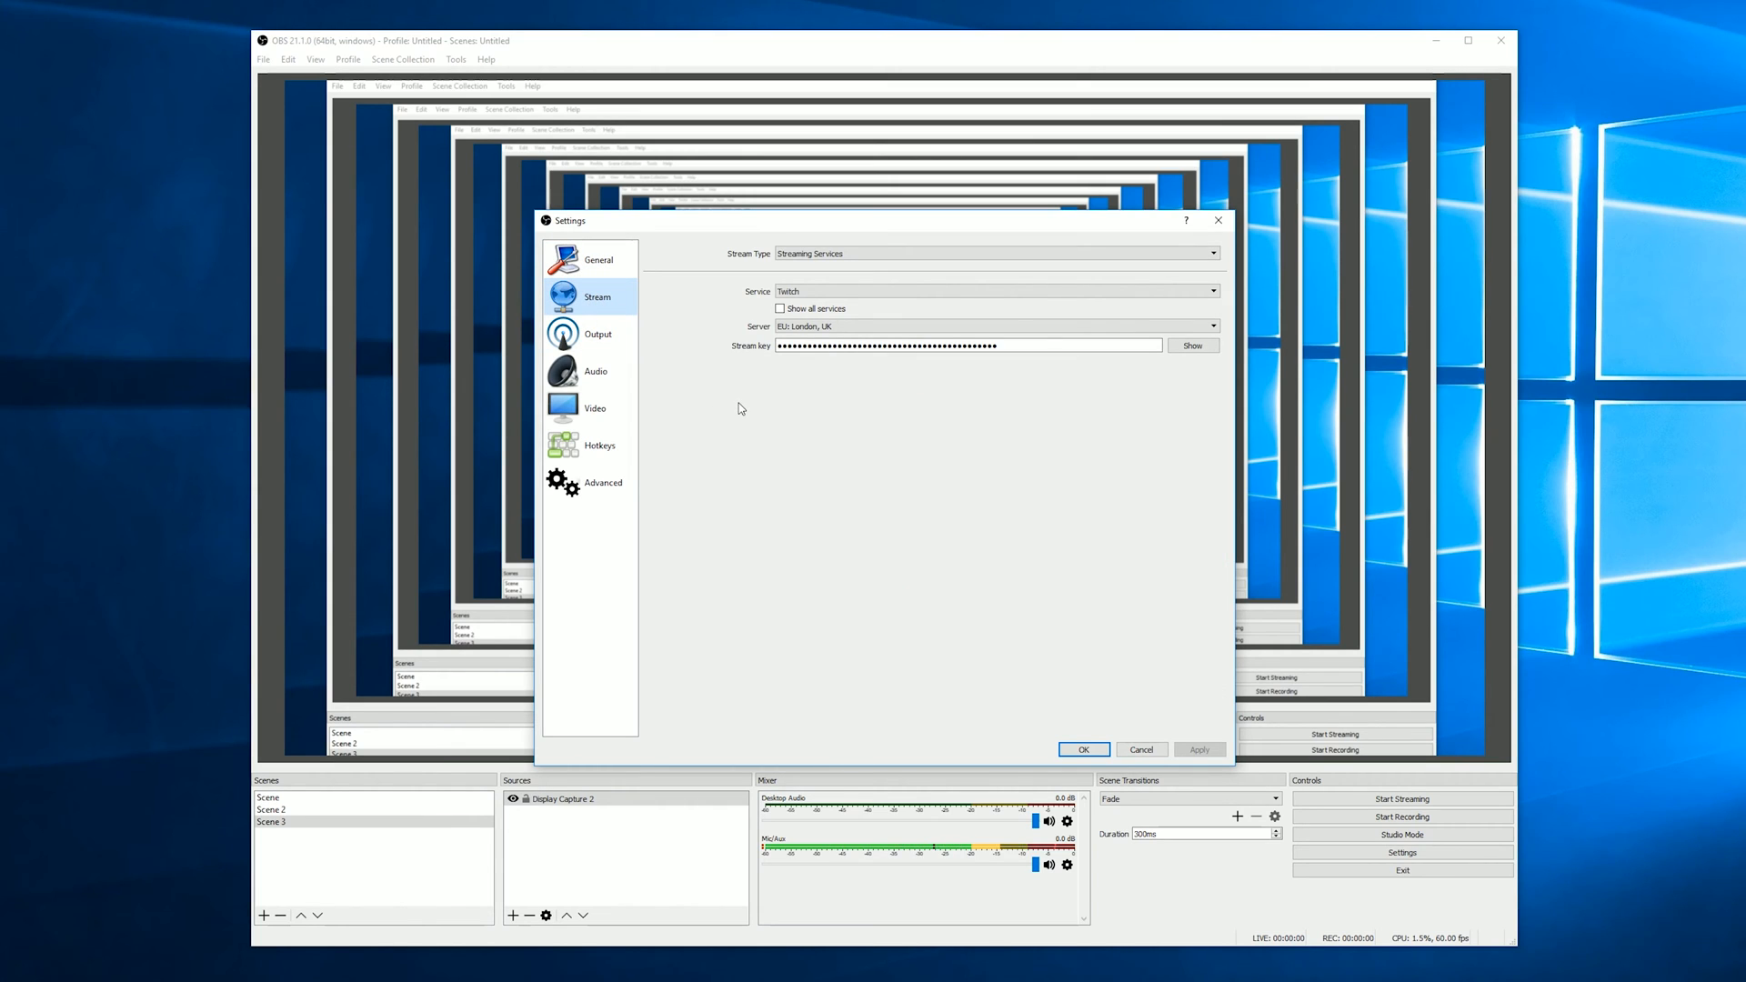
mouse_move(806, 375)
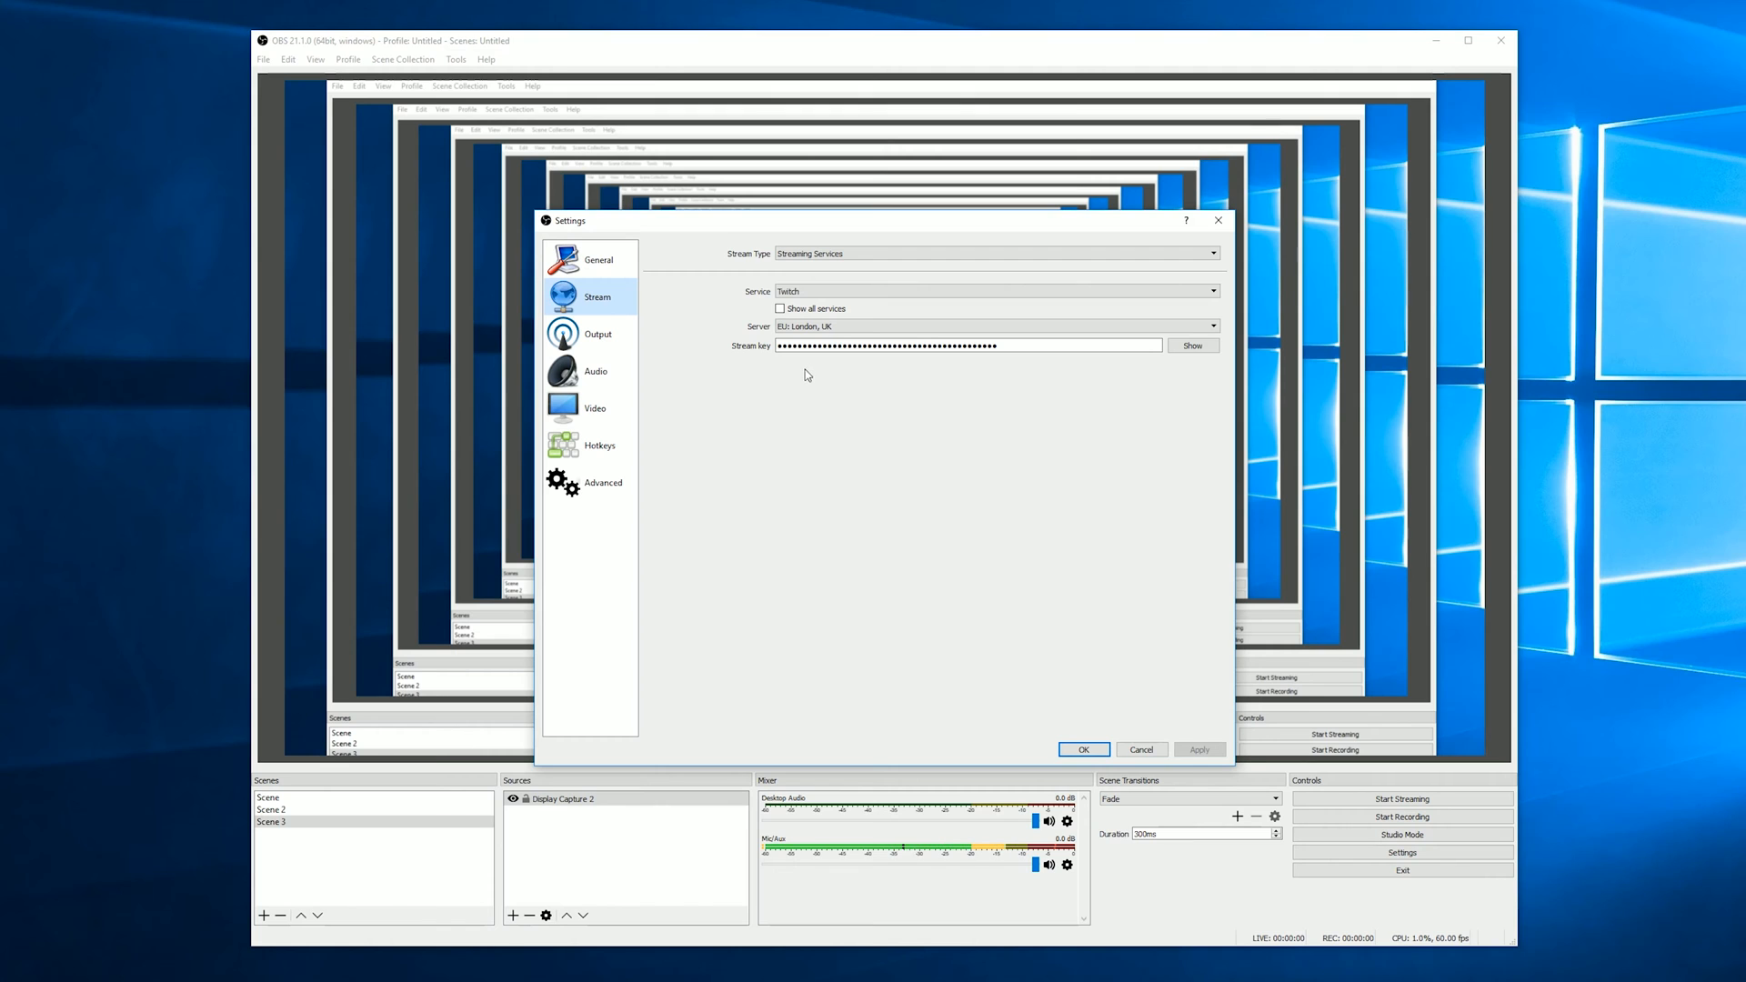
left_click(995, 291)
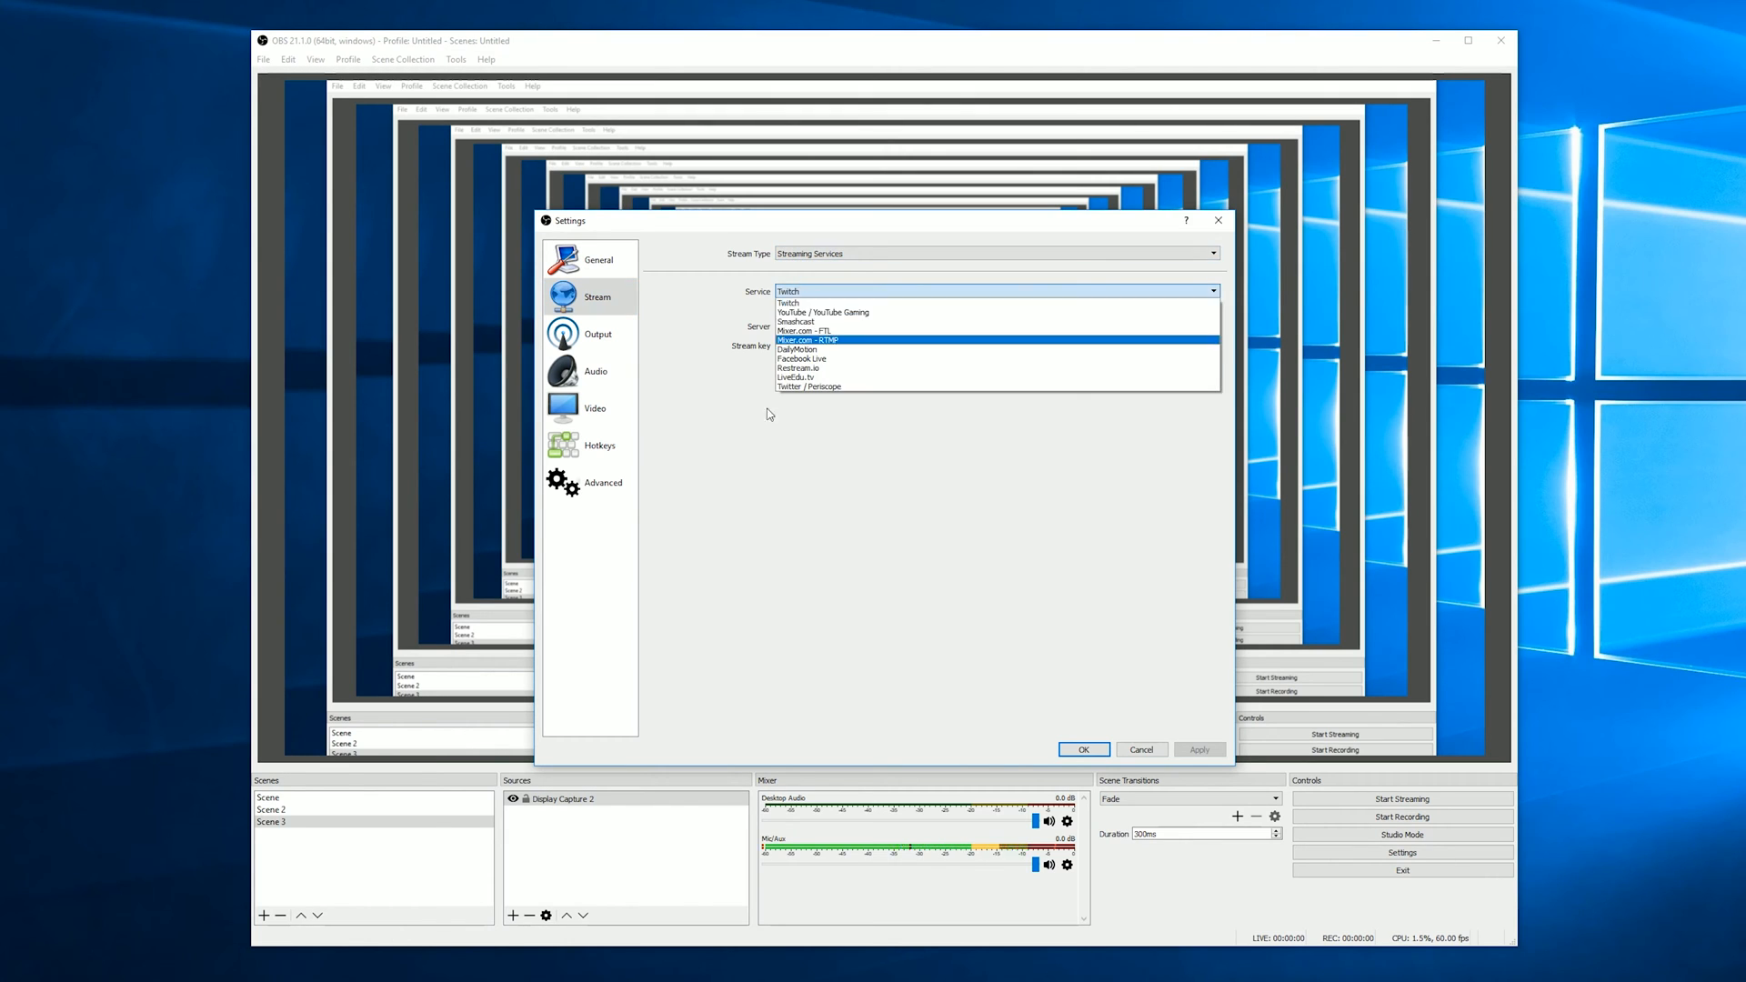
left_click(788, 303)
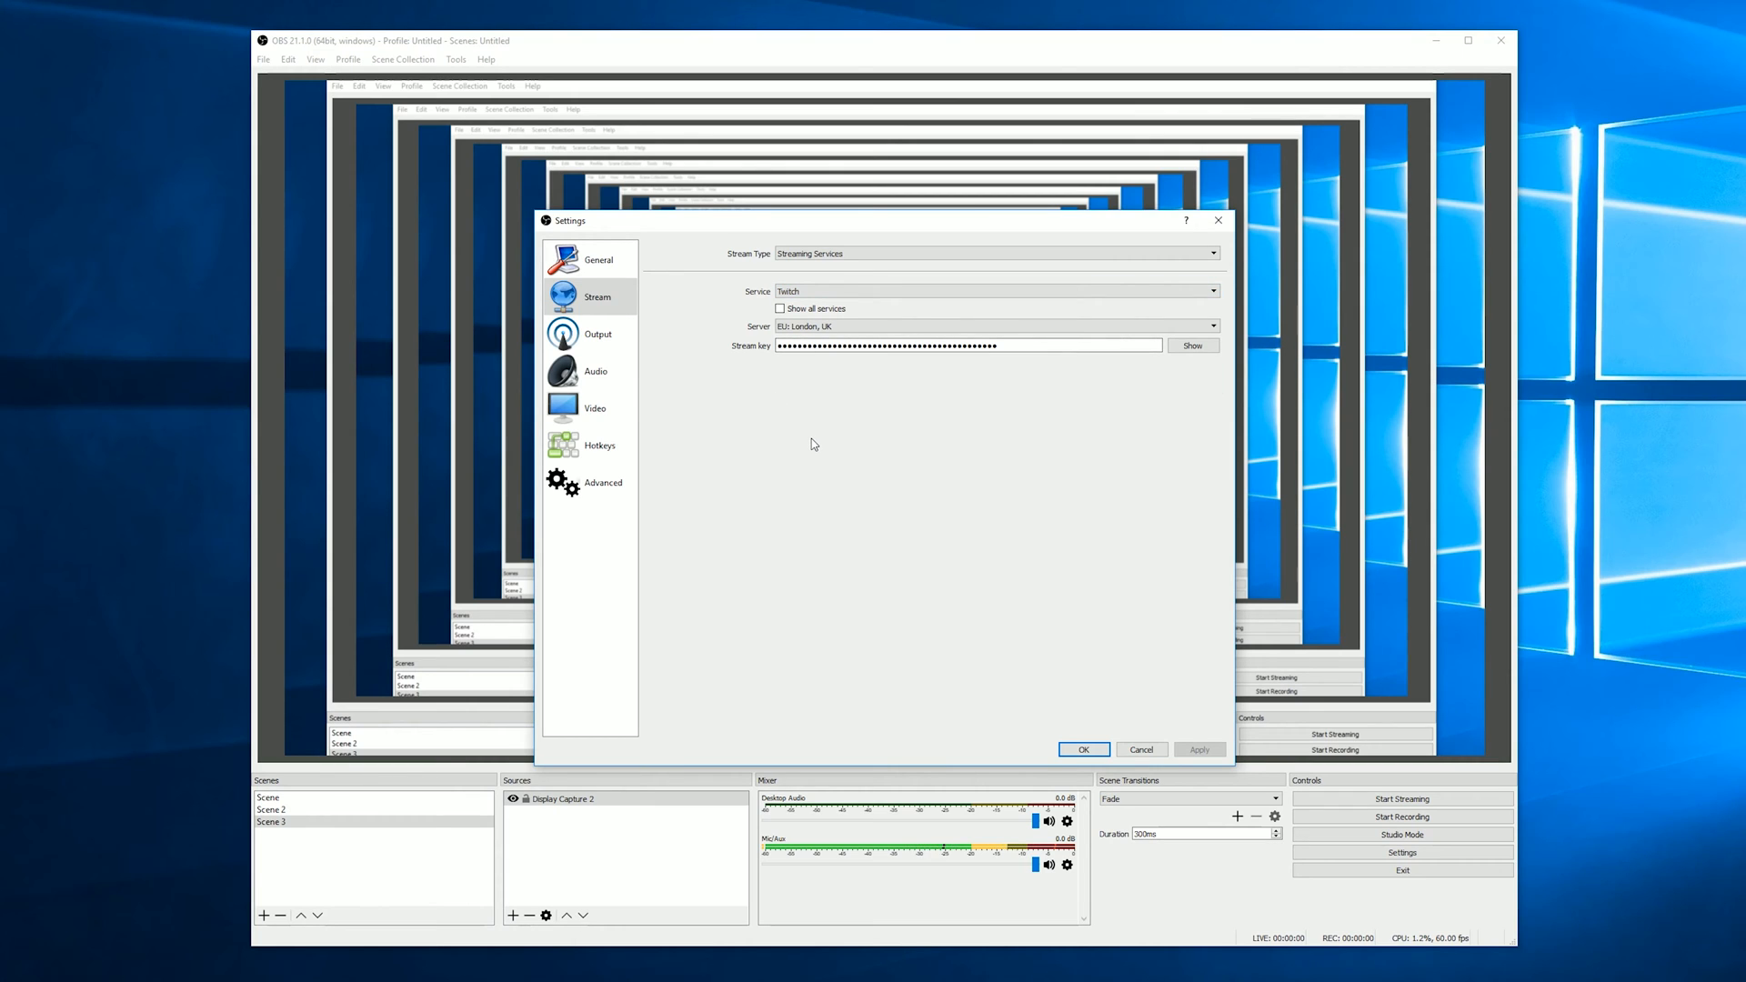
mouse_move(795, 403)
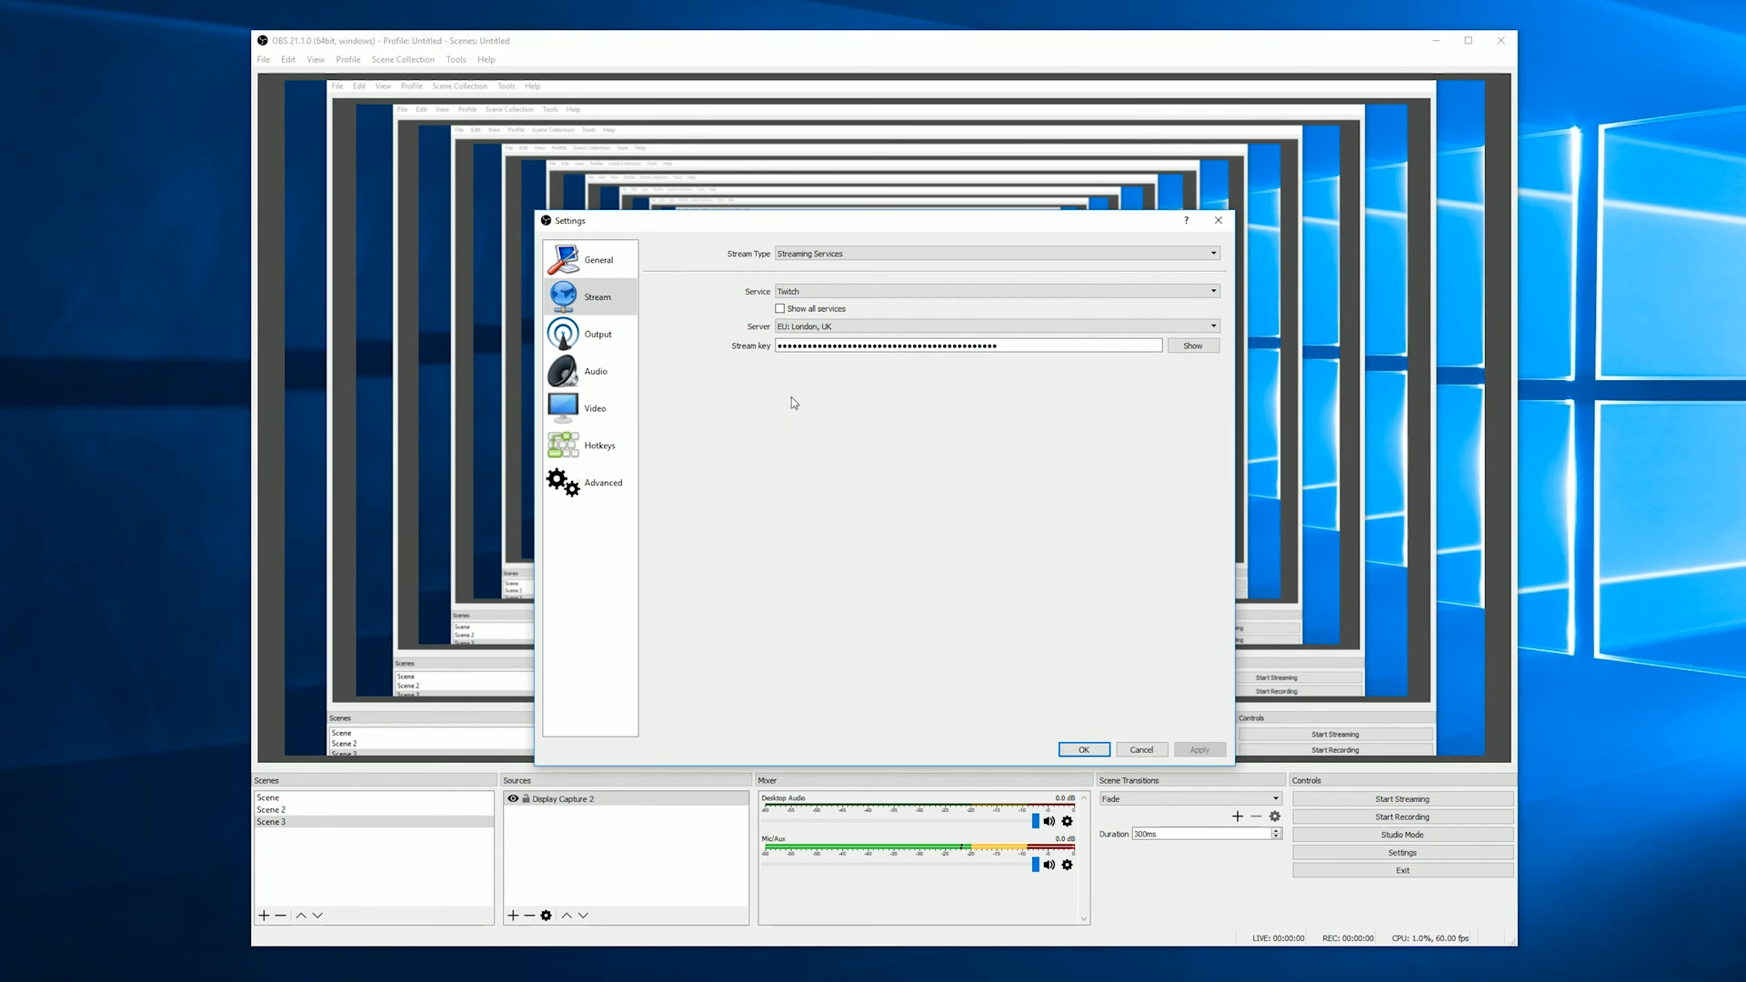
left_click(991, 291)
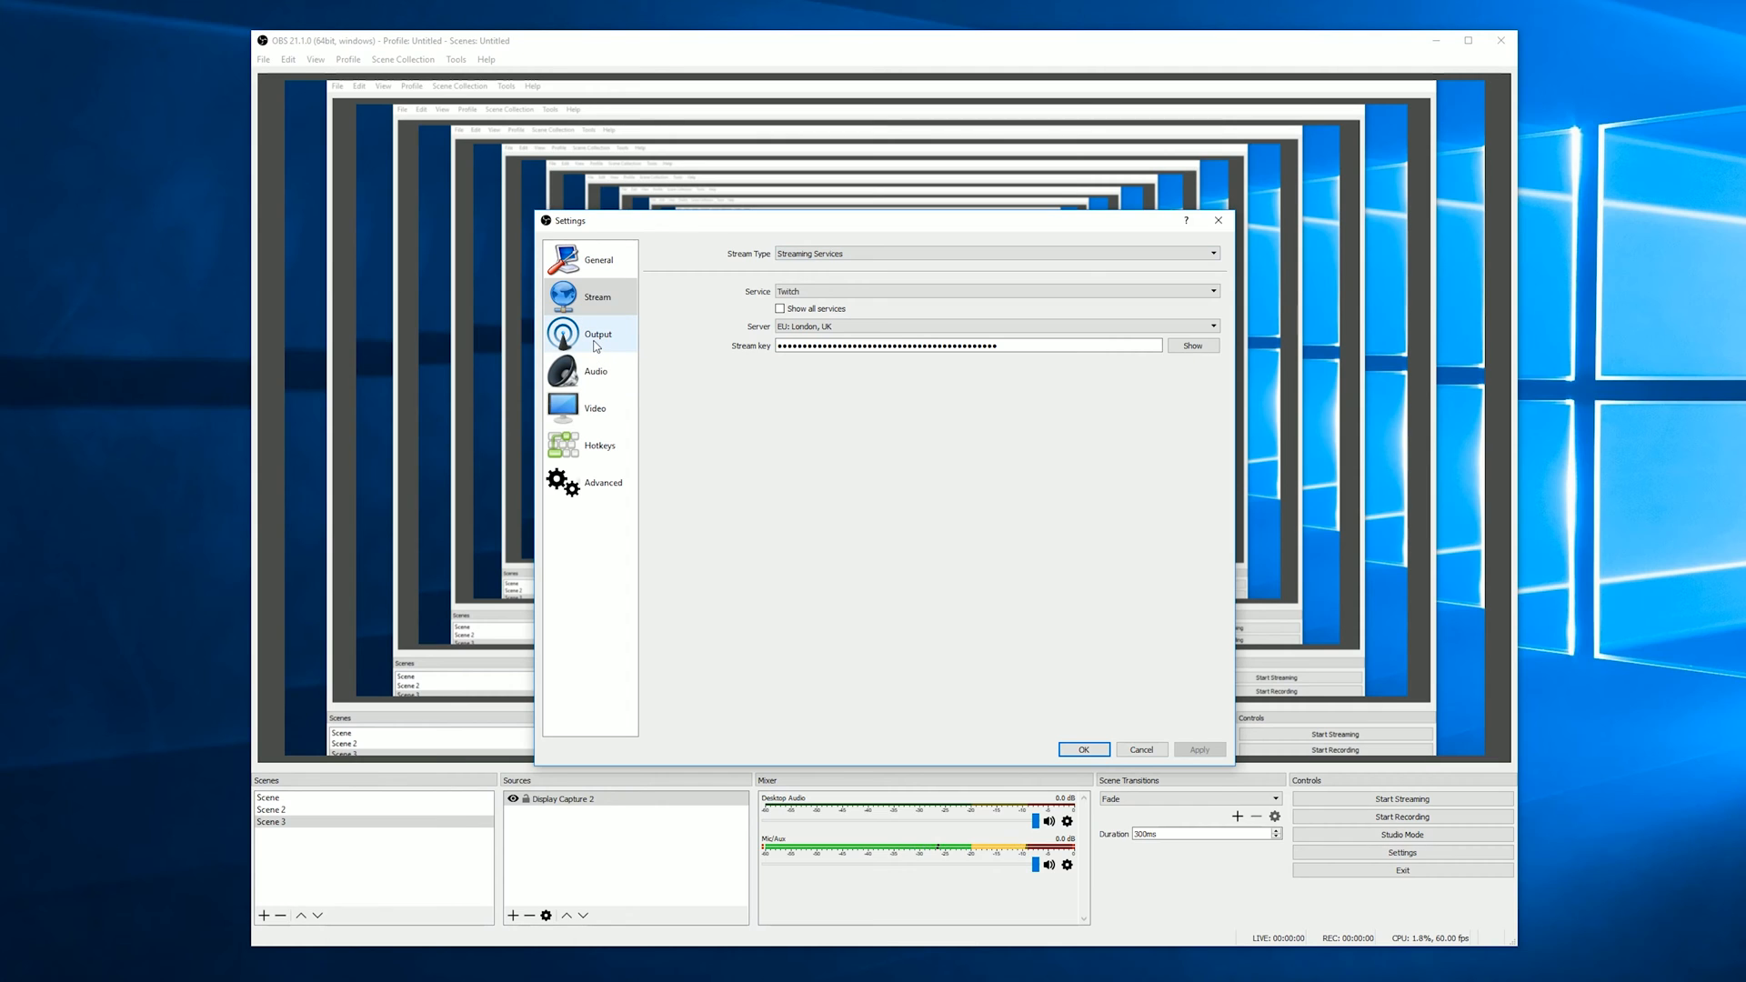
- Show the Output page, try Advanced output mode, then return to Simple mode
left_click(596, 334)
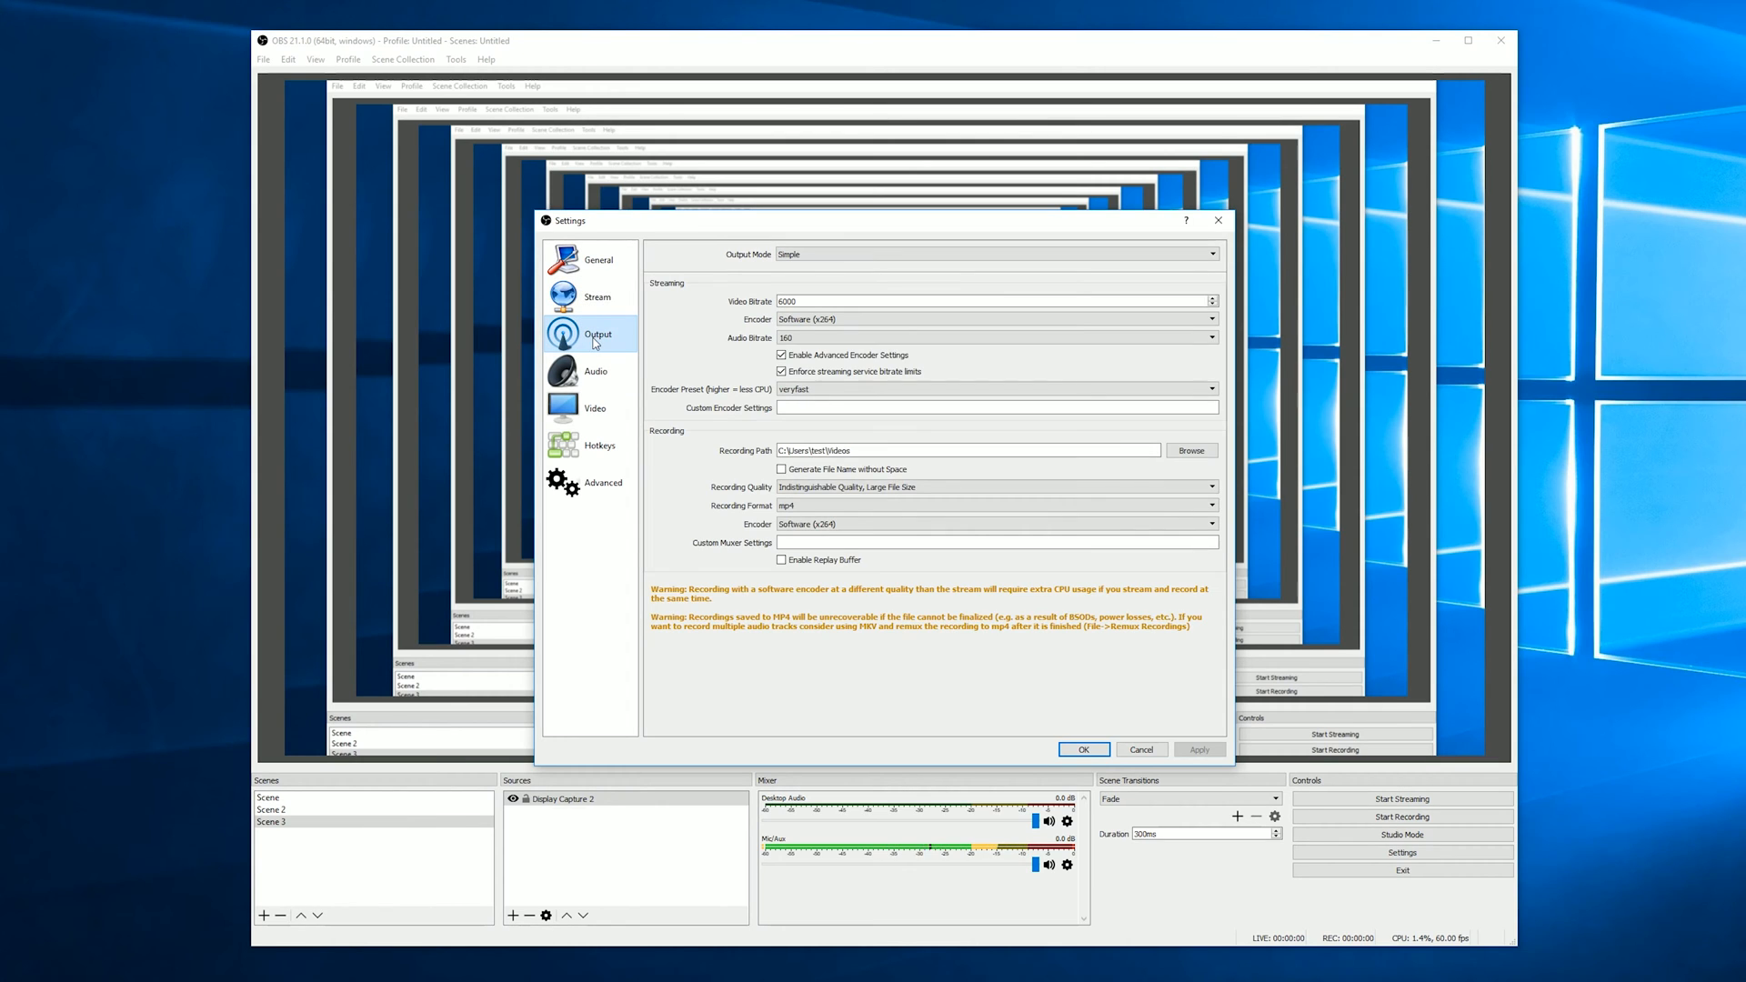
mouse_move(619, 357)
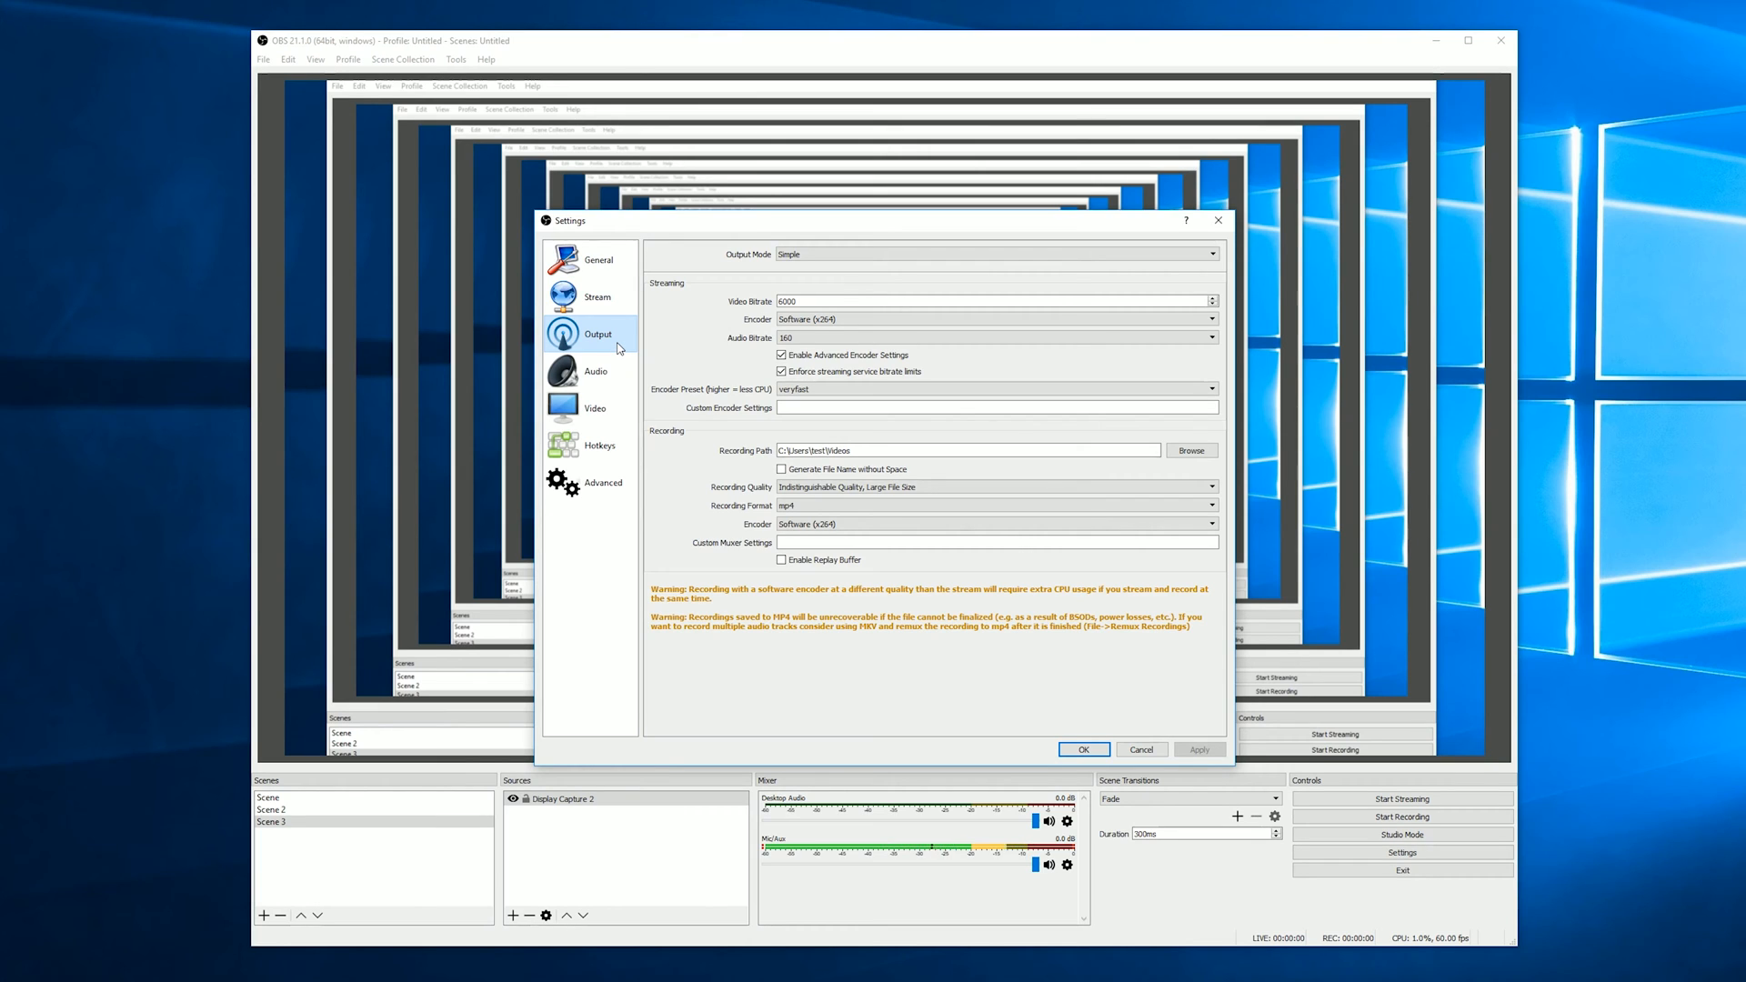
mouse_move(800, 464)
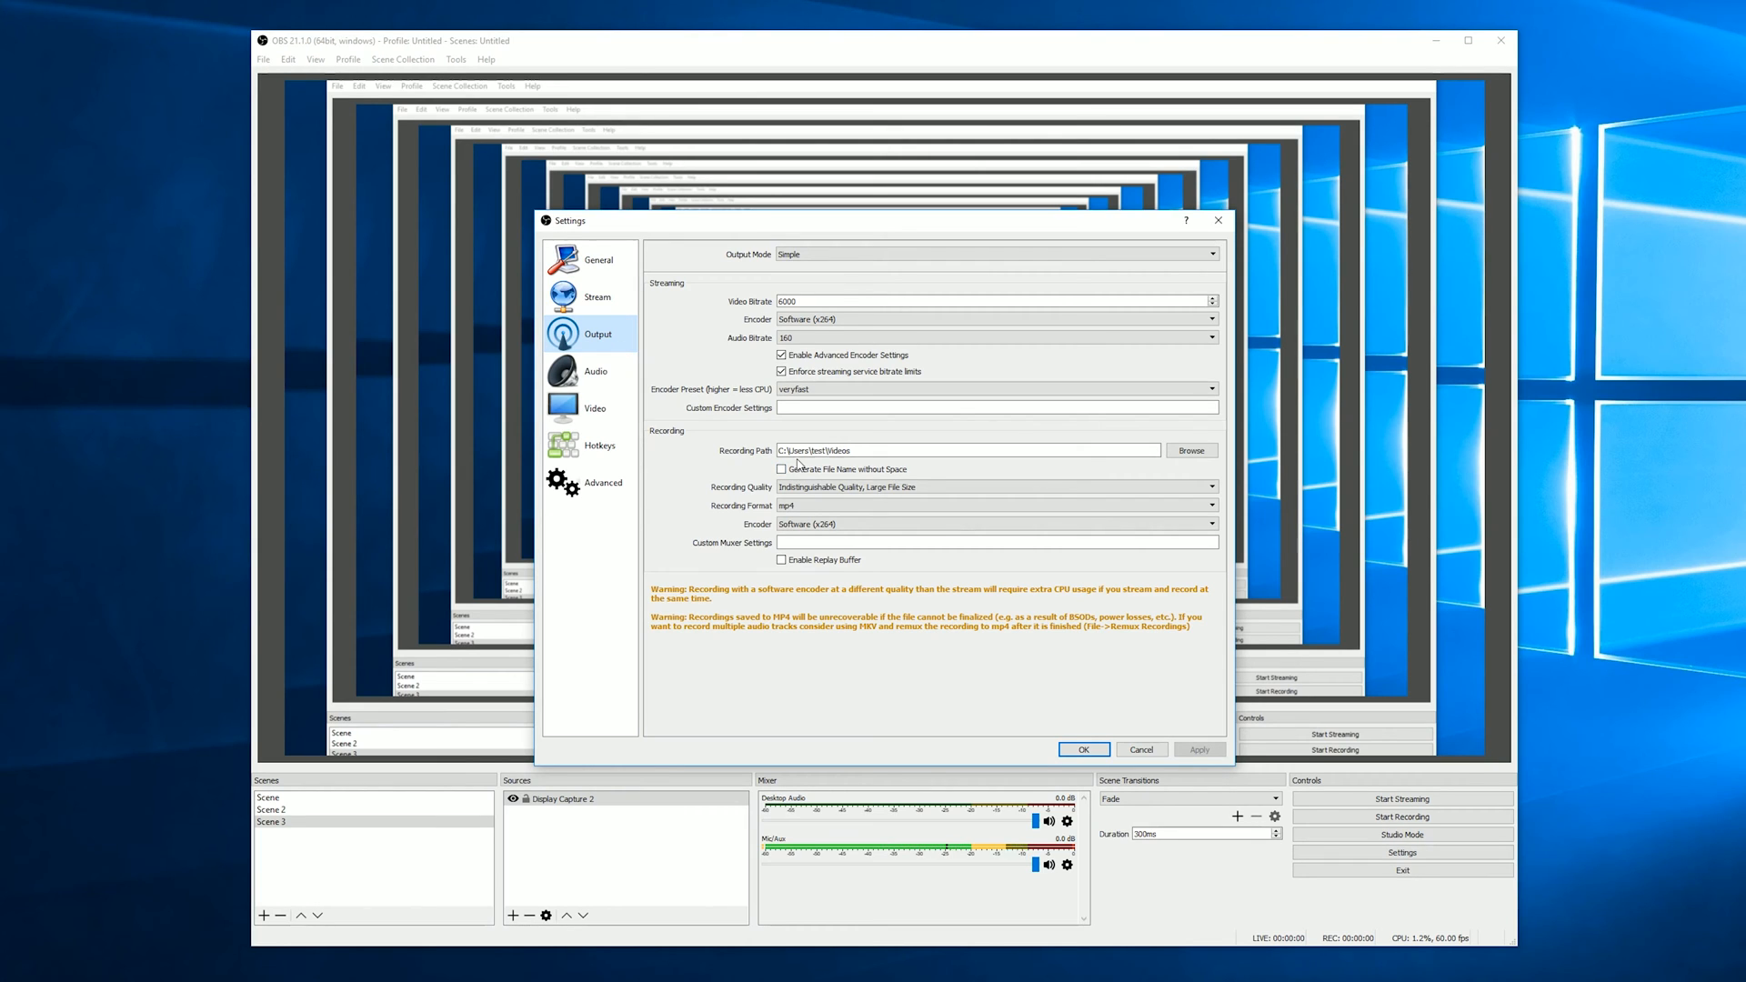
mouse_move(860, 242)
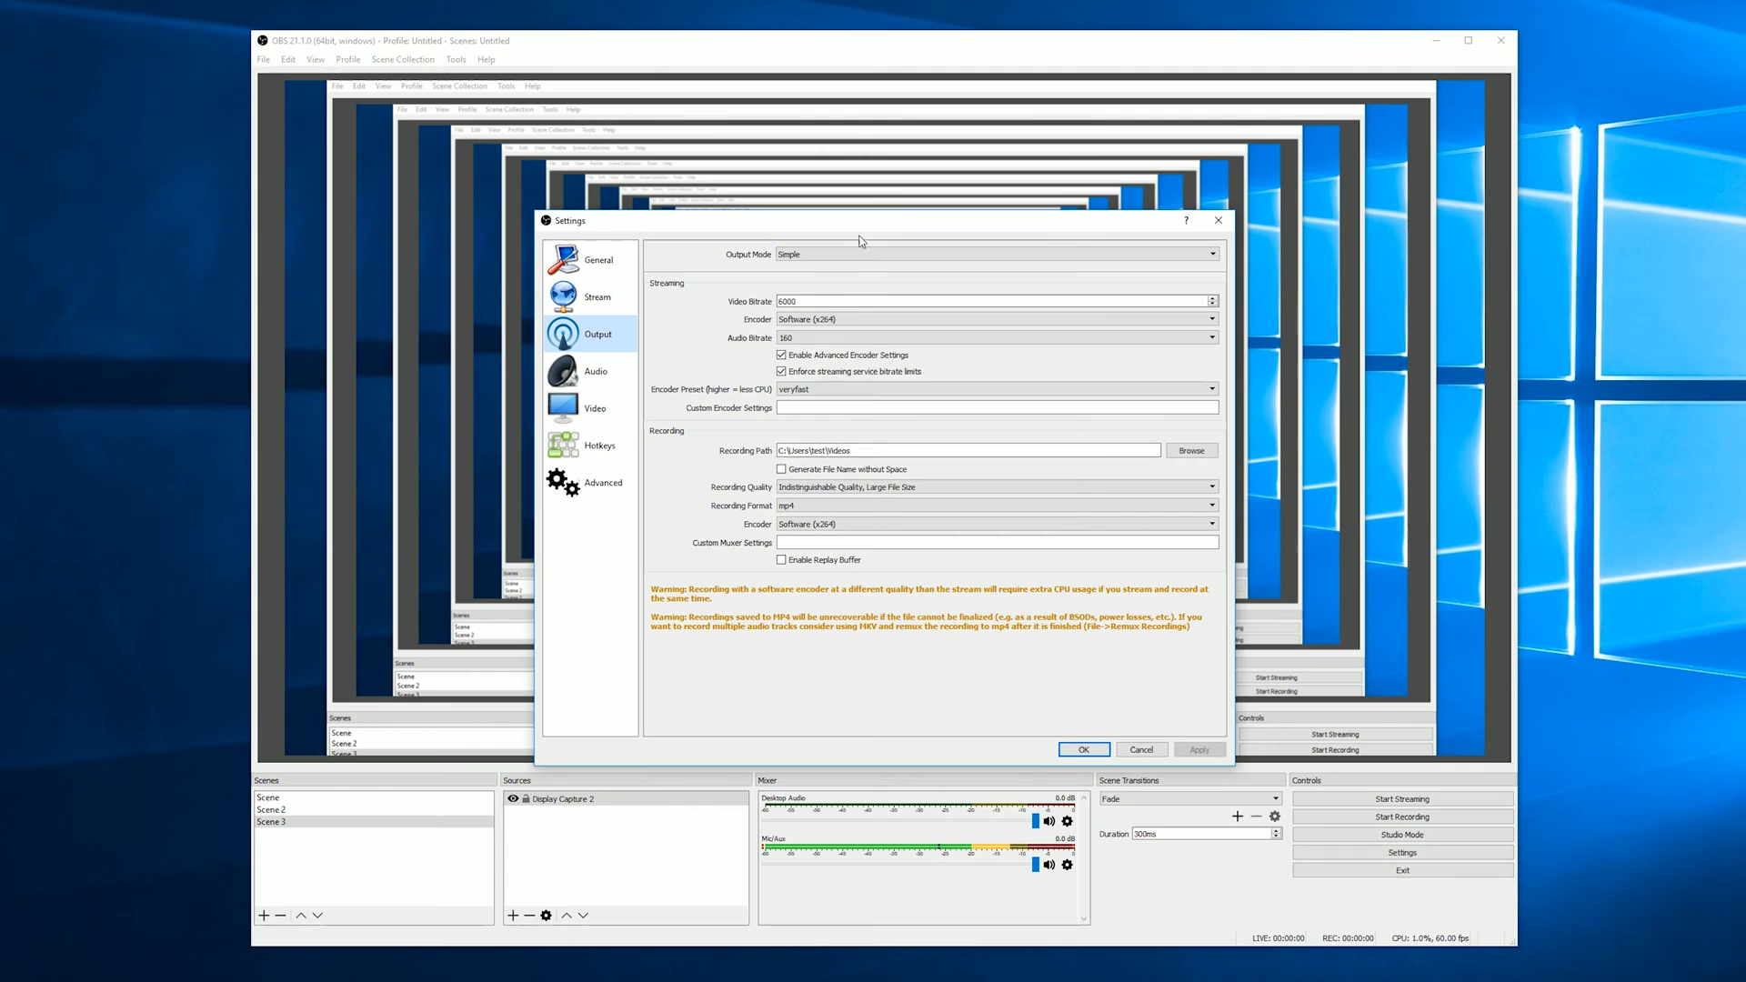
left_click(995, 255)
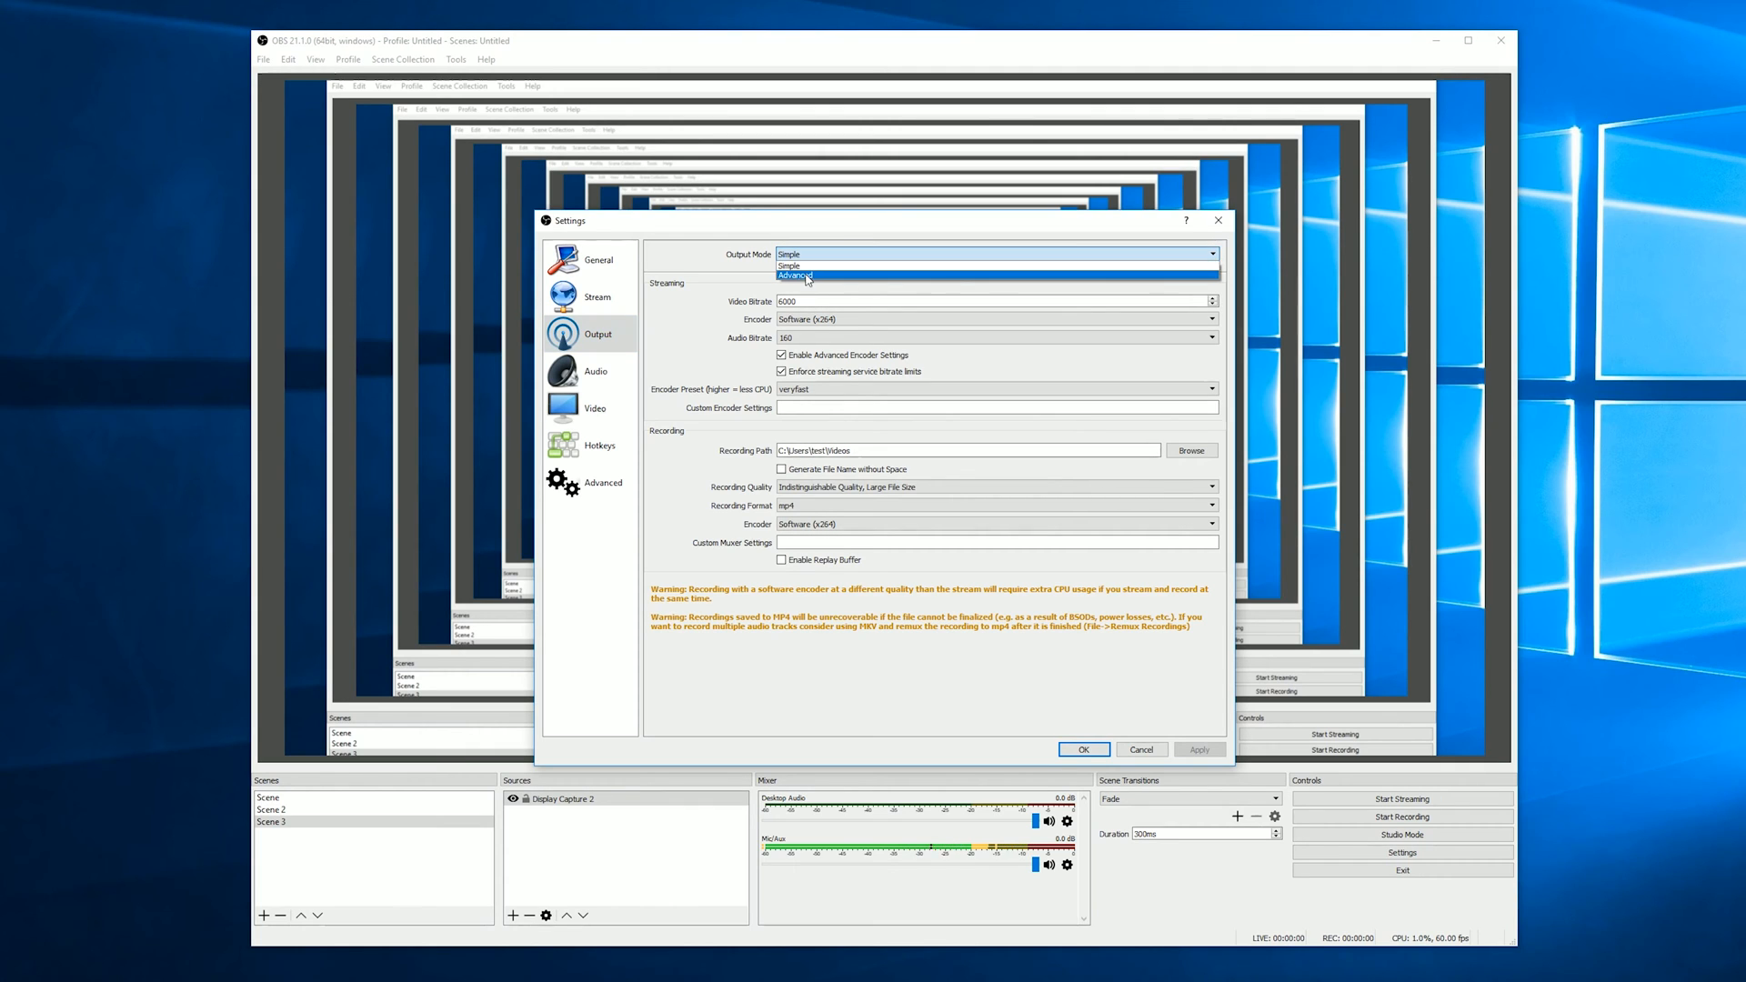
left_click(795, 277)
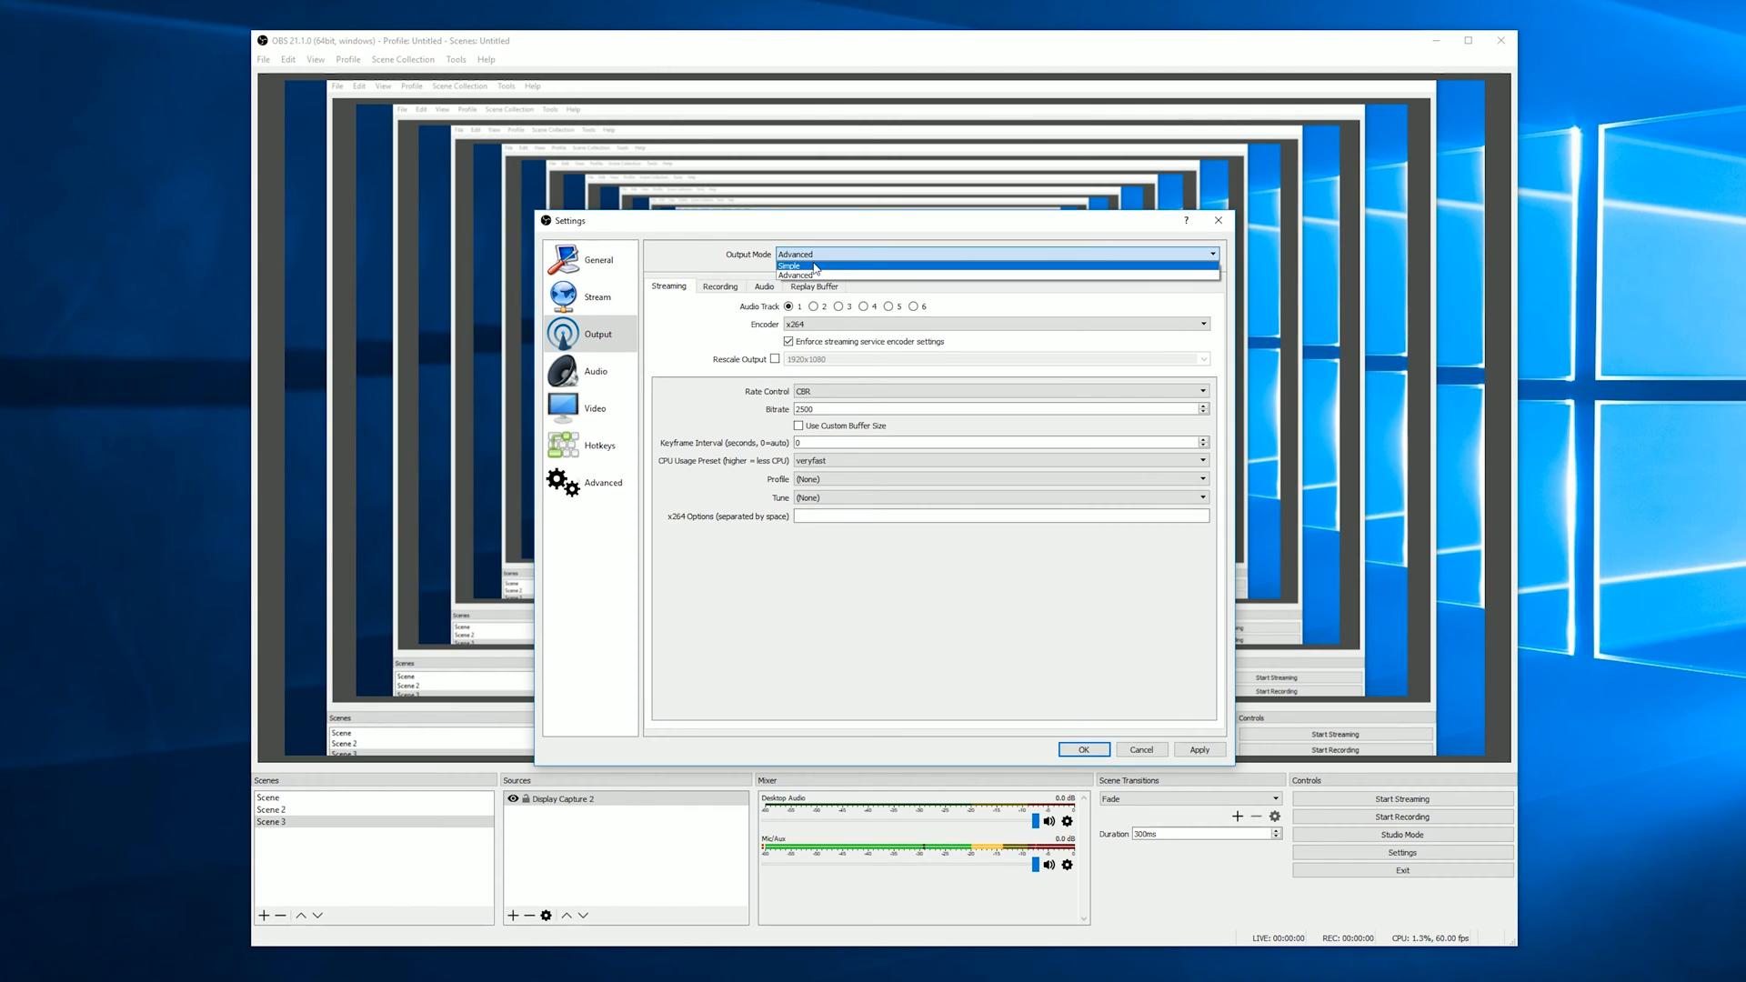
left_click(791, 265)
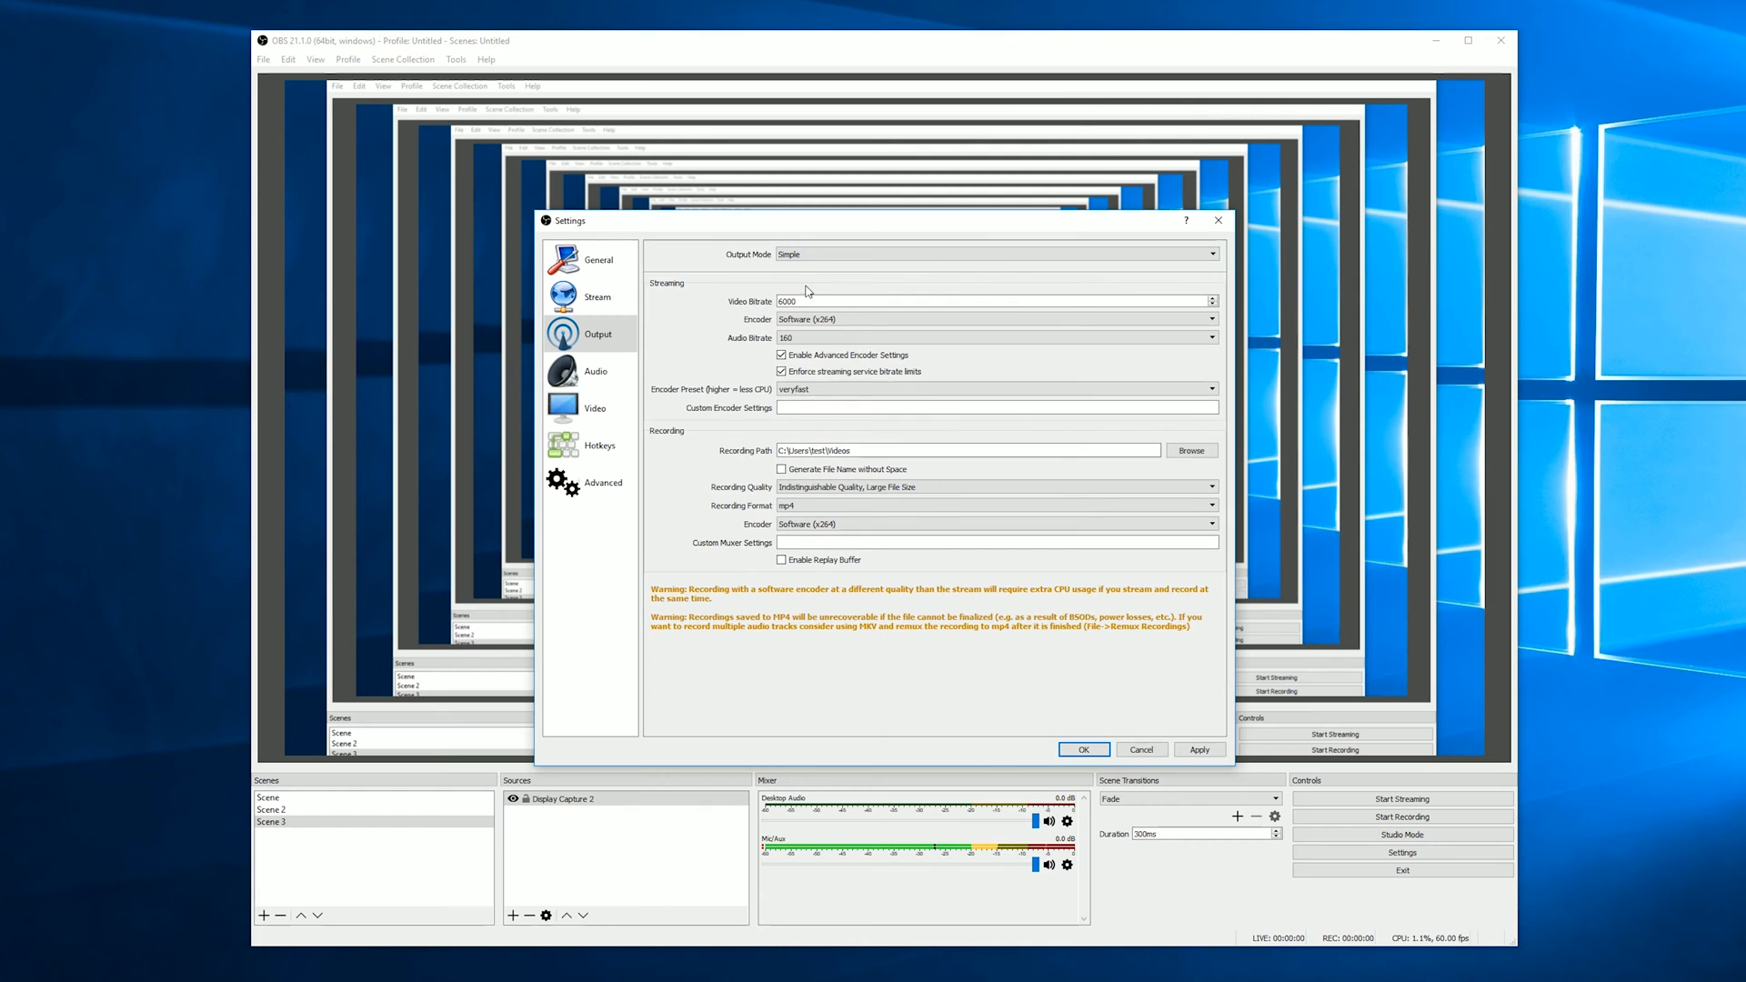
mouse_move(666, 344)
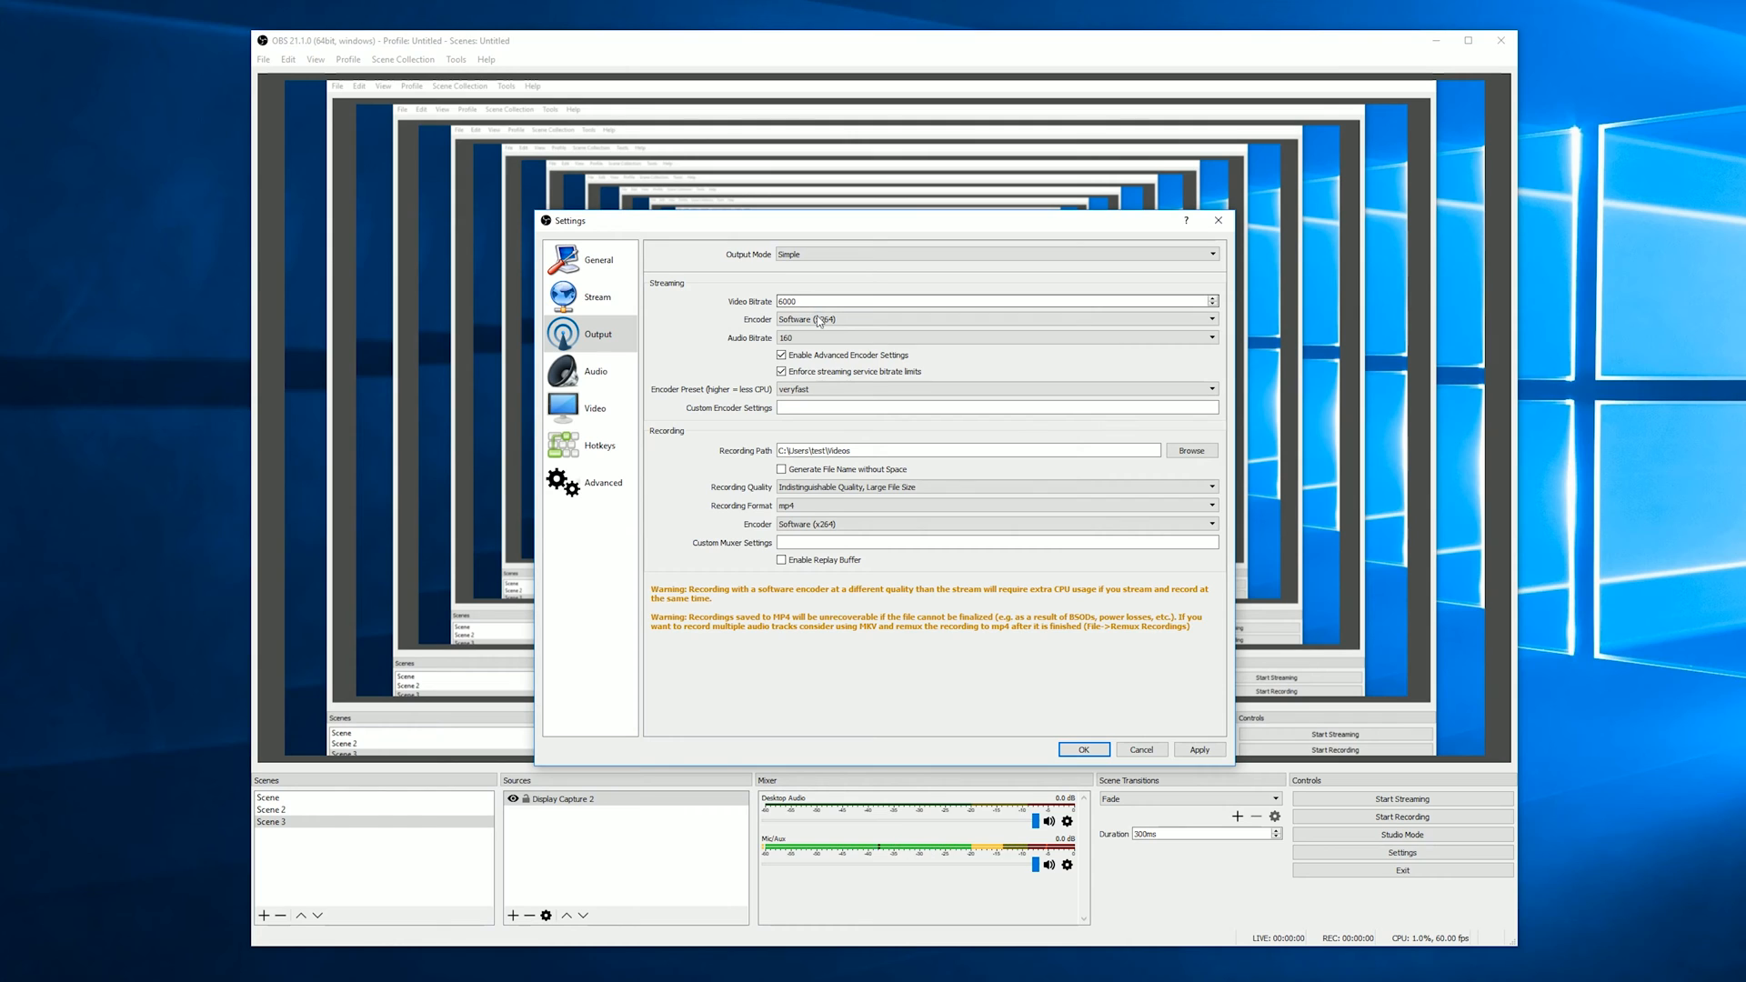
left_click(995, 320)
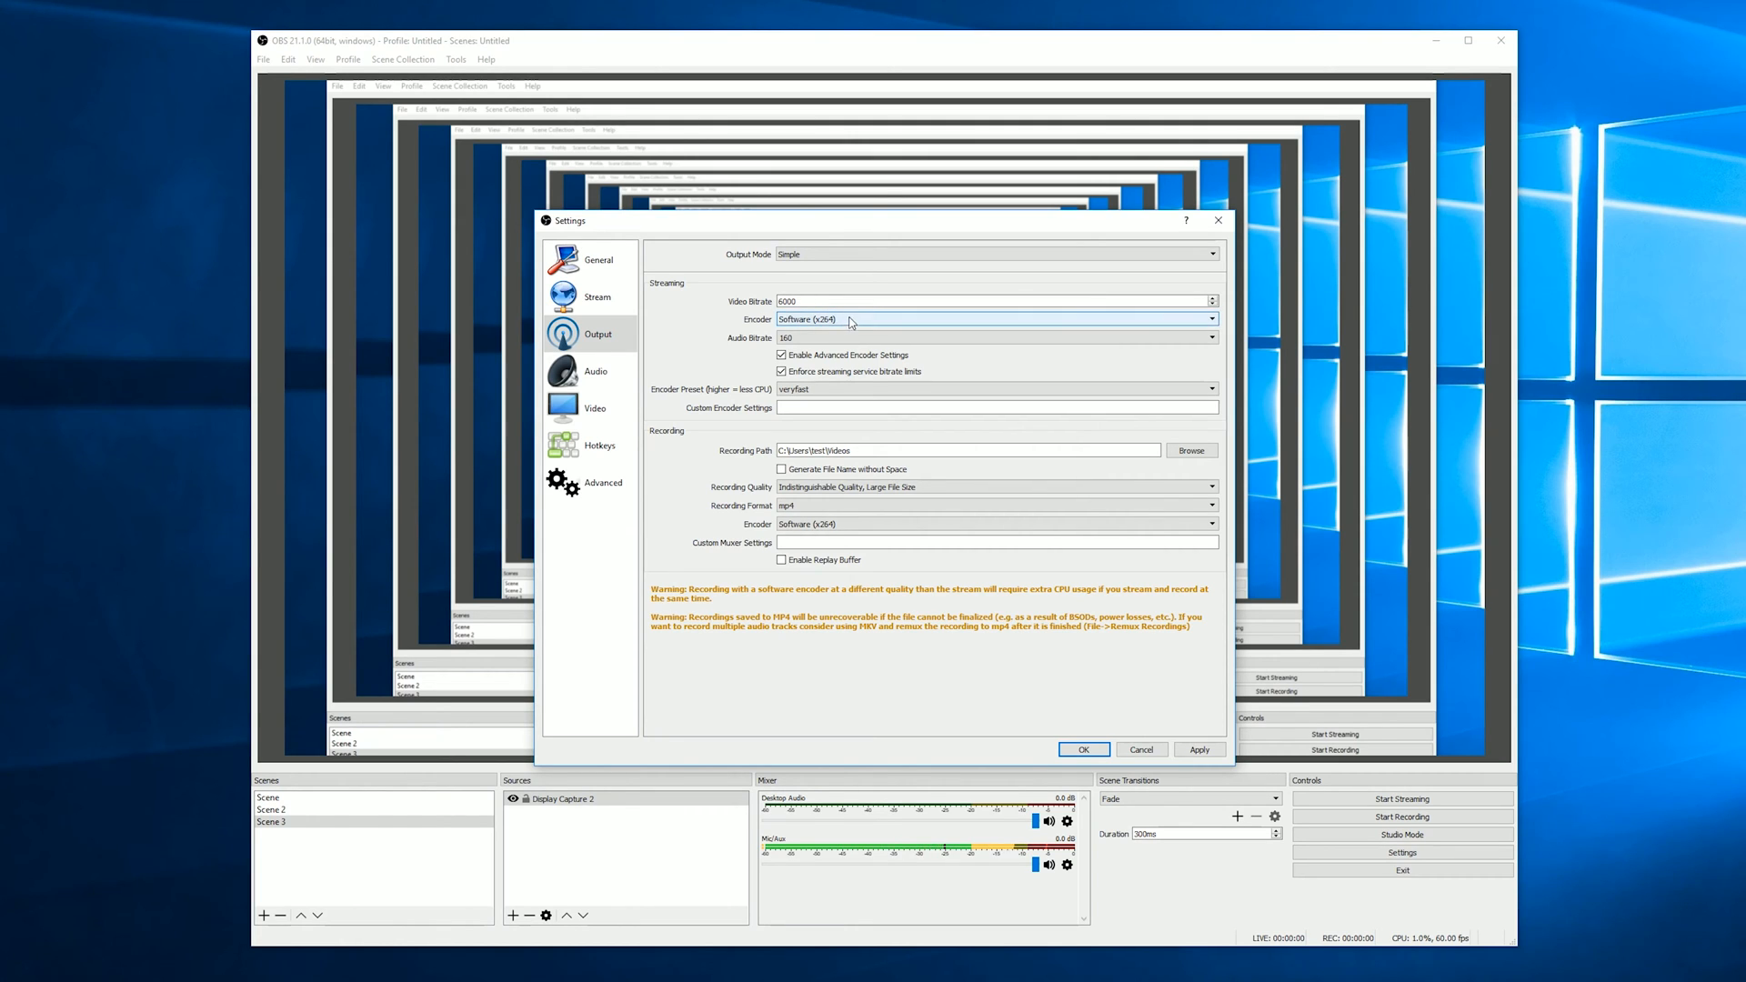
left_click(995, 321)
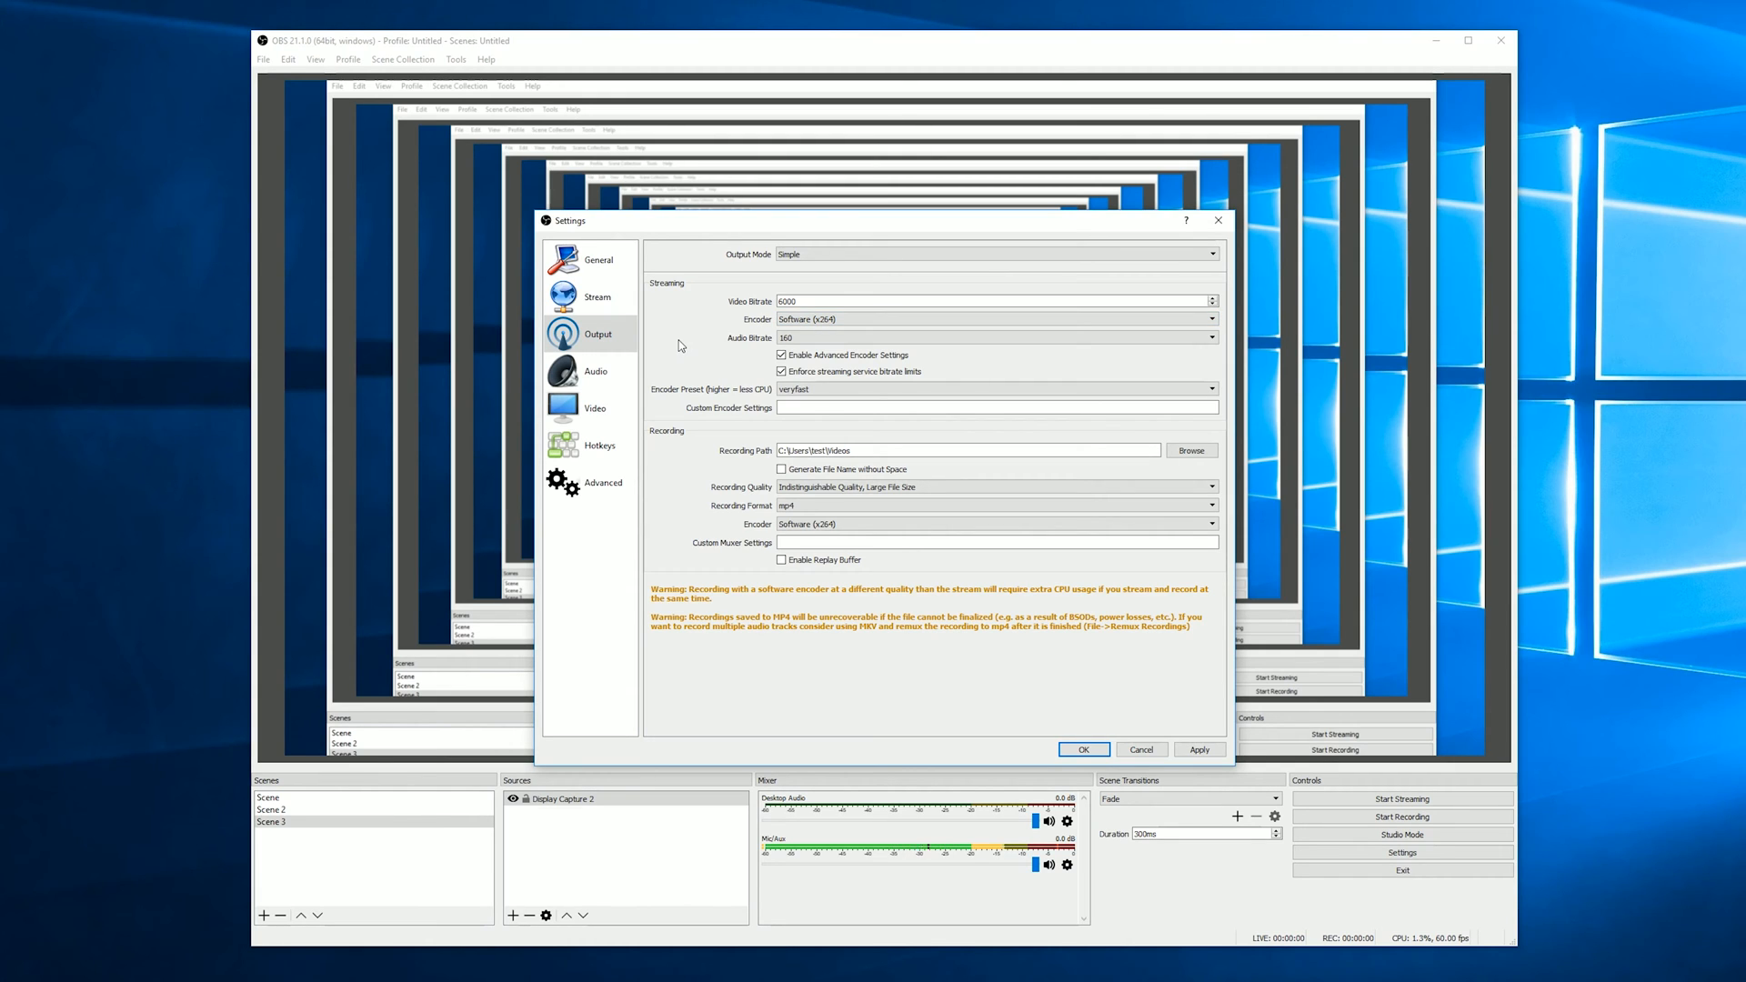
left_click(995, 338)
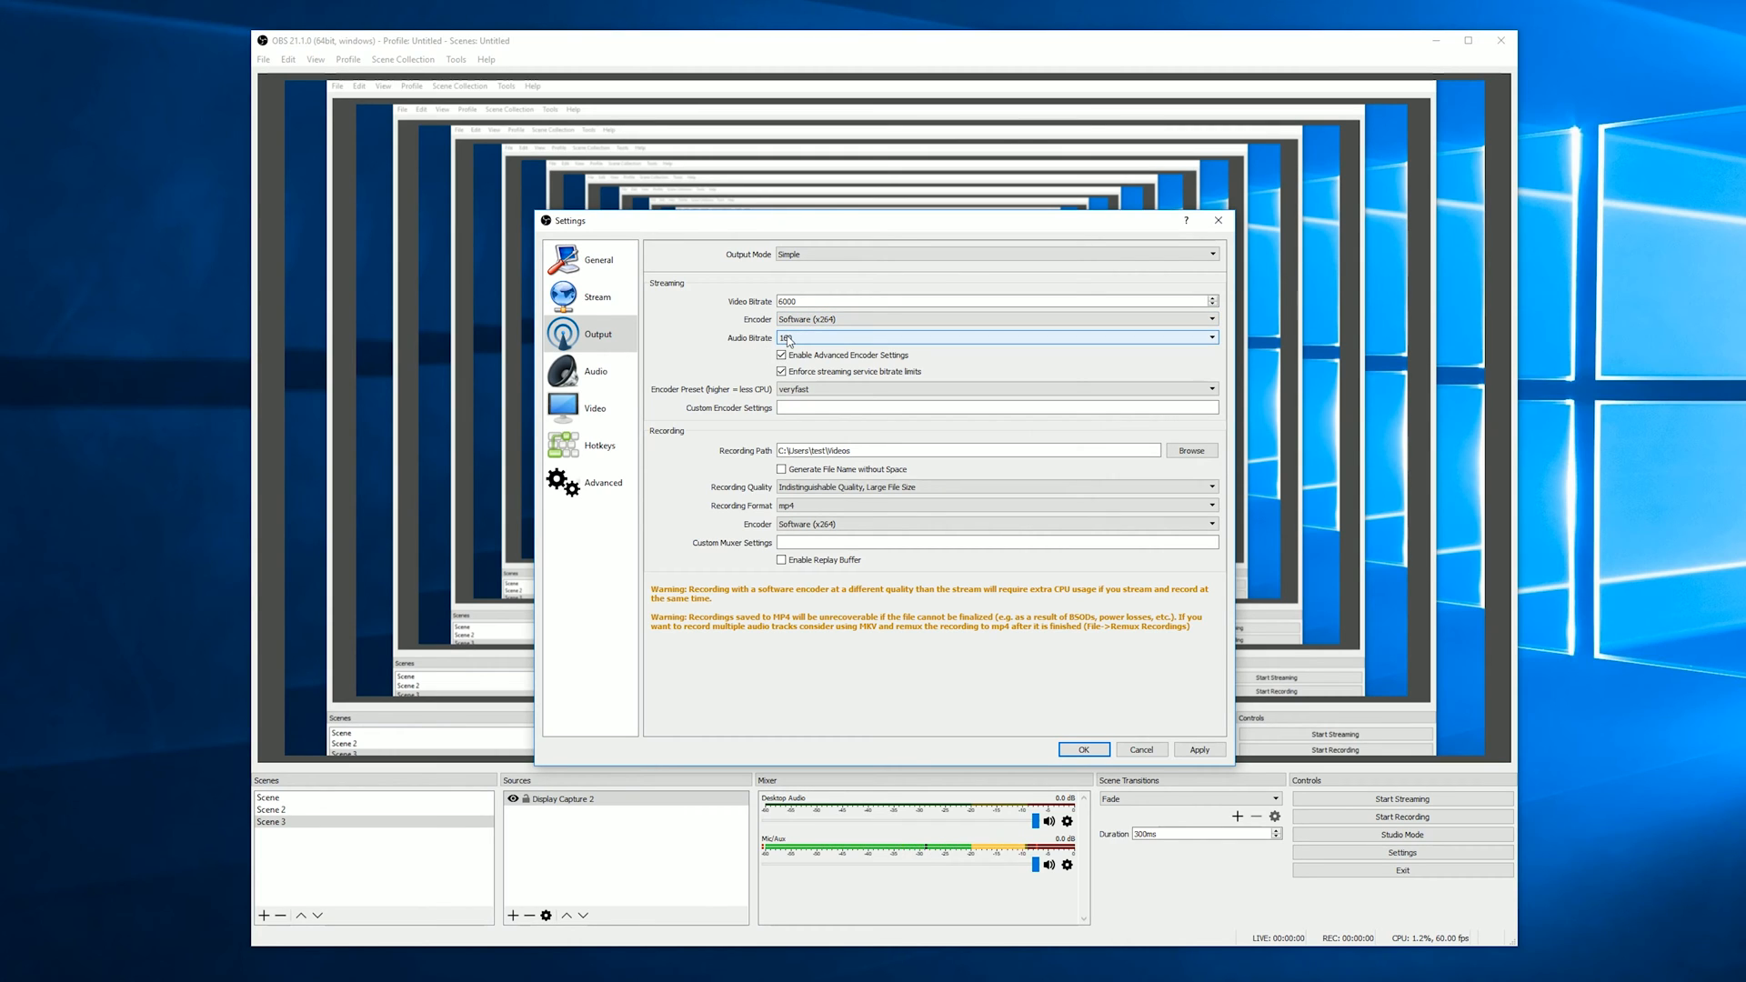
left_click(1209, 338)
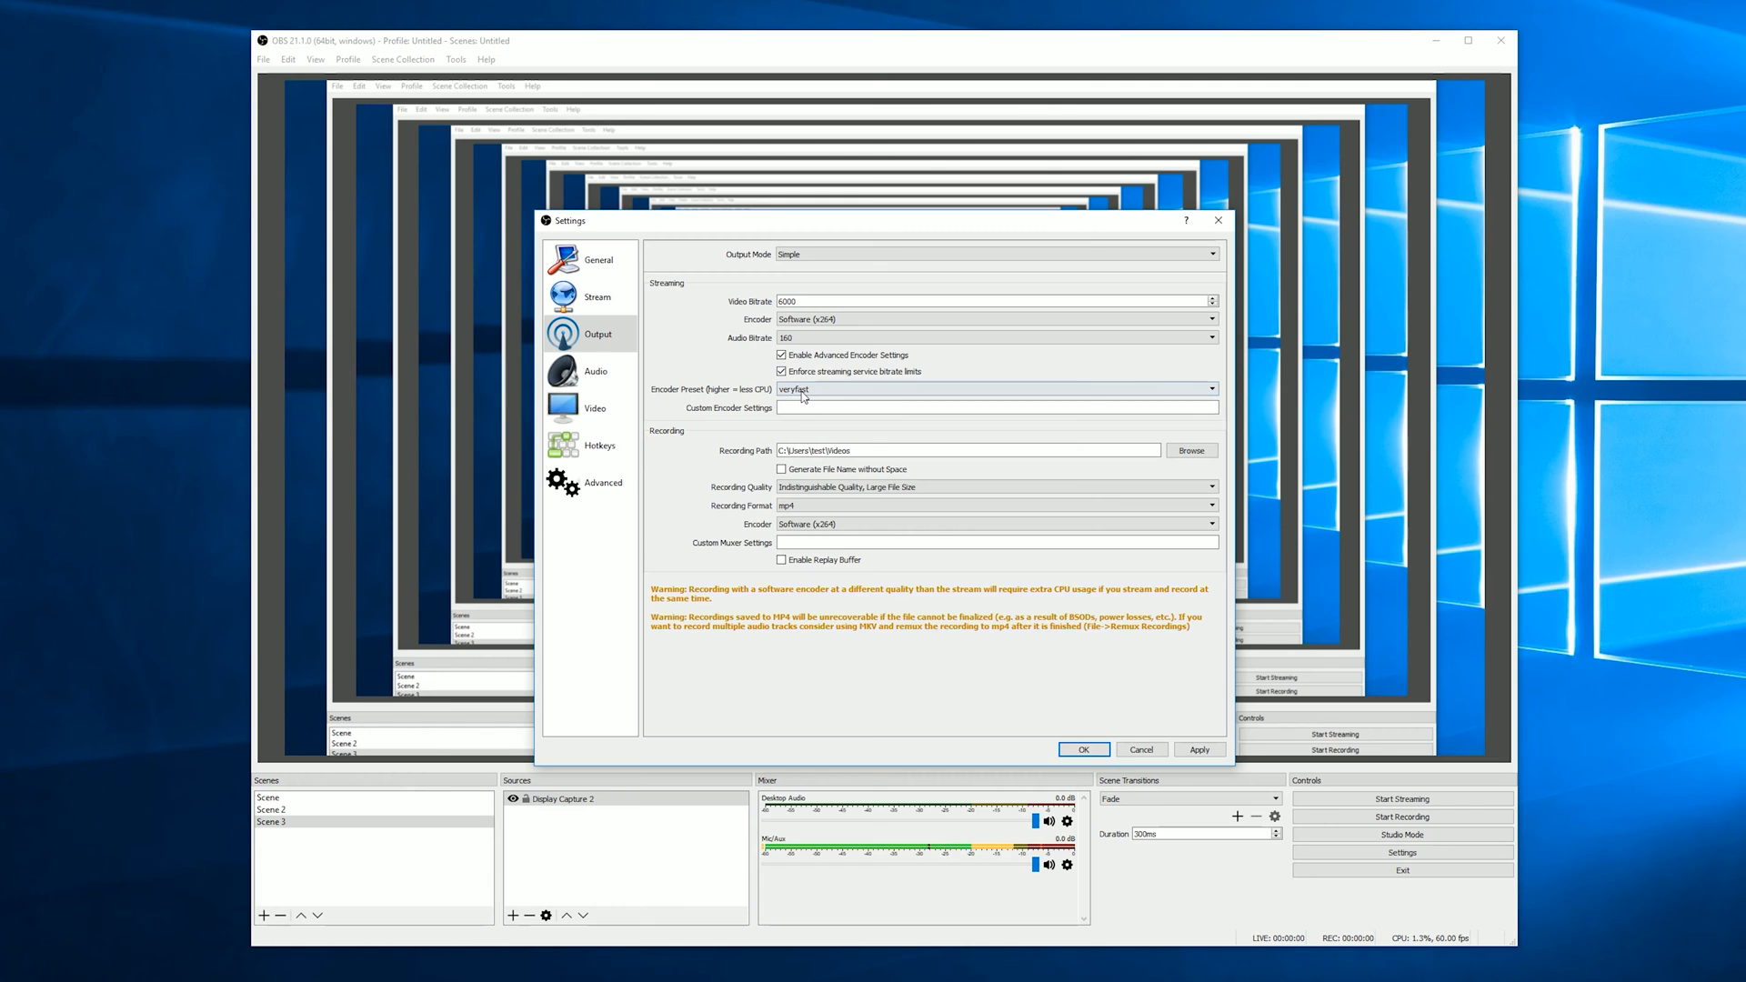
left_click(995, 389)
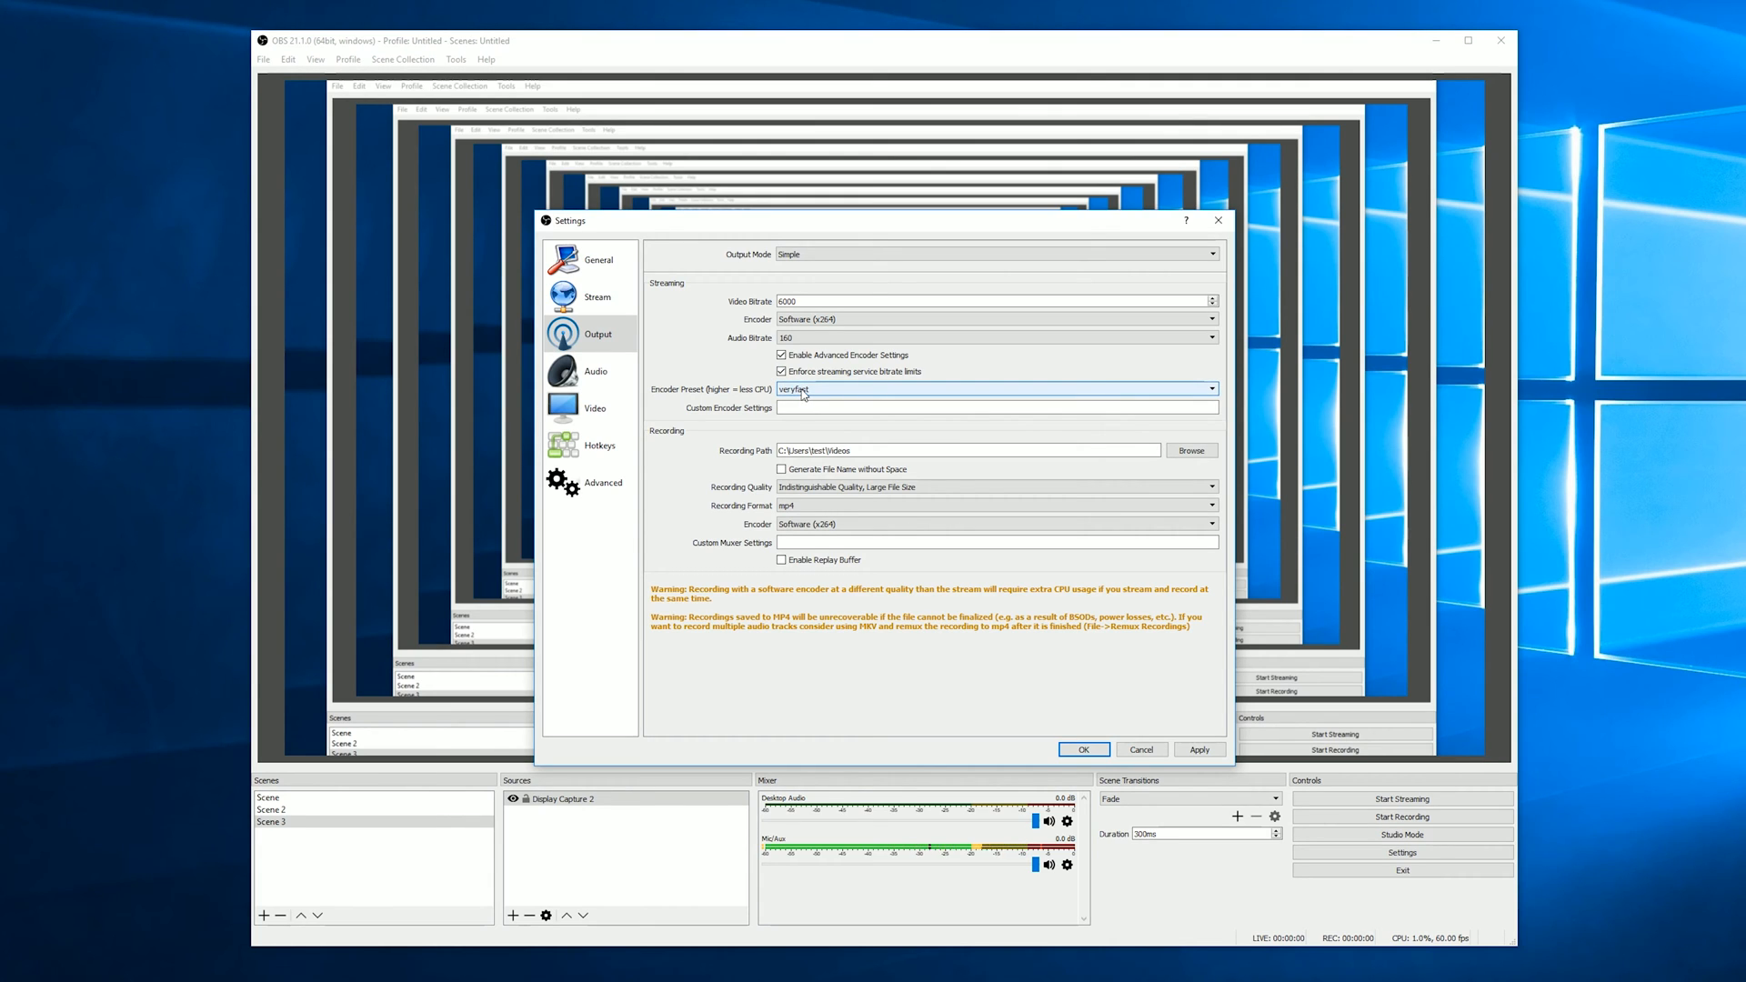
left_click(782, 355)
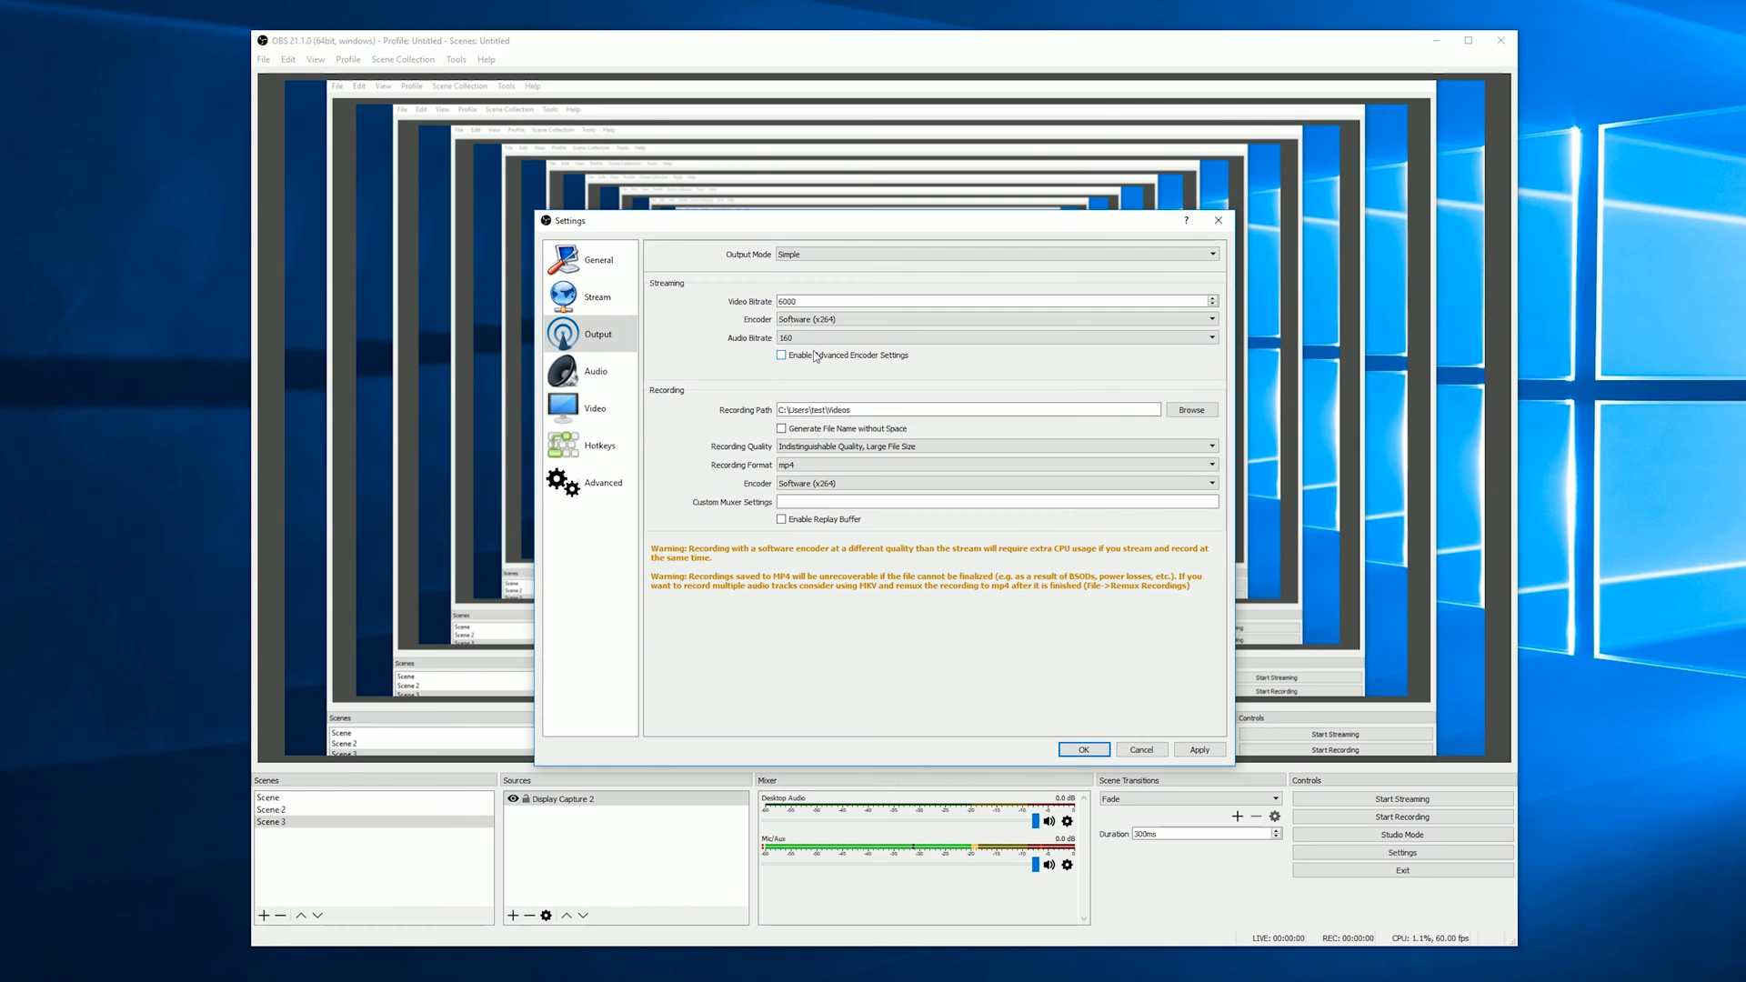
left_click(780, 355)
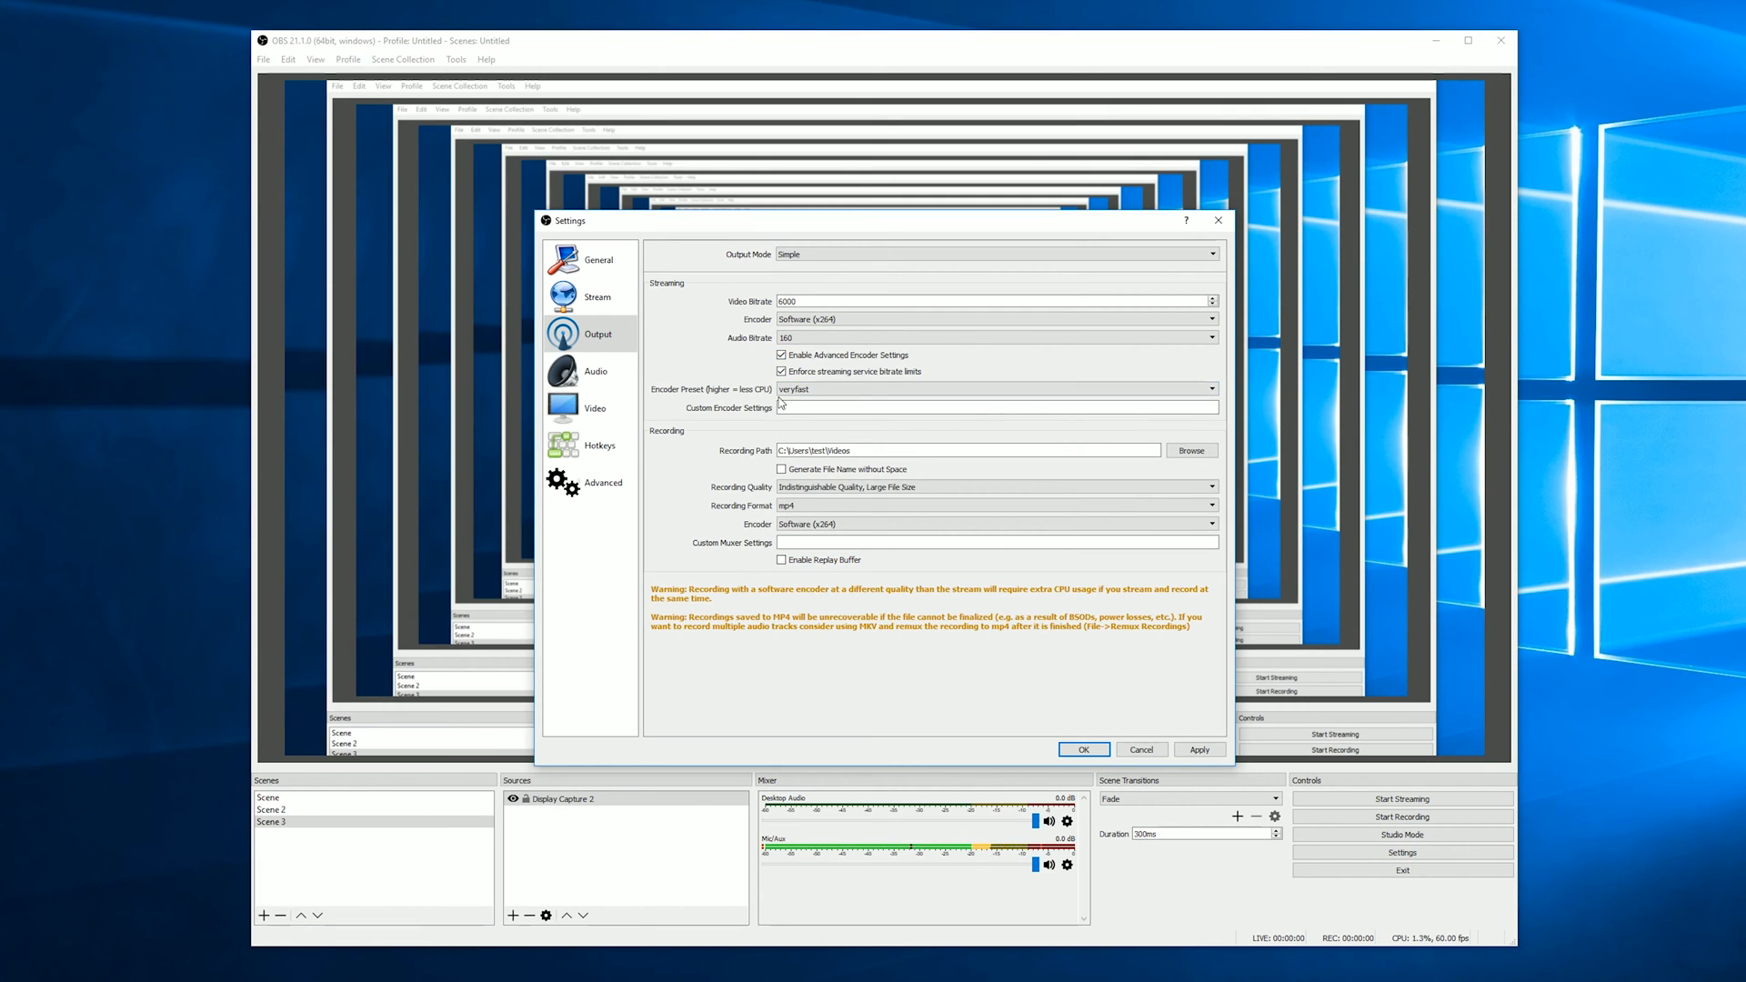
- Set Recording Quality to Indistinguishable Quality, Large File Size
left_click(966, 449)
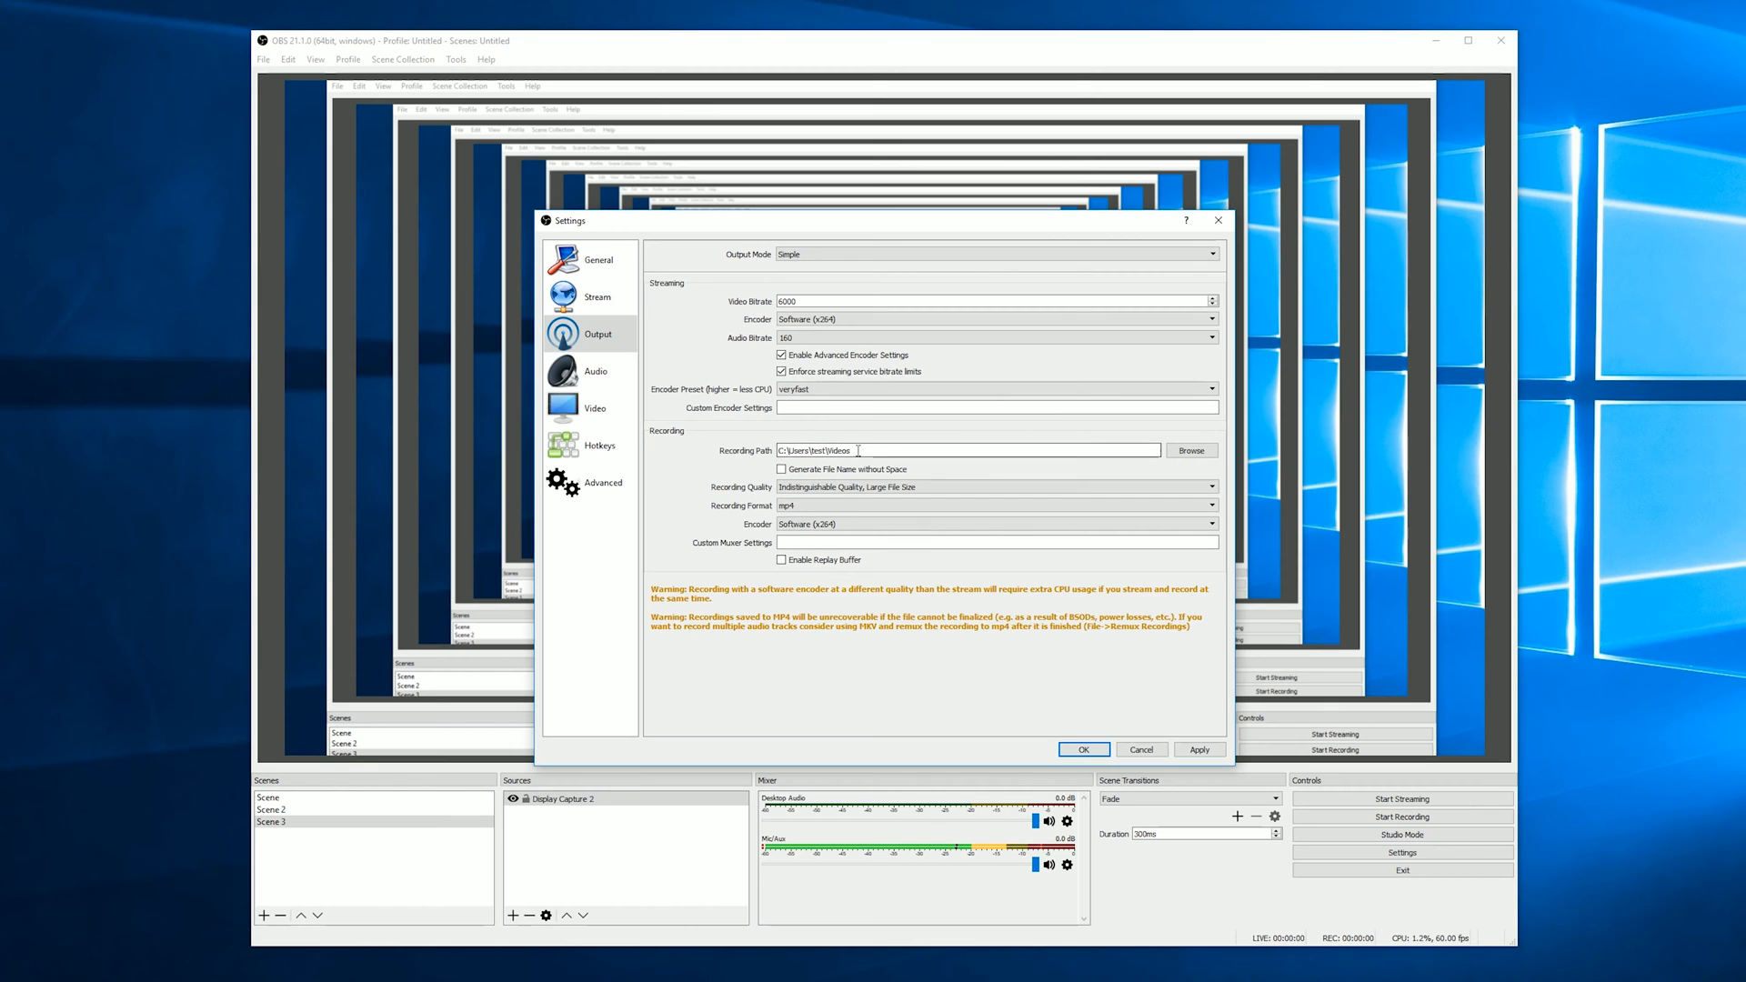
mouse_move(953, 447)
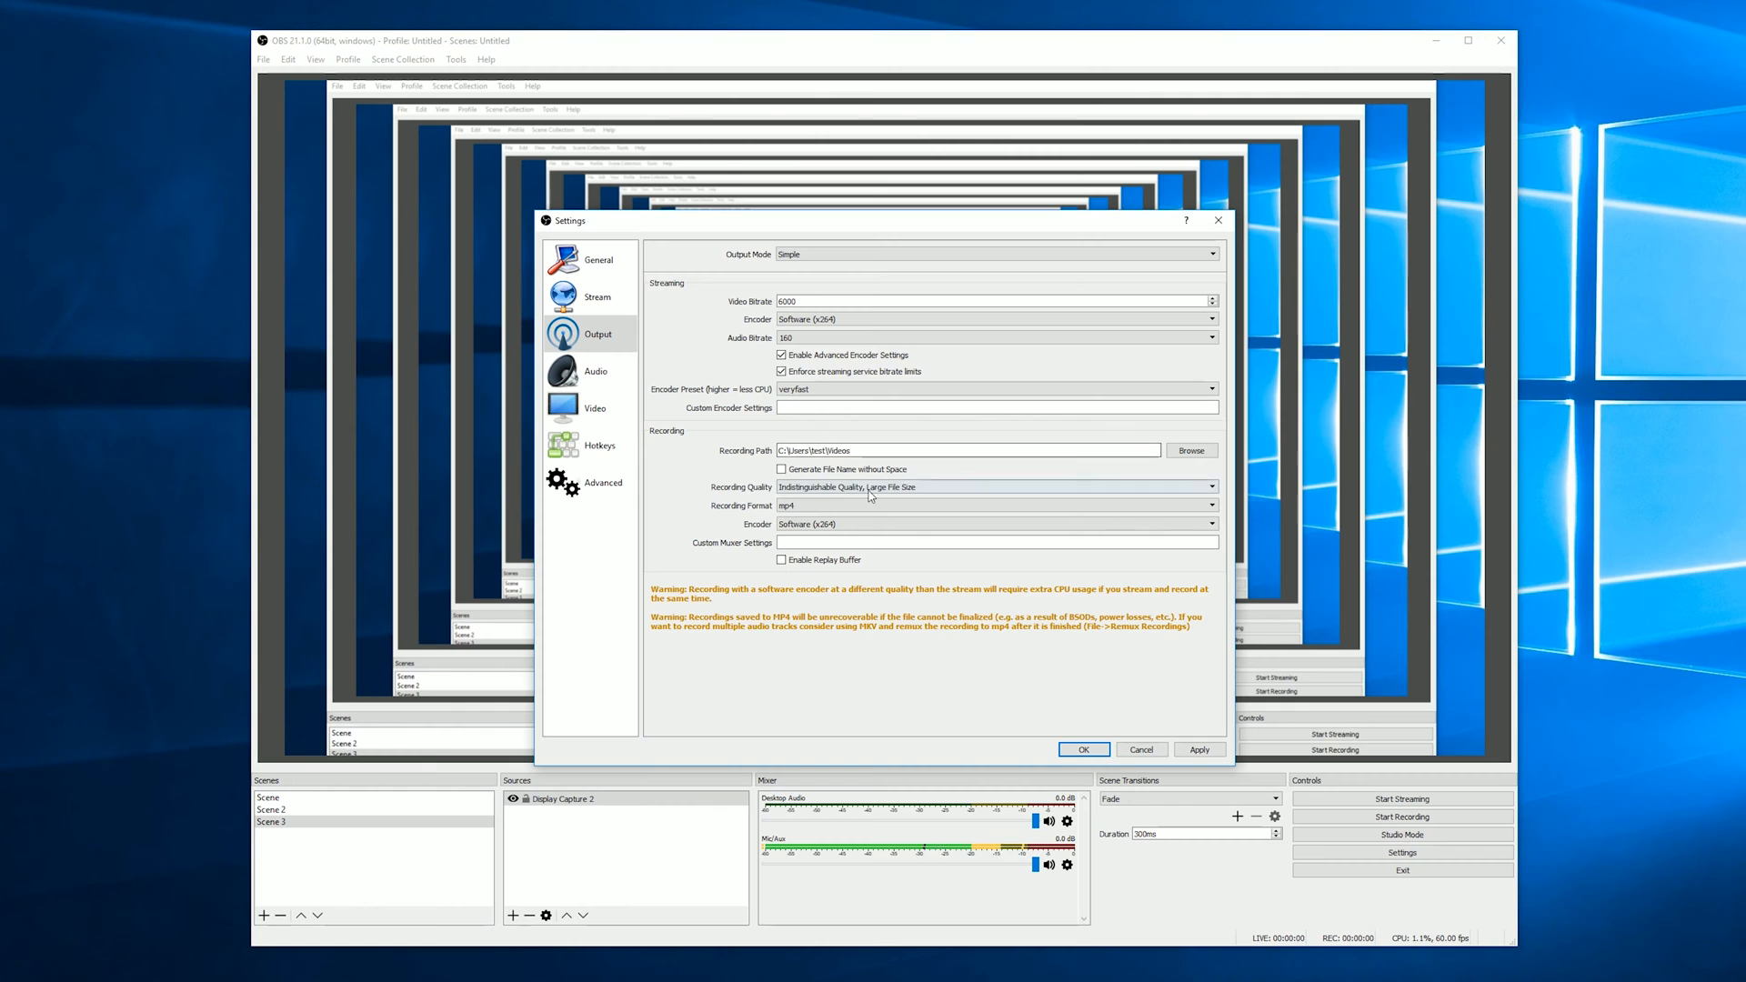
left_click(995, 487)
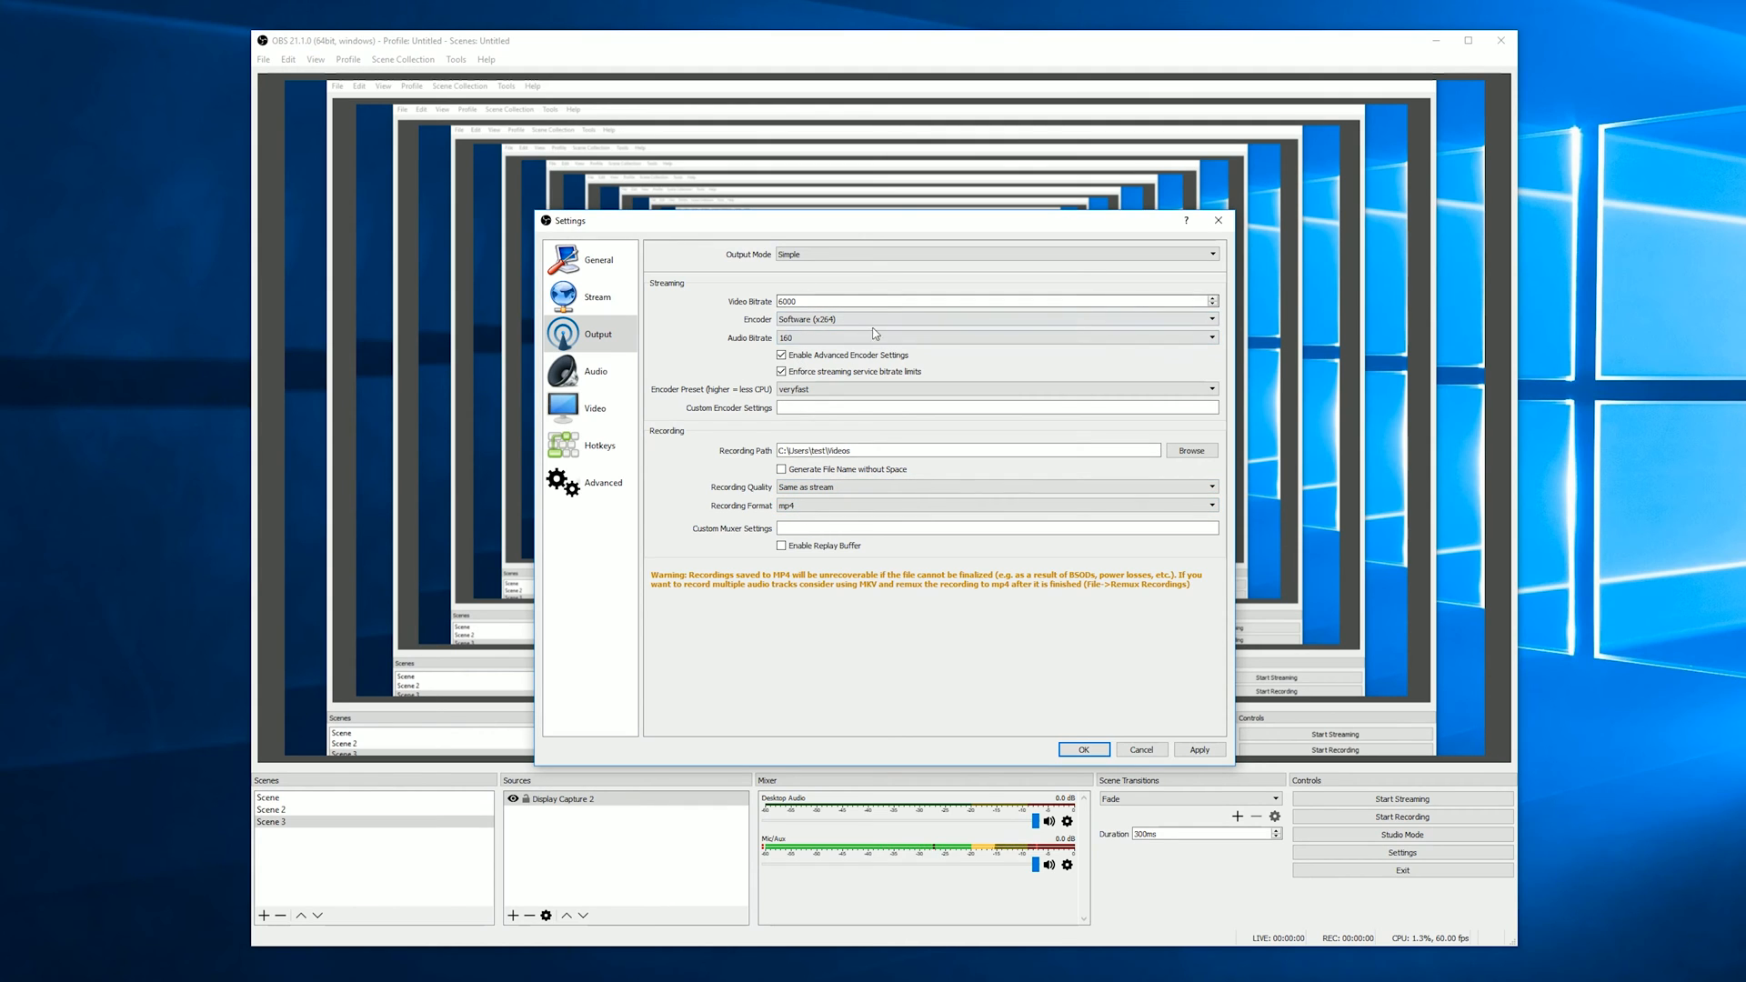
left_click(995, 488)
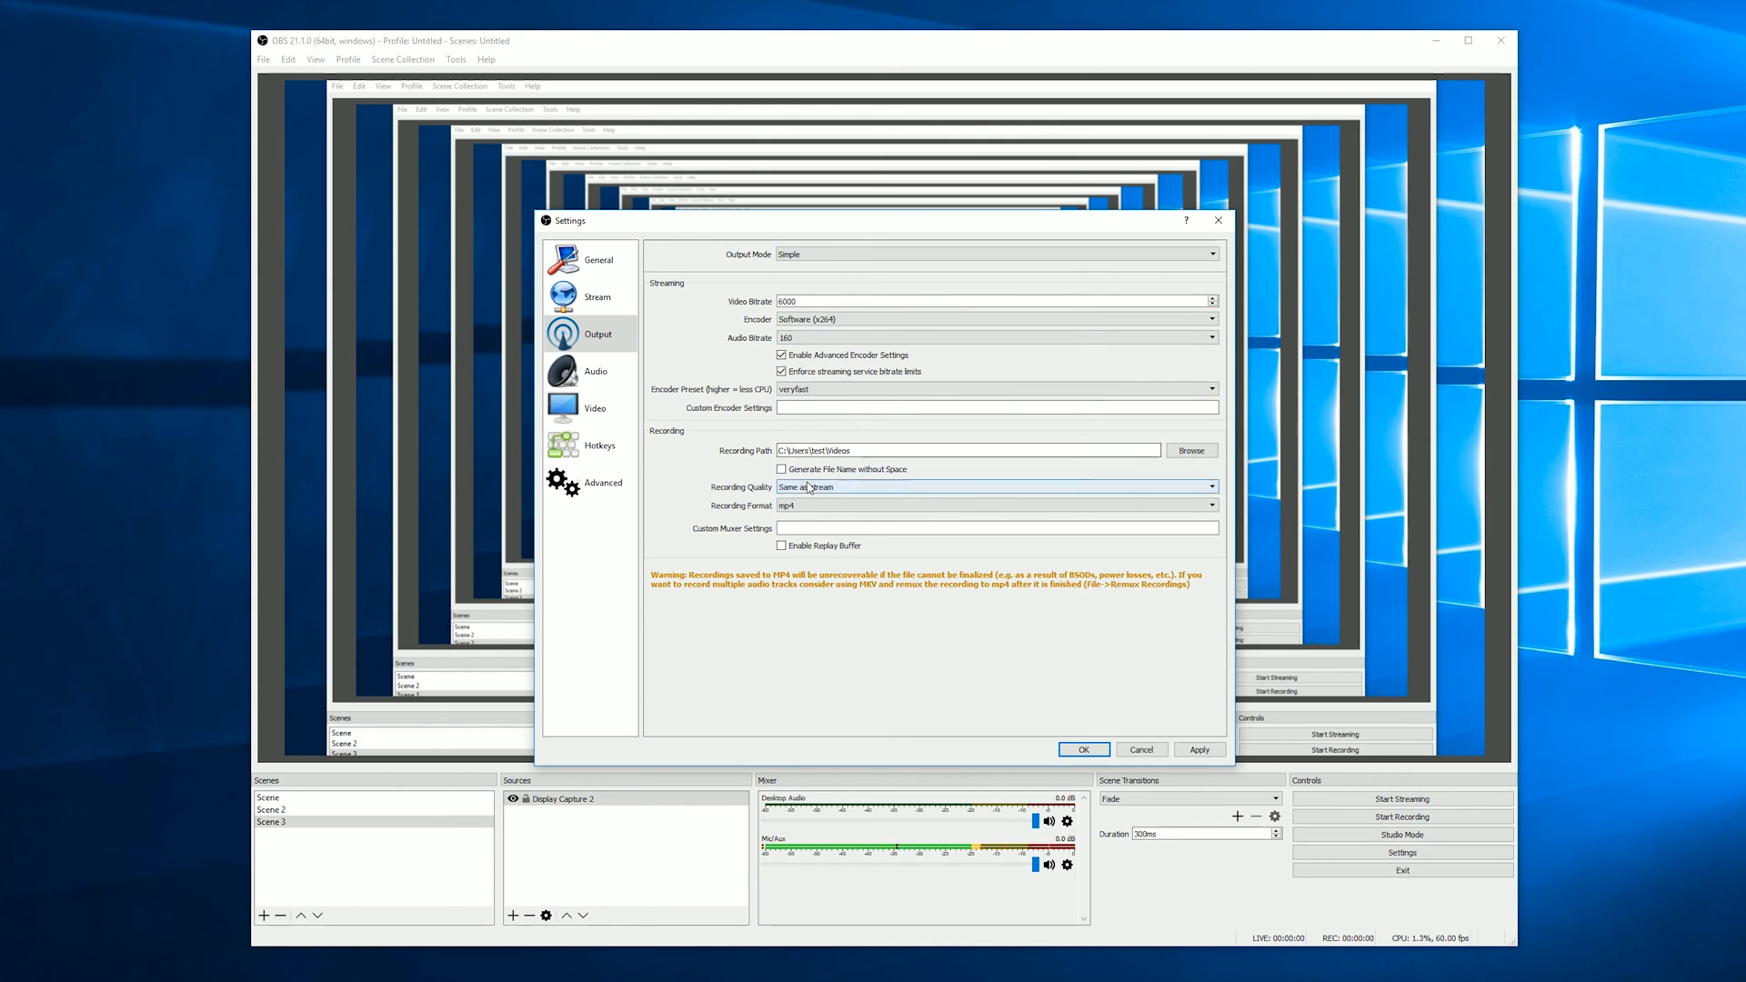
left_click(995, 488)
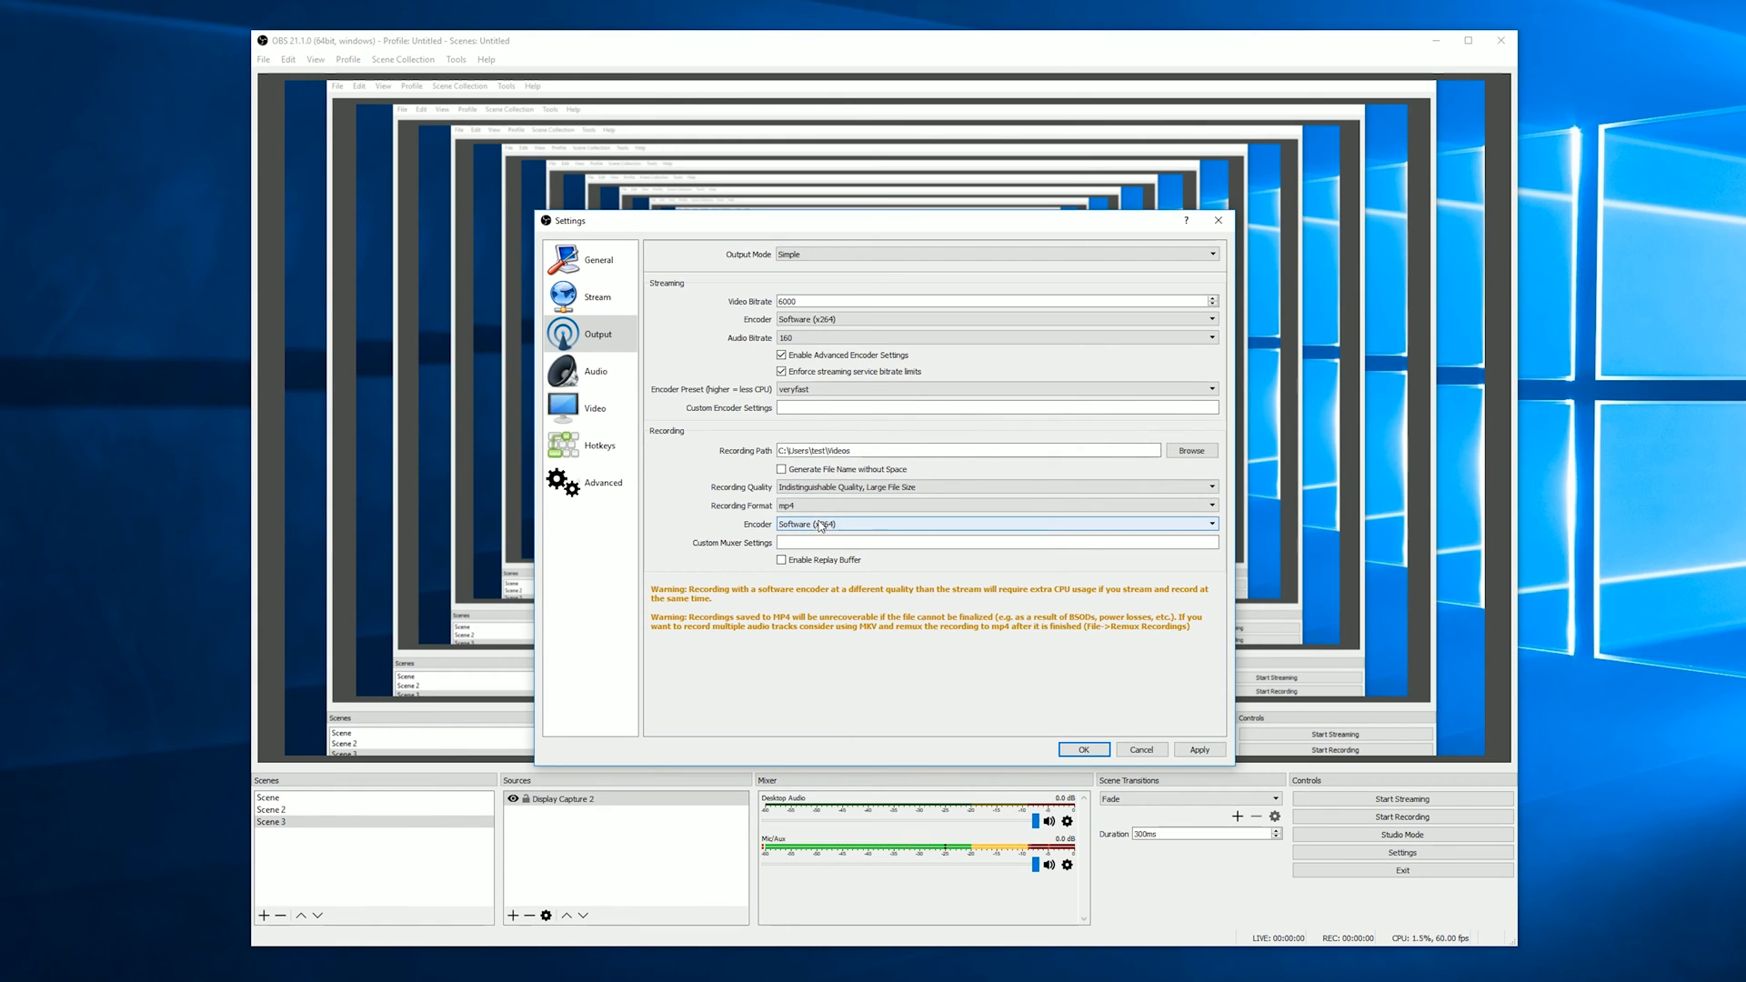
- Keep the Software (x264) recording encoder, then move through Audio to the Video page
left_click(995, 524)
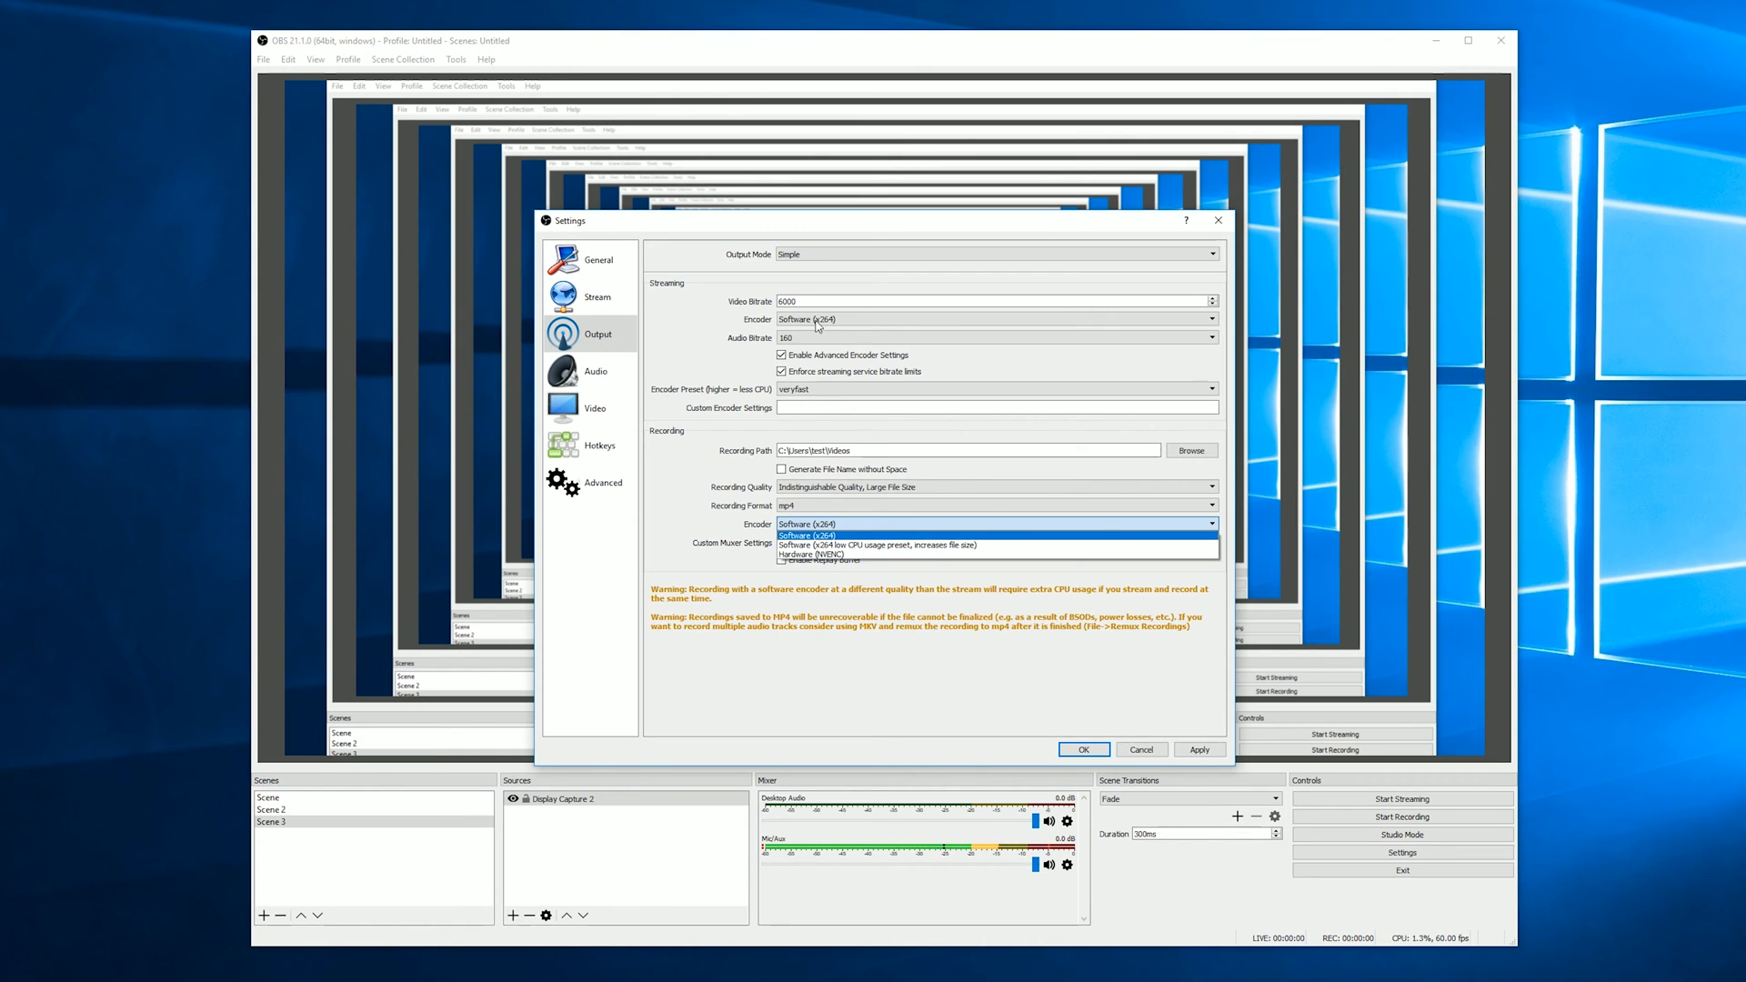
mouse_move(812, 554)
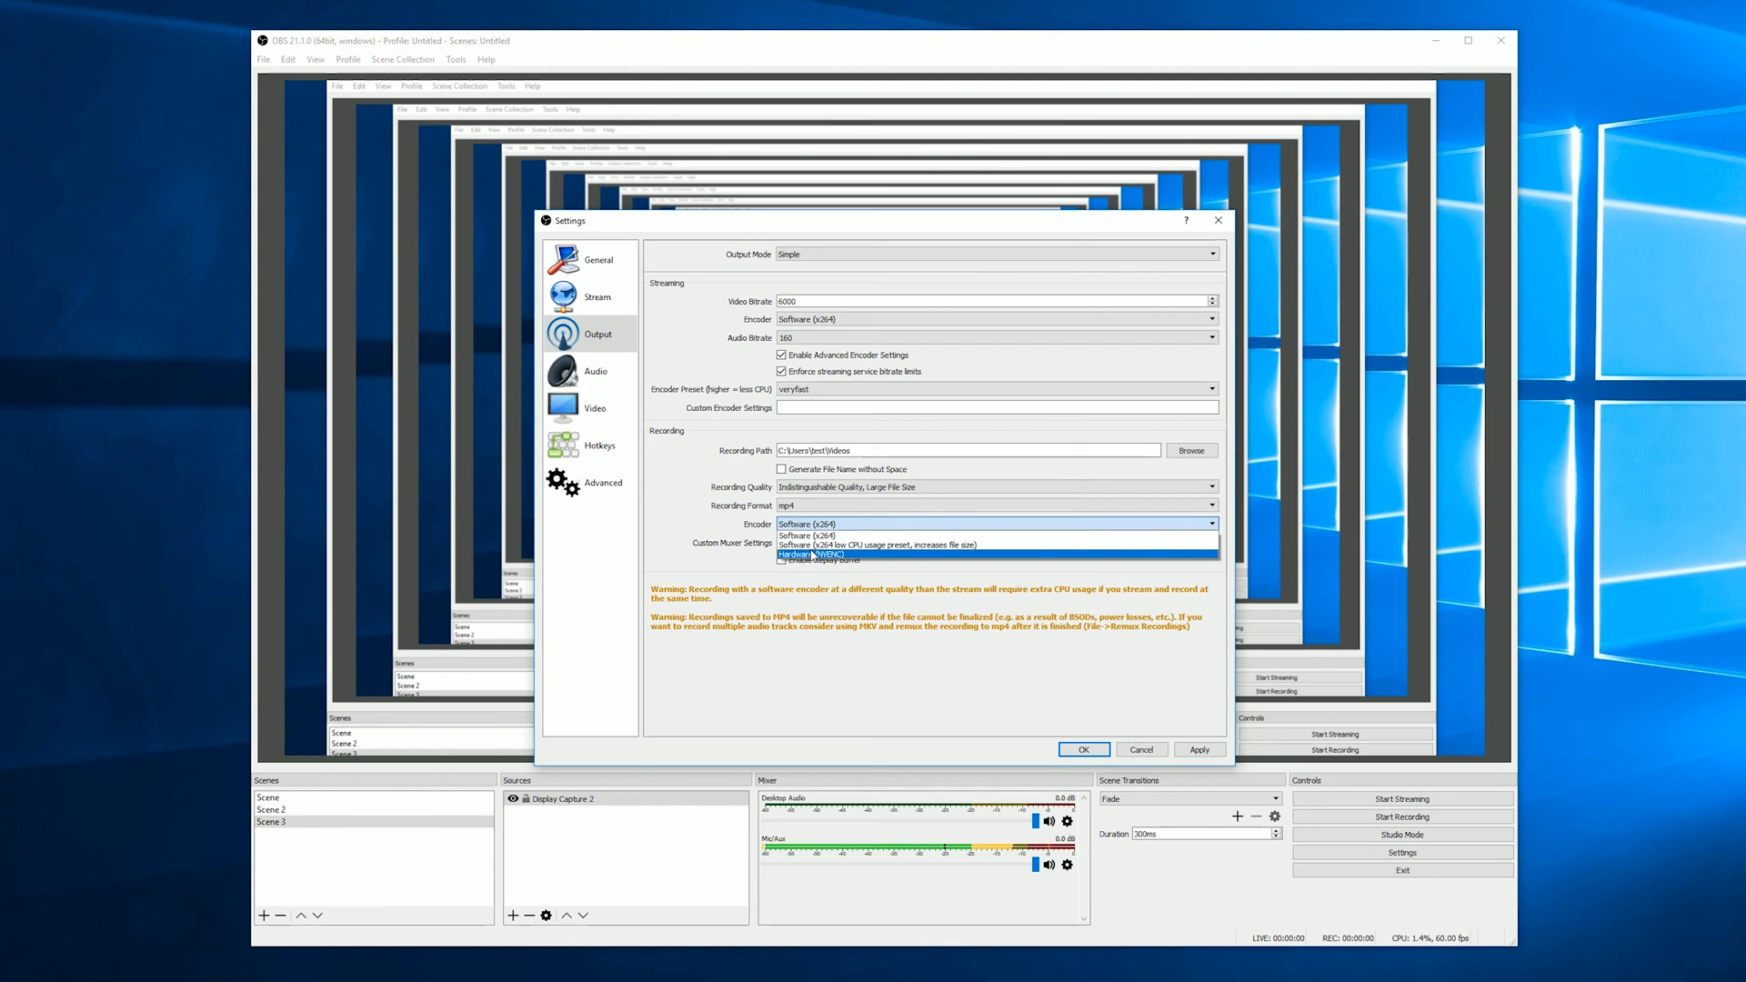
mouse_move(881, 544)
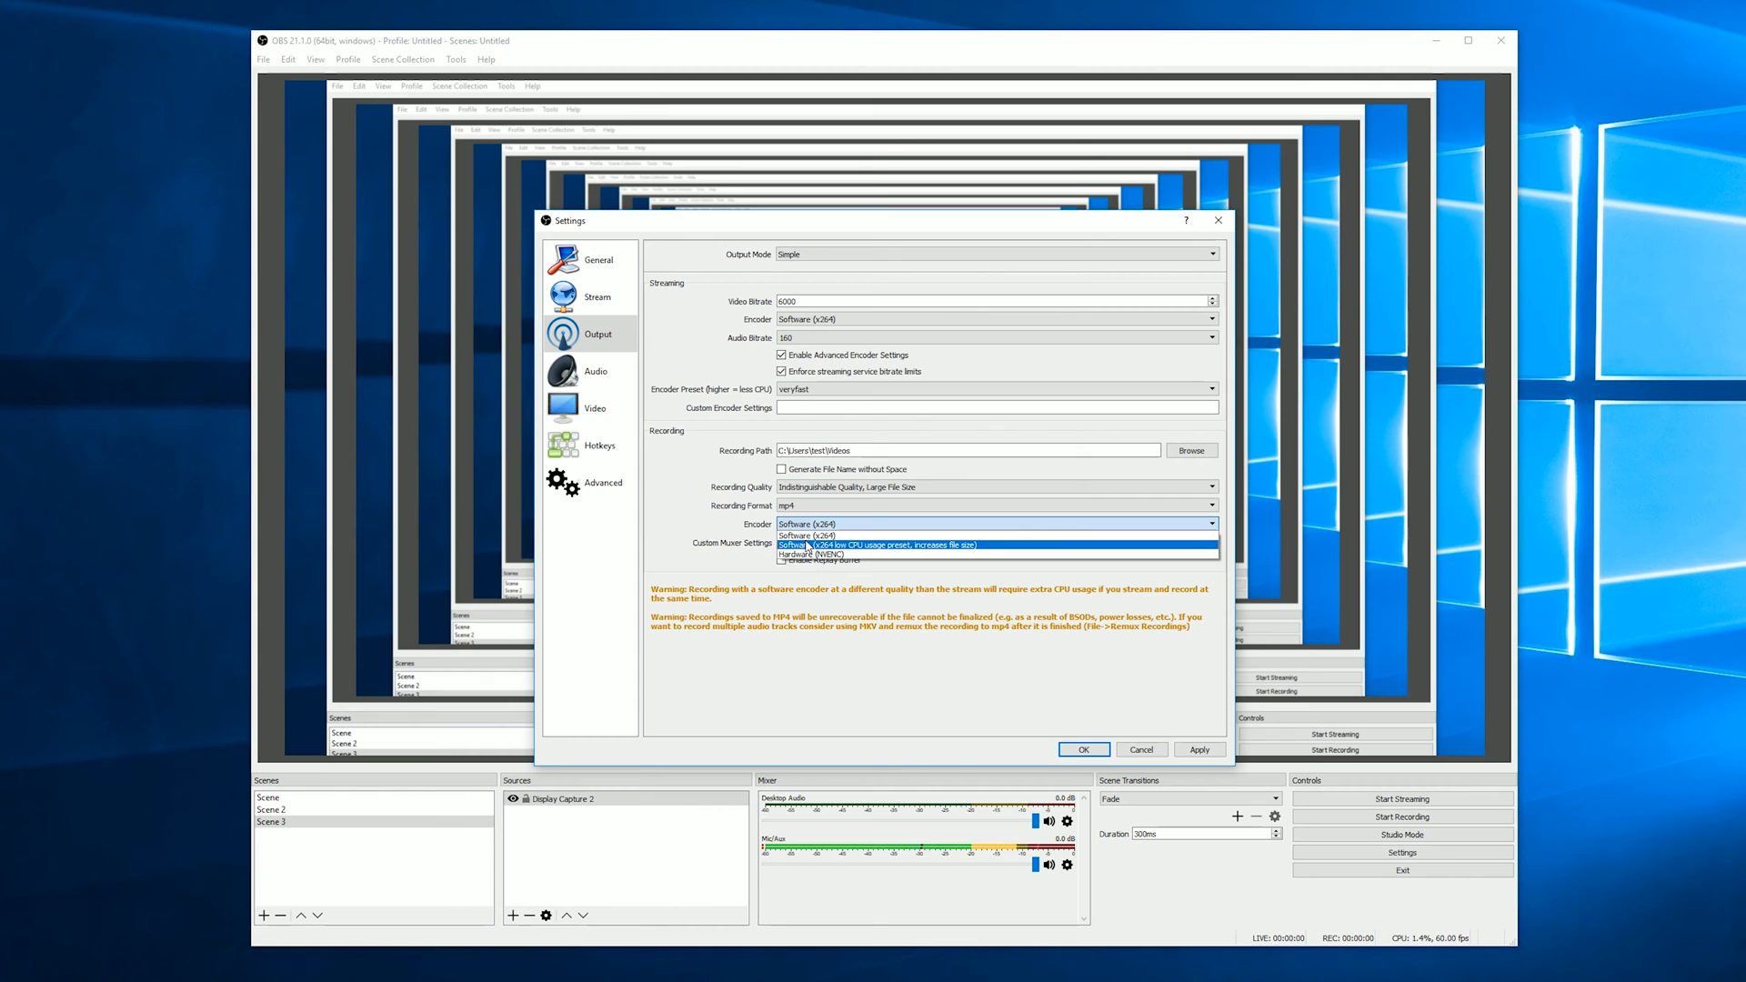
left_click(822, 524)
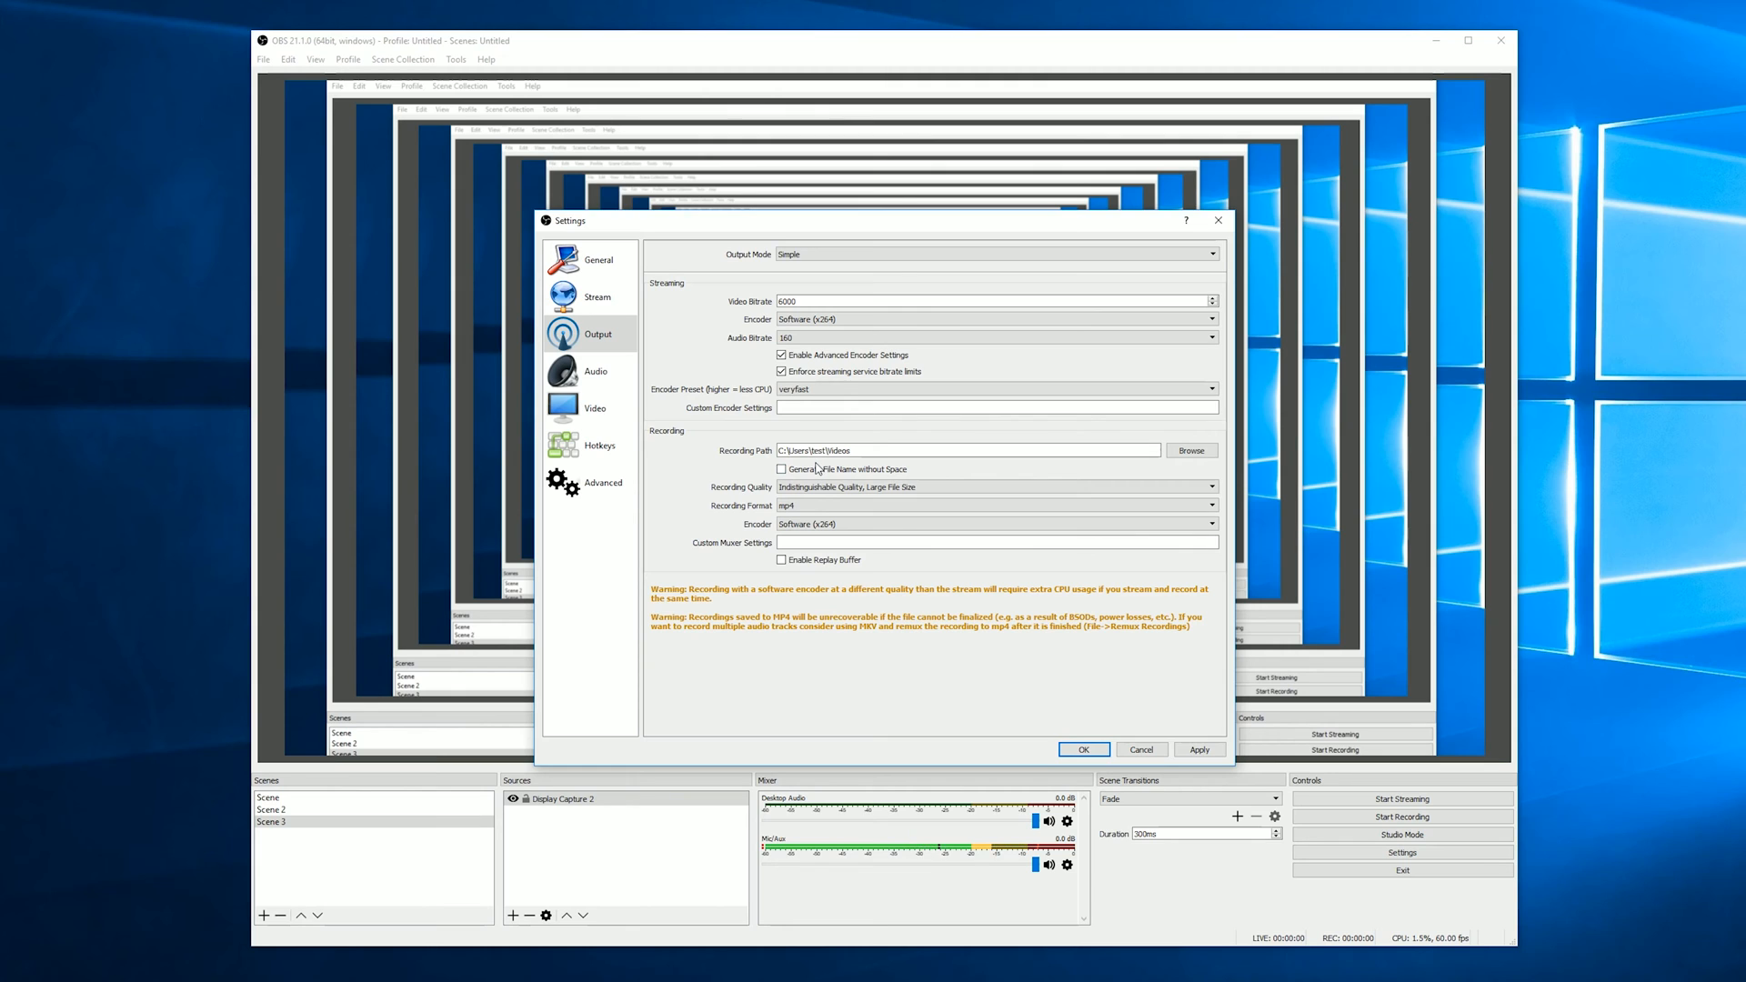
left_click(995, 524)
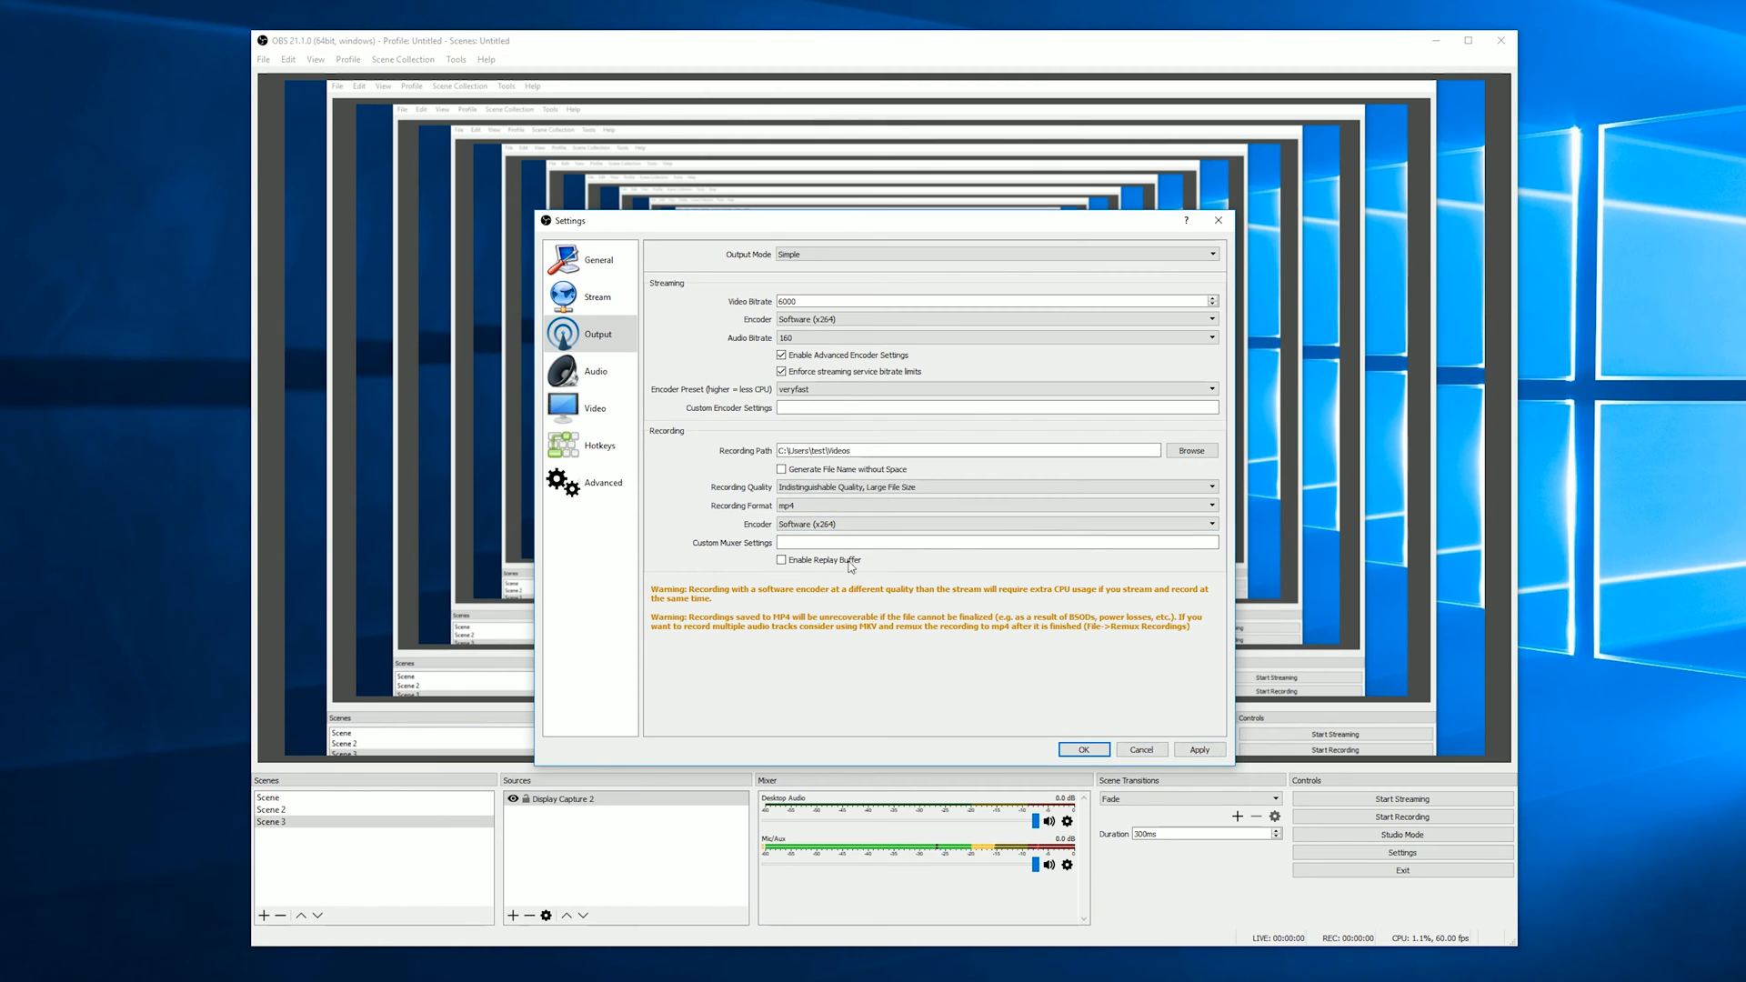
left_click(597, 371)
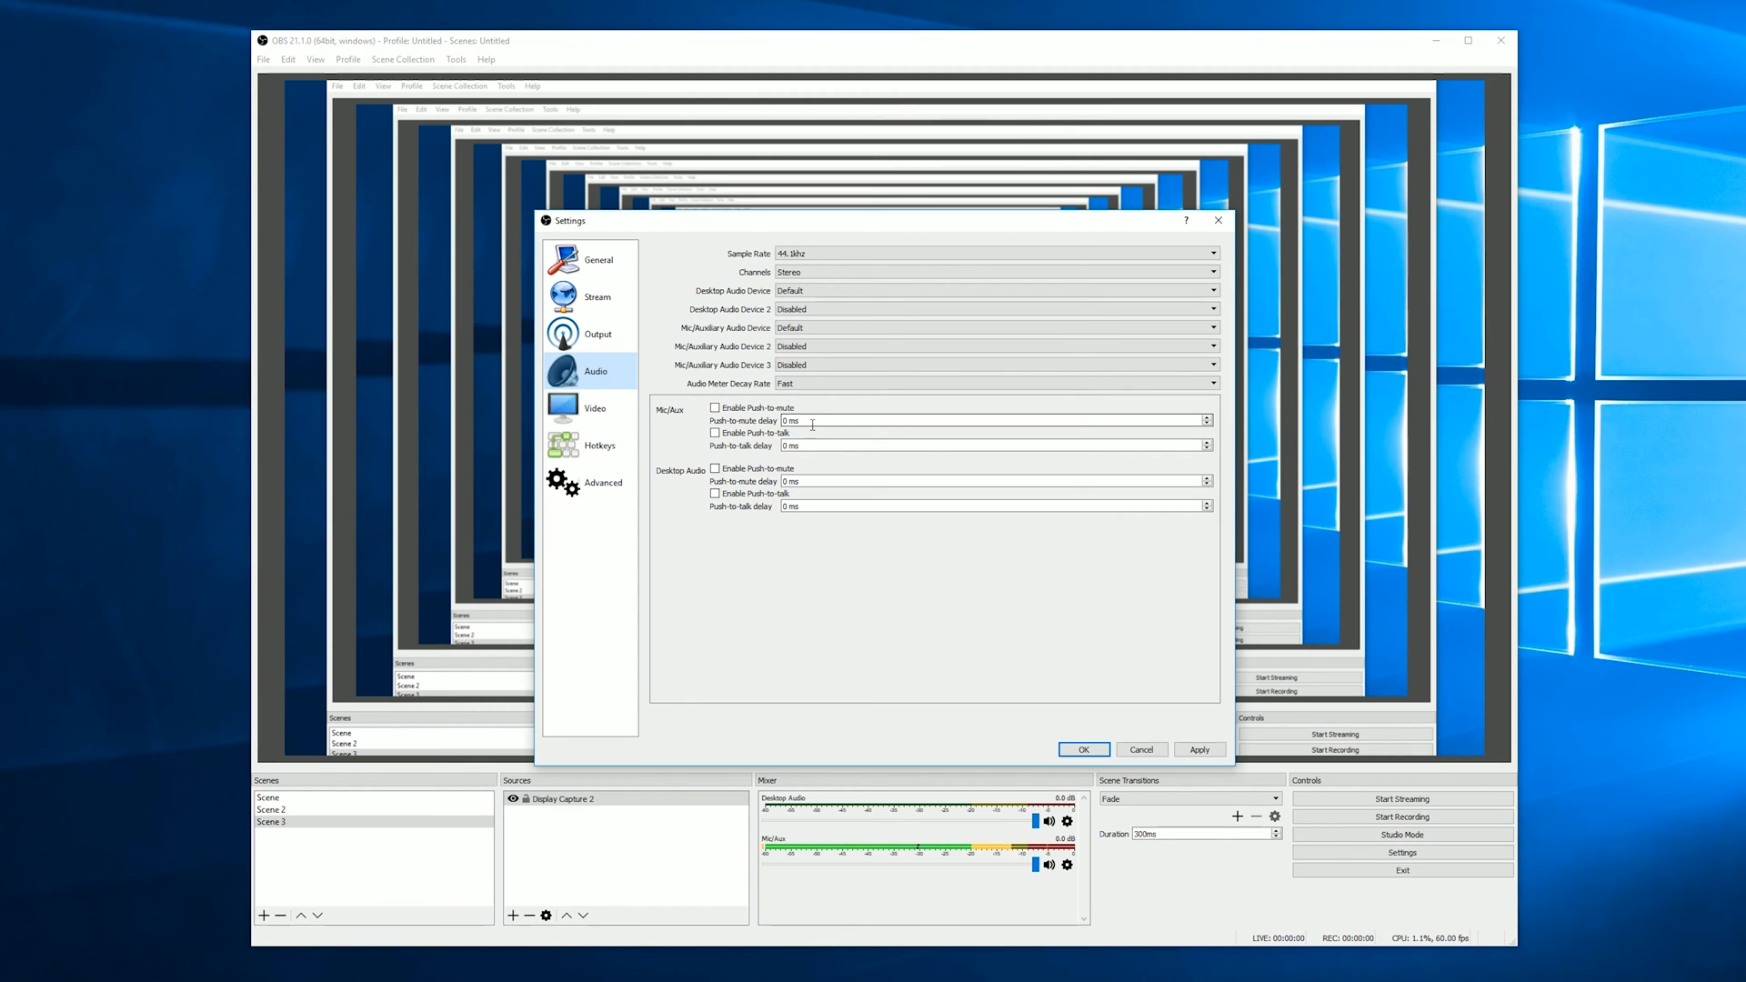
mouse_move(797, 246)
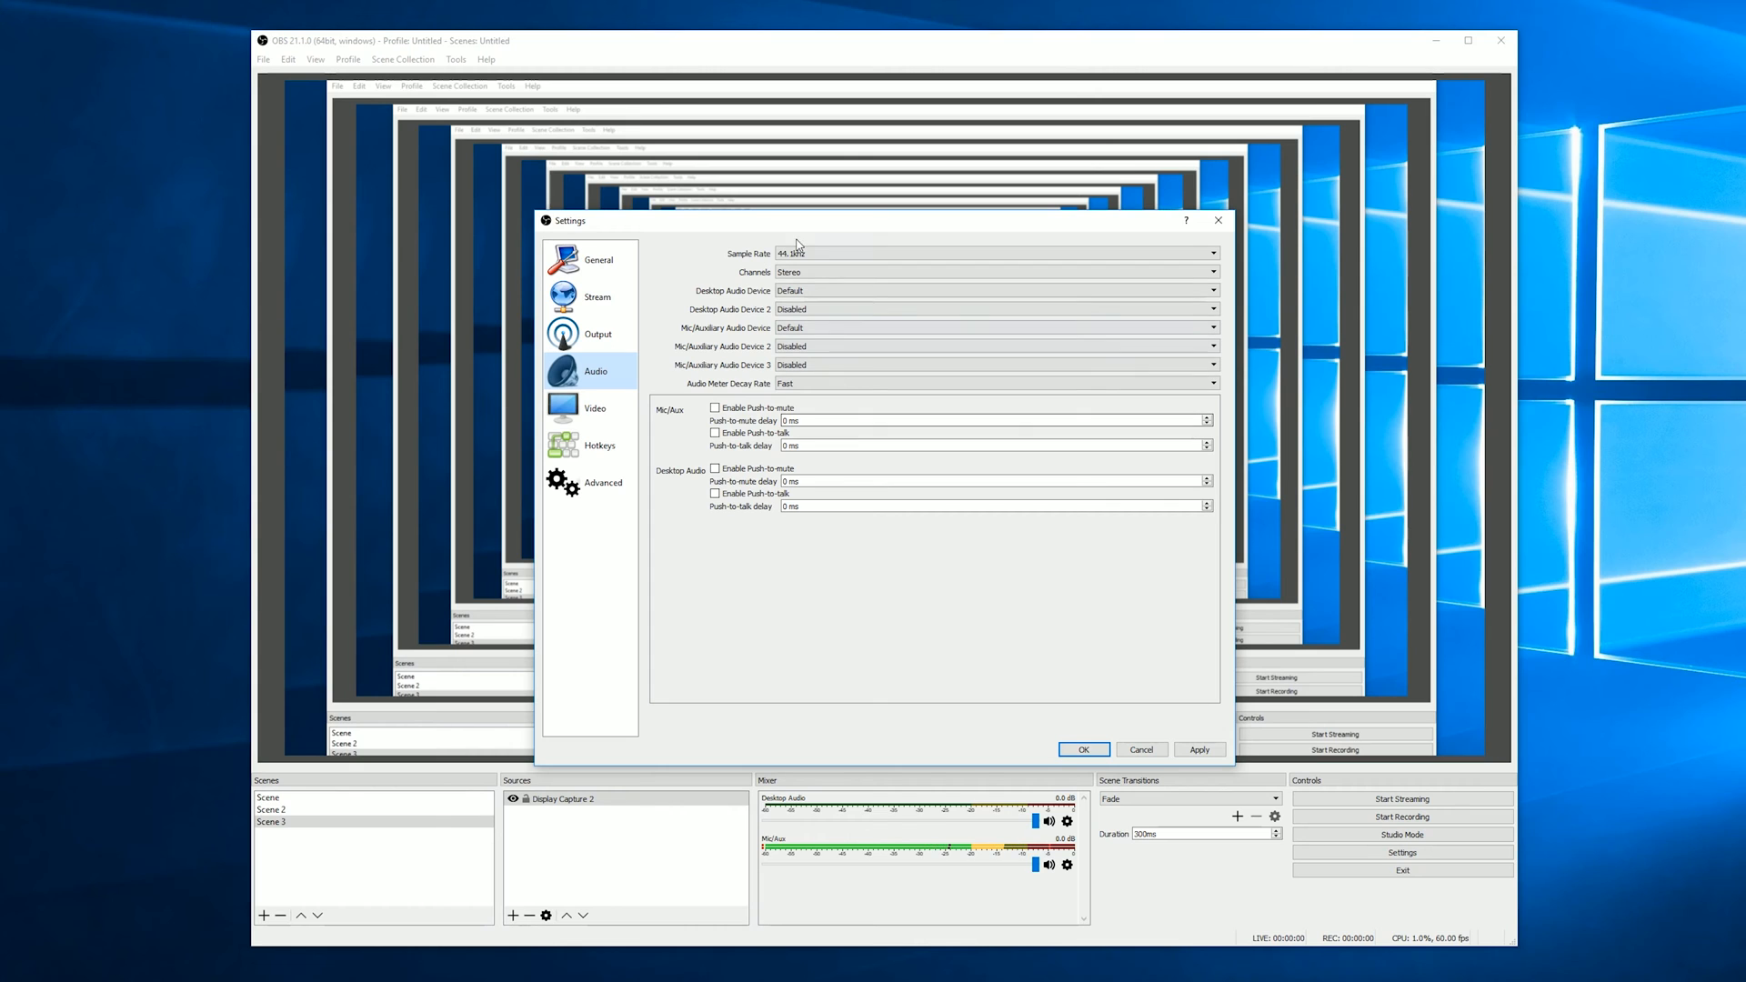
left_click(595, 408)
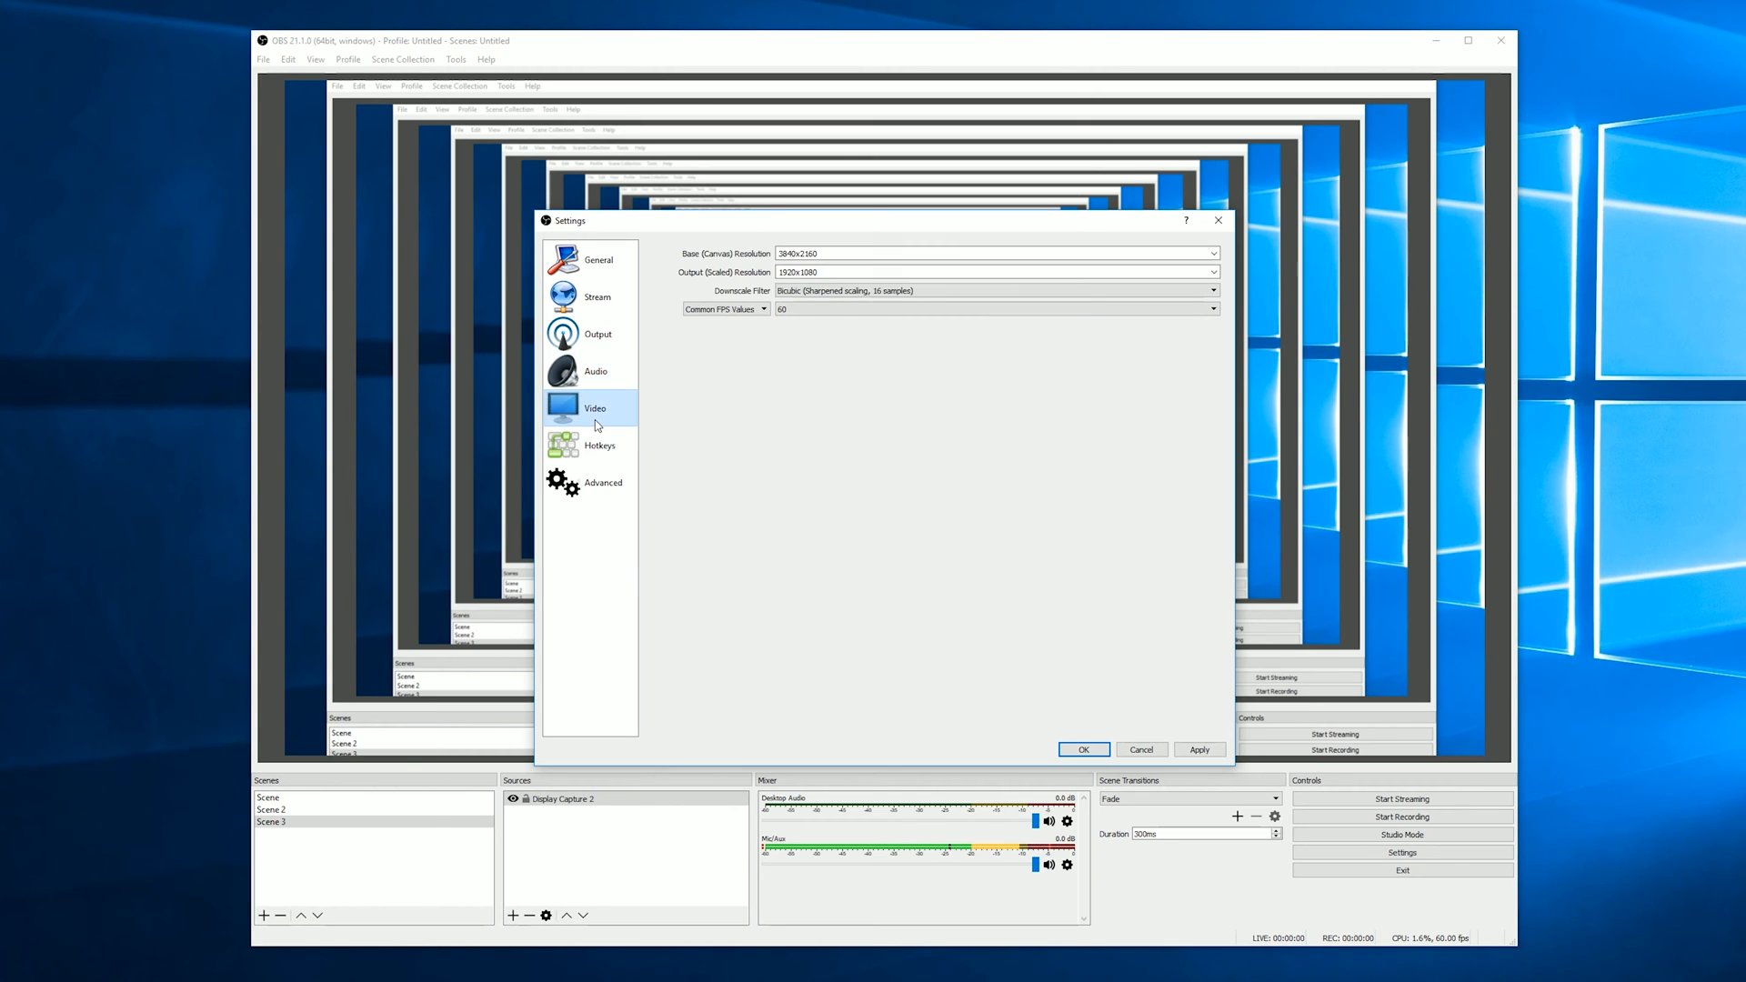
mouse_move(786, 428)
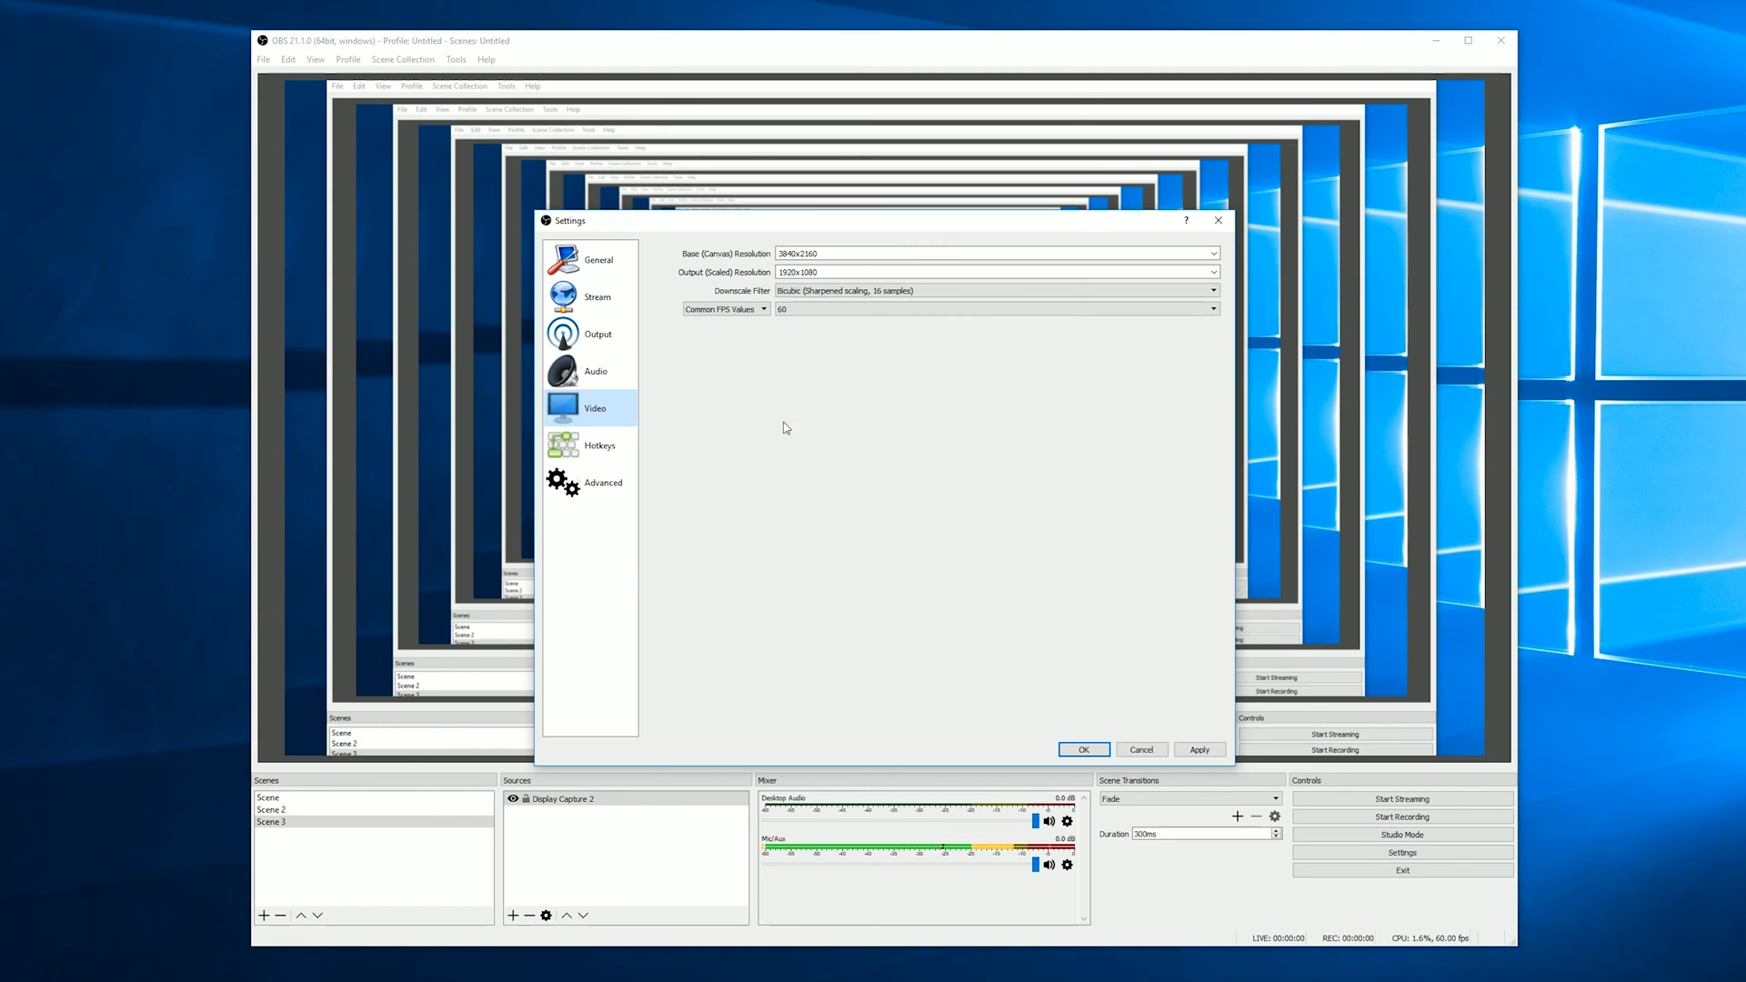
mouse_move(807, 334)
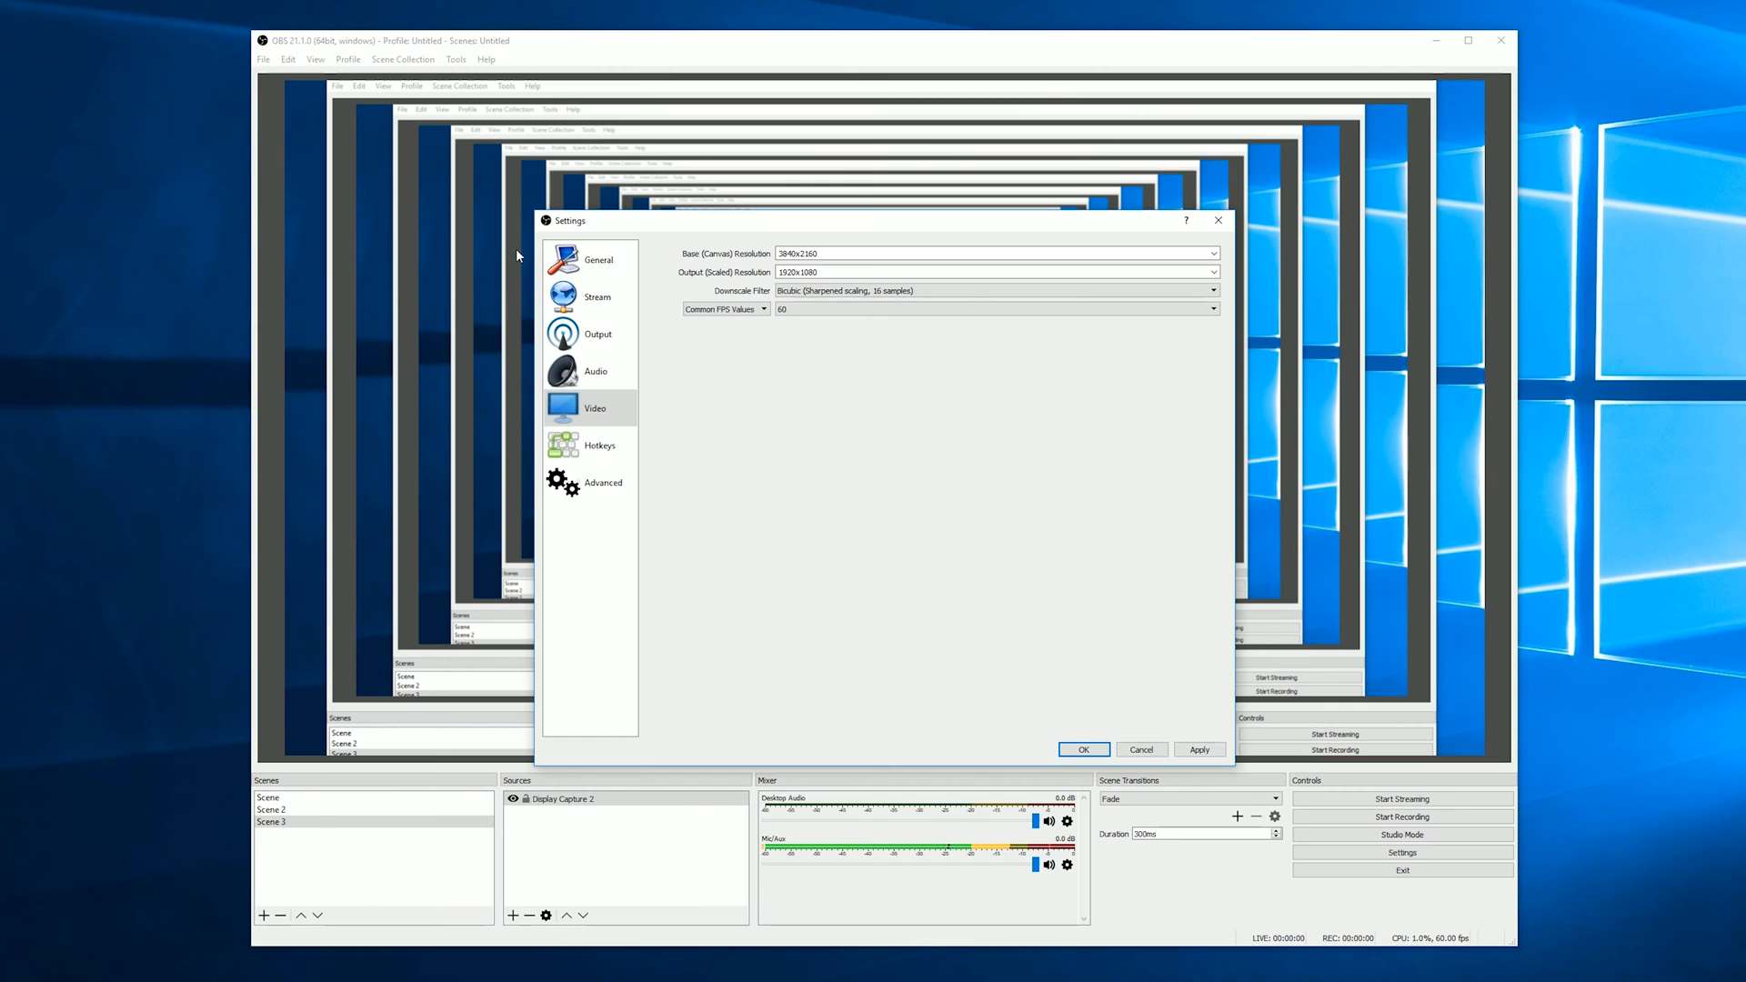
mouse_move(524, 254)
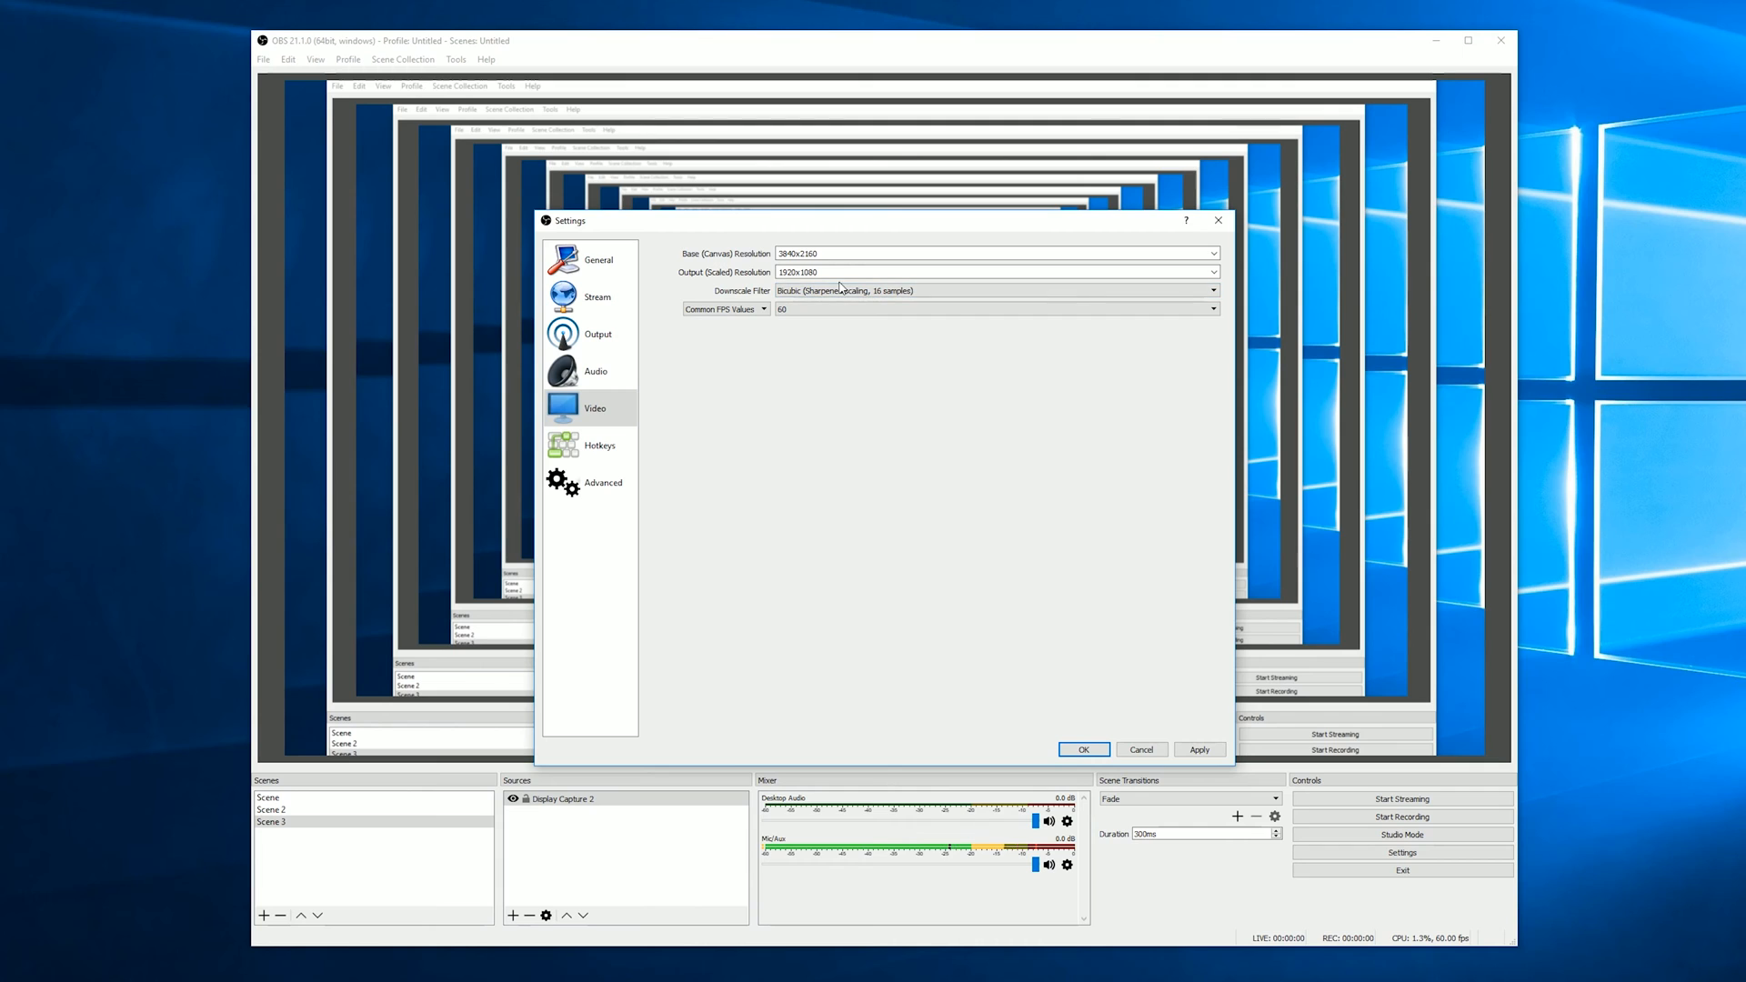
mouse_move(825, 262)
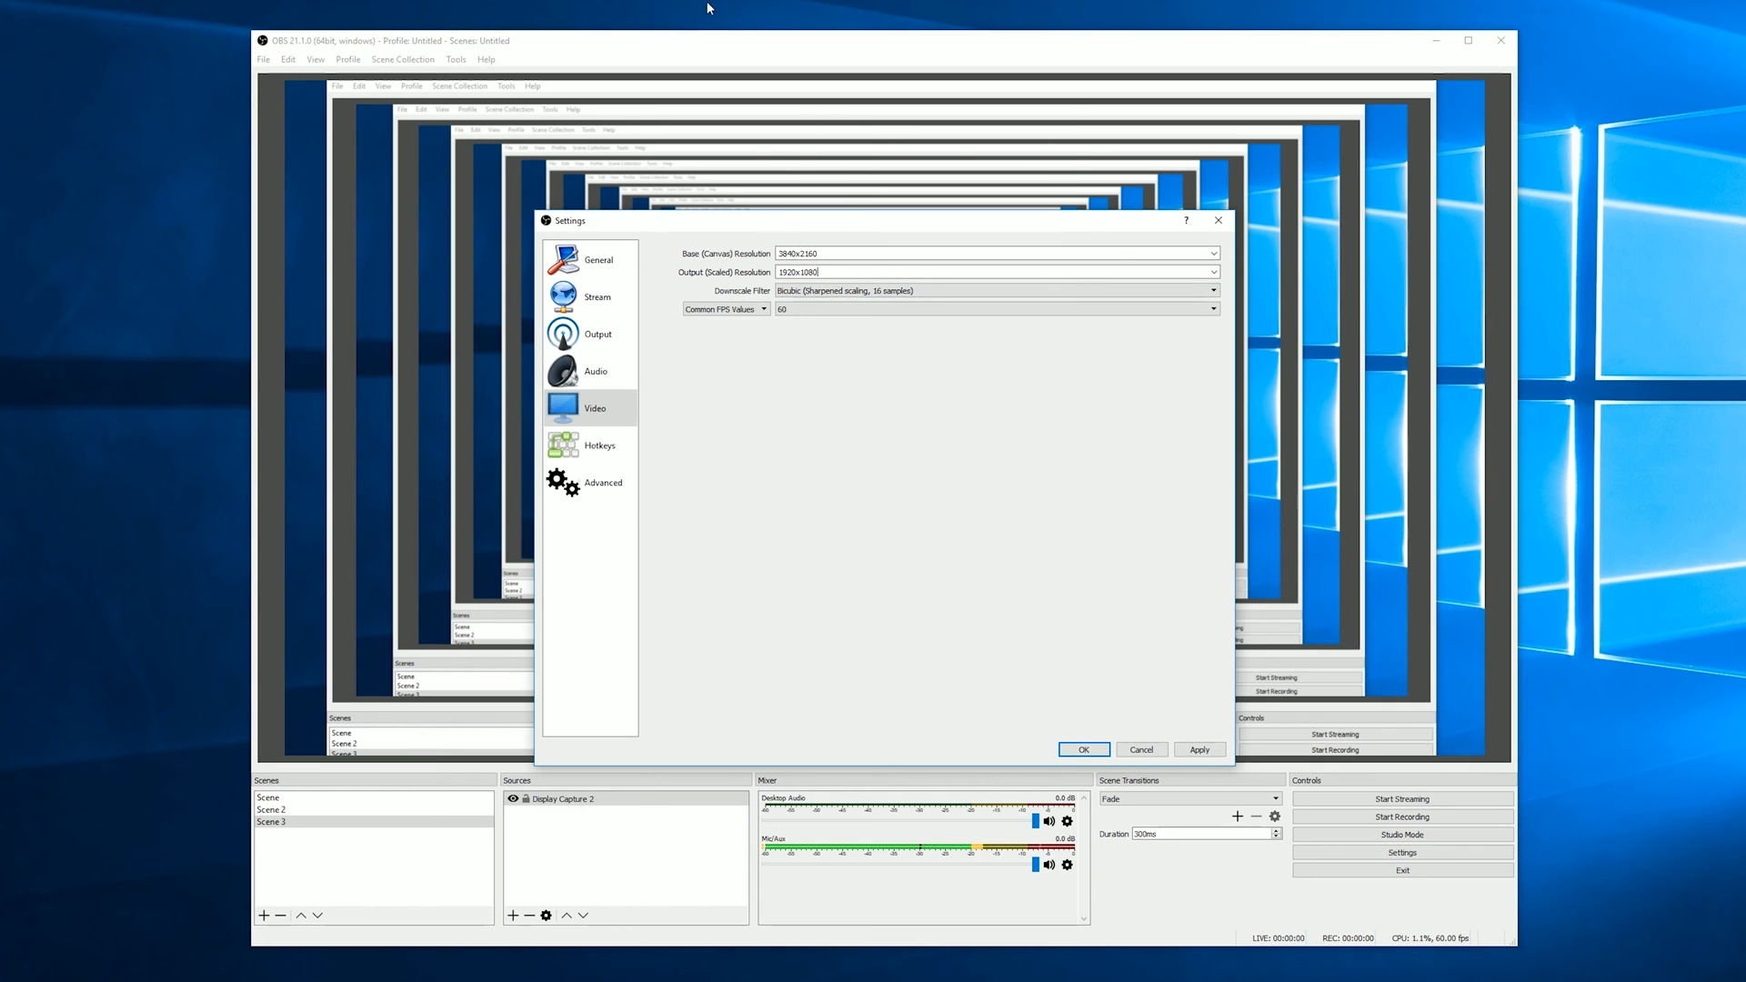
mouse_move(841, 226)
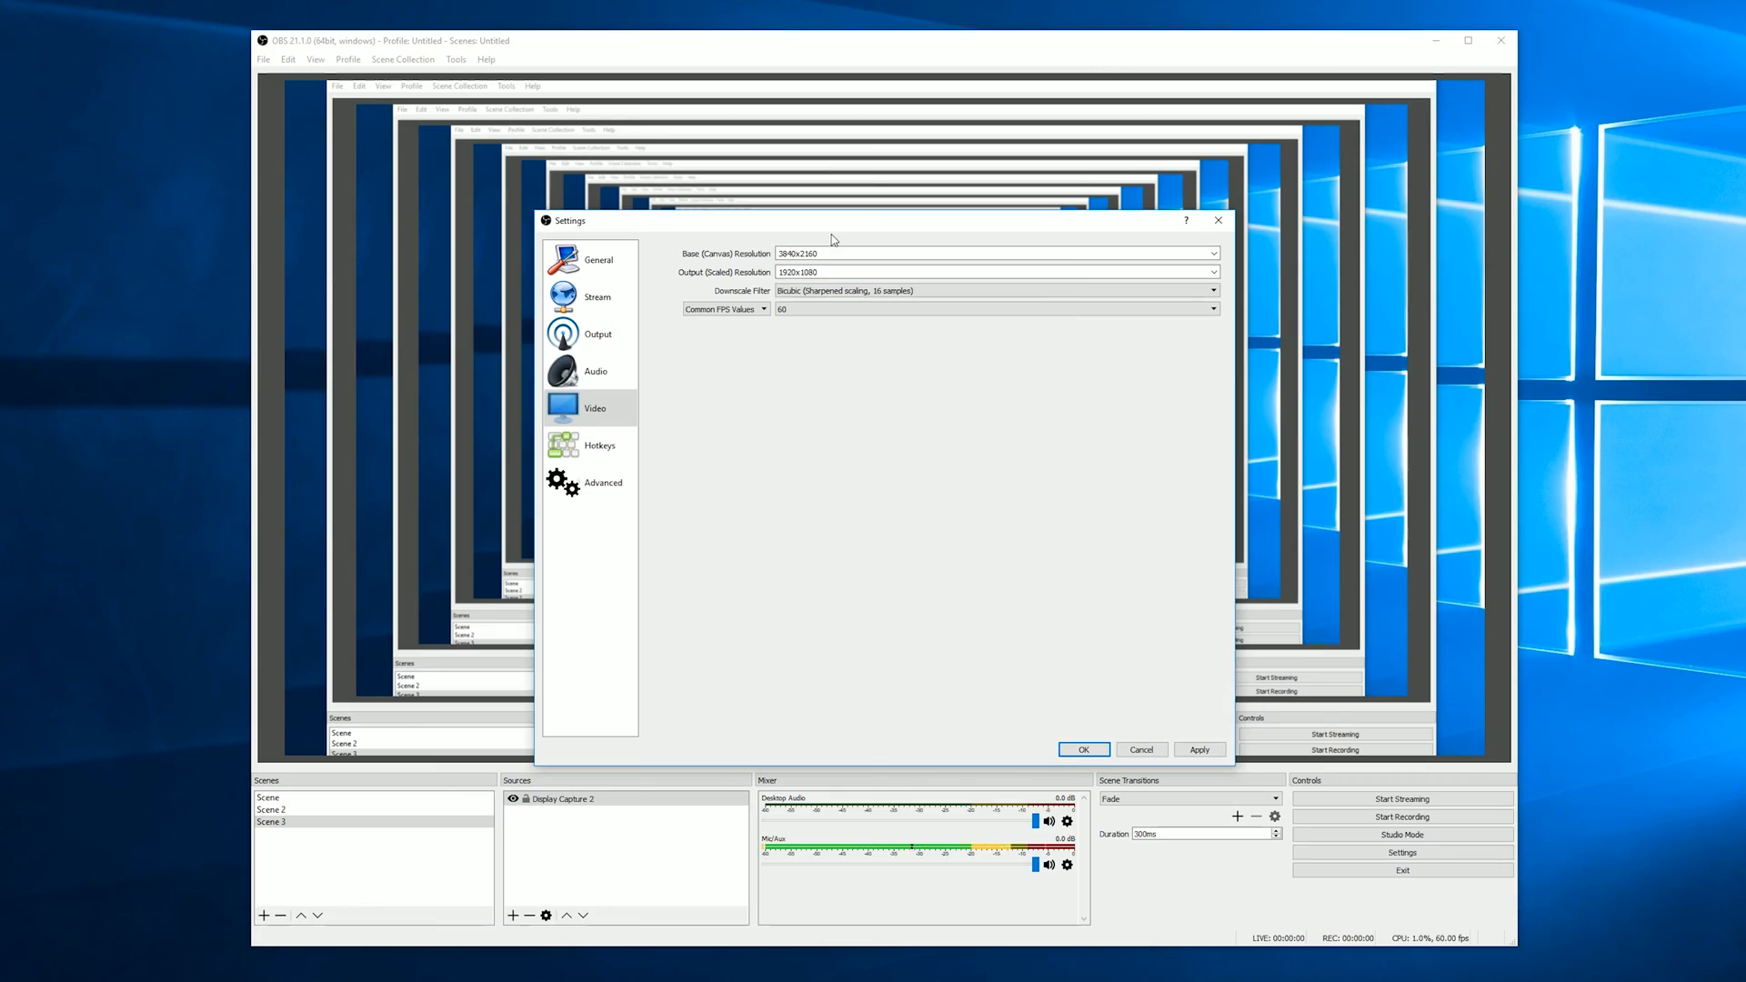
- Keep 3840x2160 base, 1920x1080 output at 60 FPS and close Settings with OK
left_click(1080, 747)
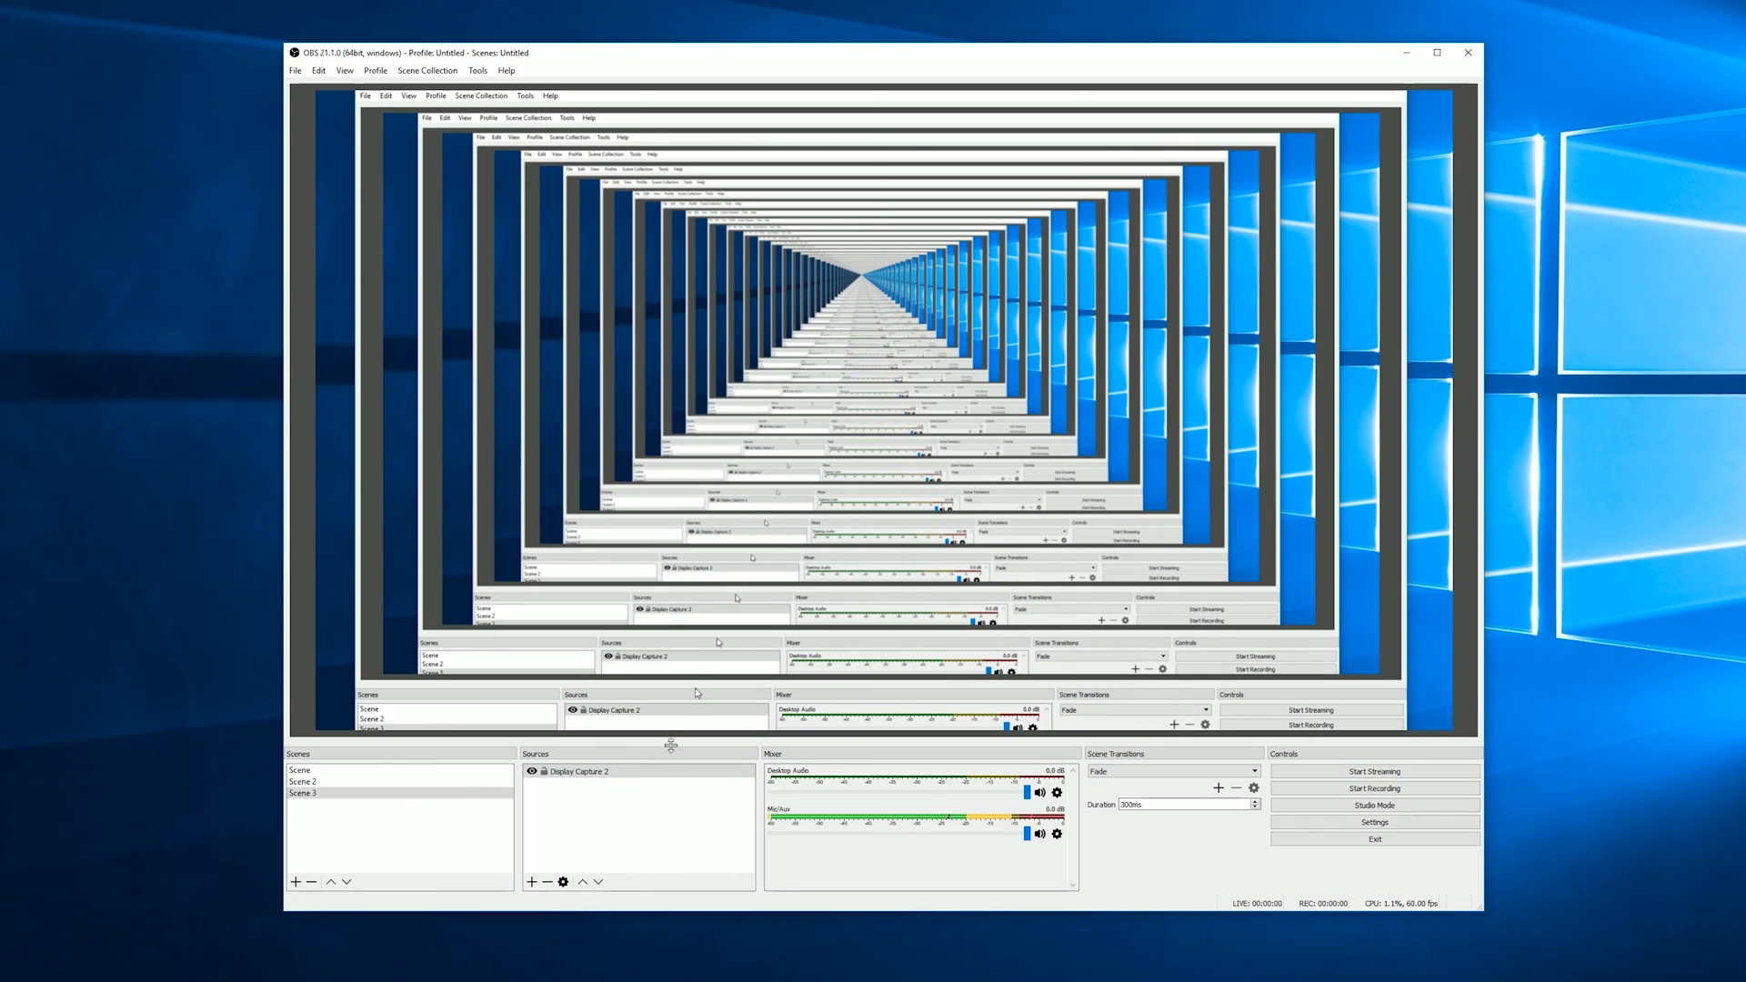
mouse_move(449, 875)
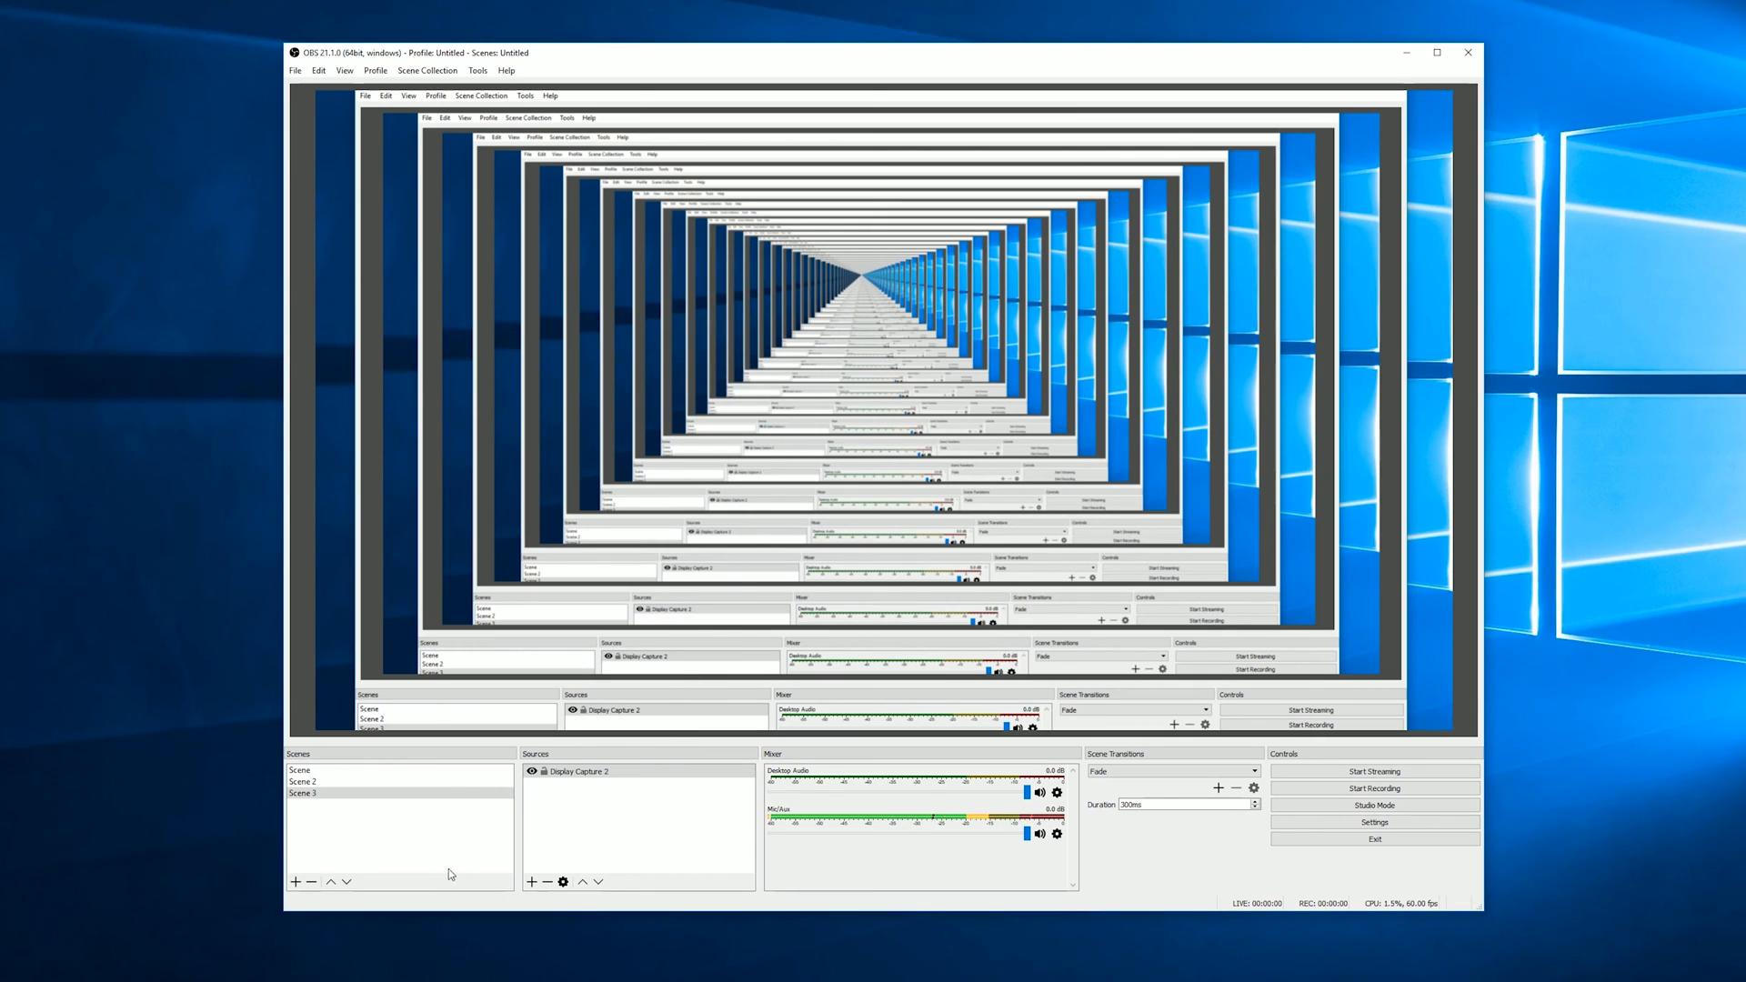
mouse_move(310, 861)
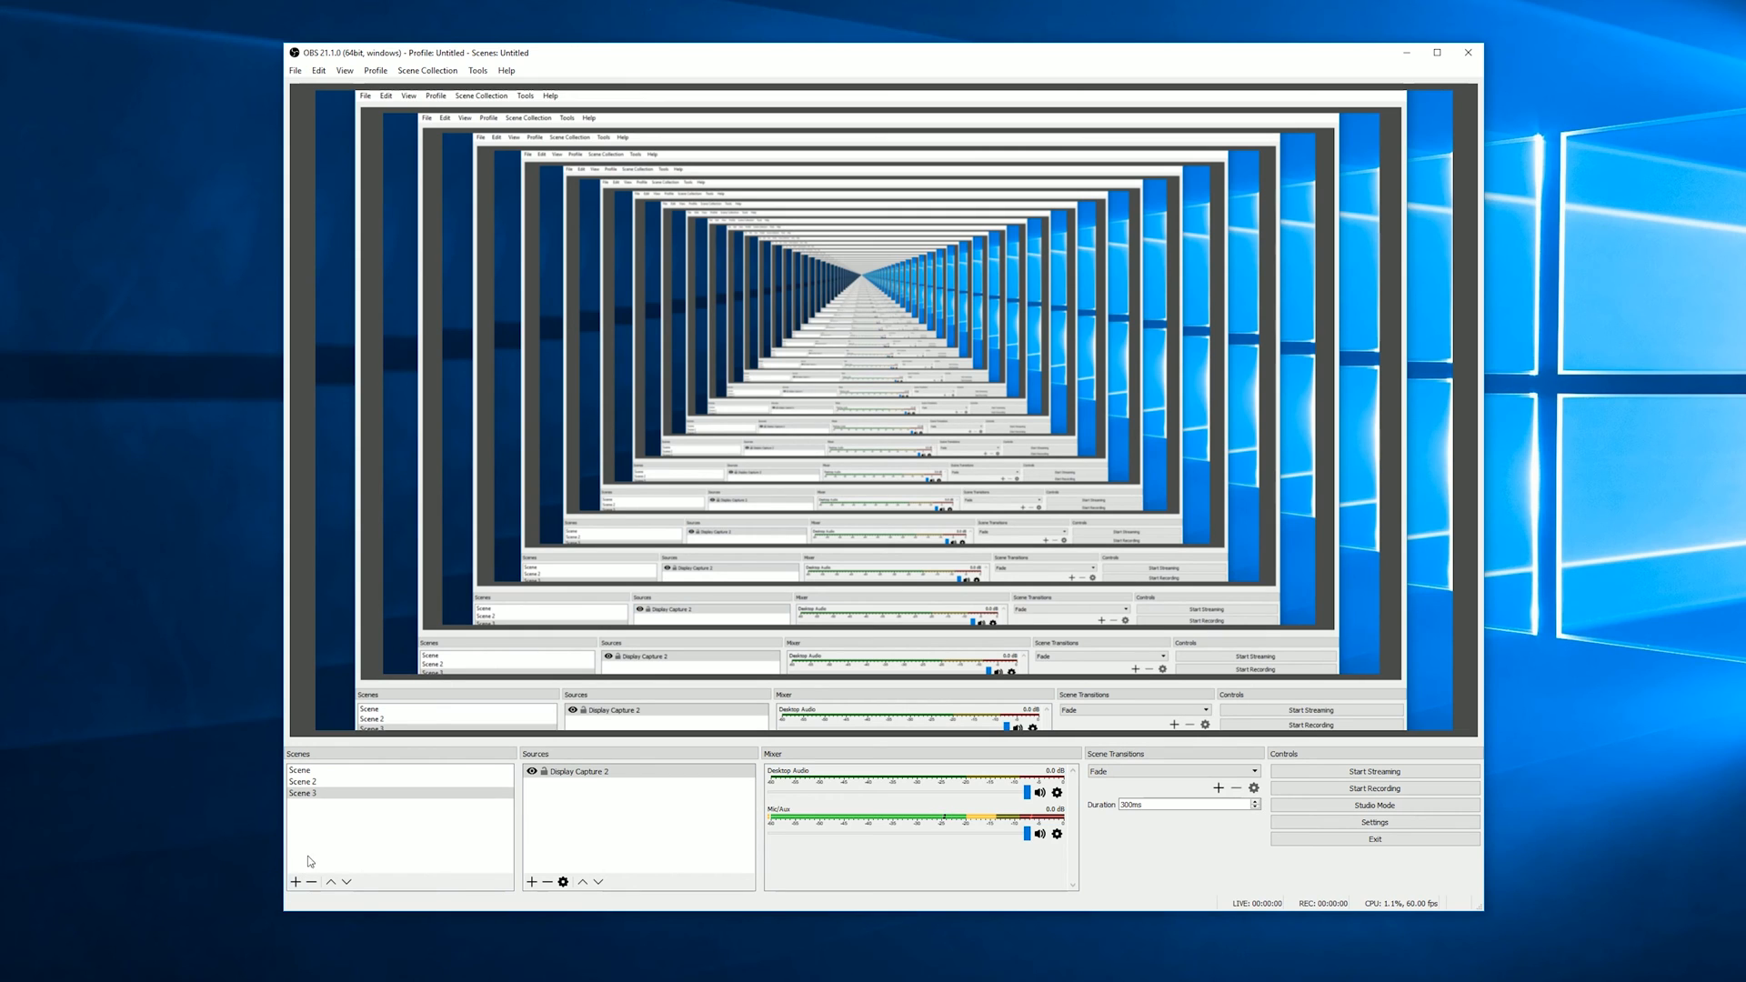
- Add a new scene, accepting the default name Scene 4
left_click(295, 881)
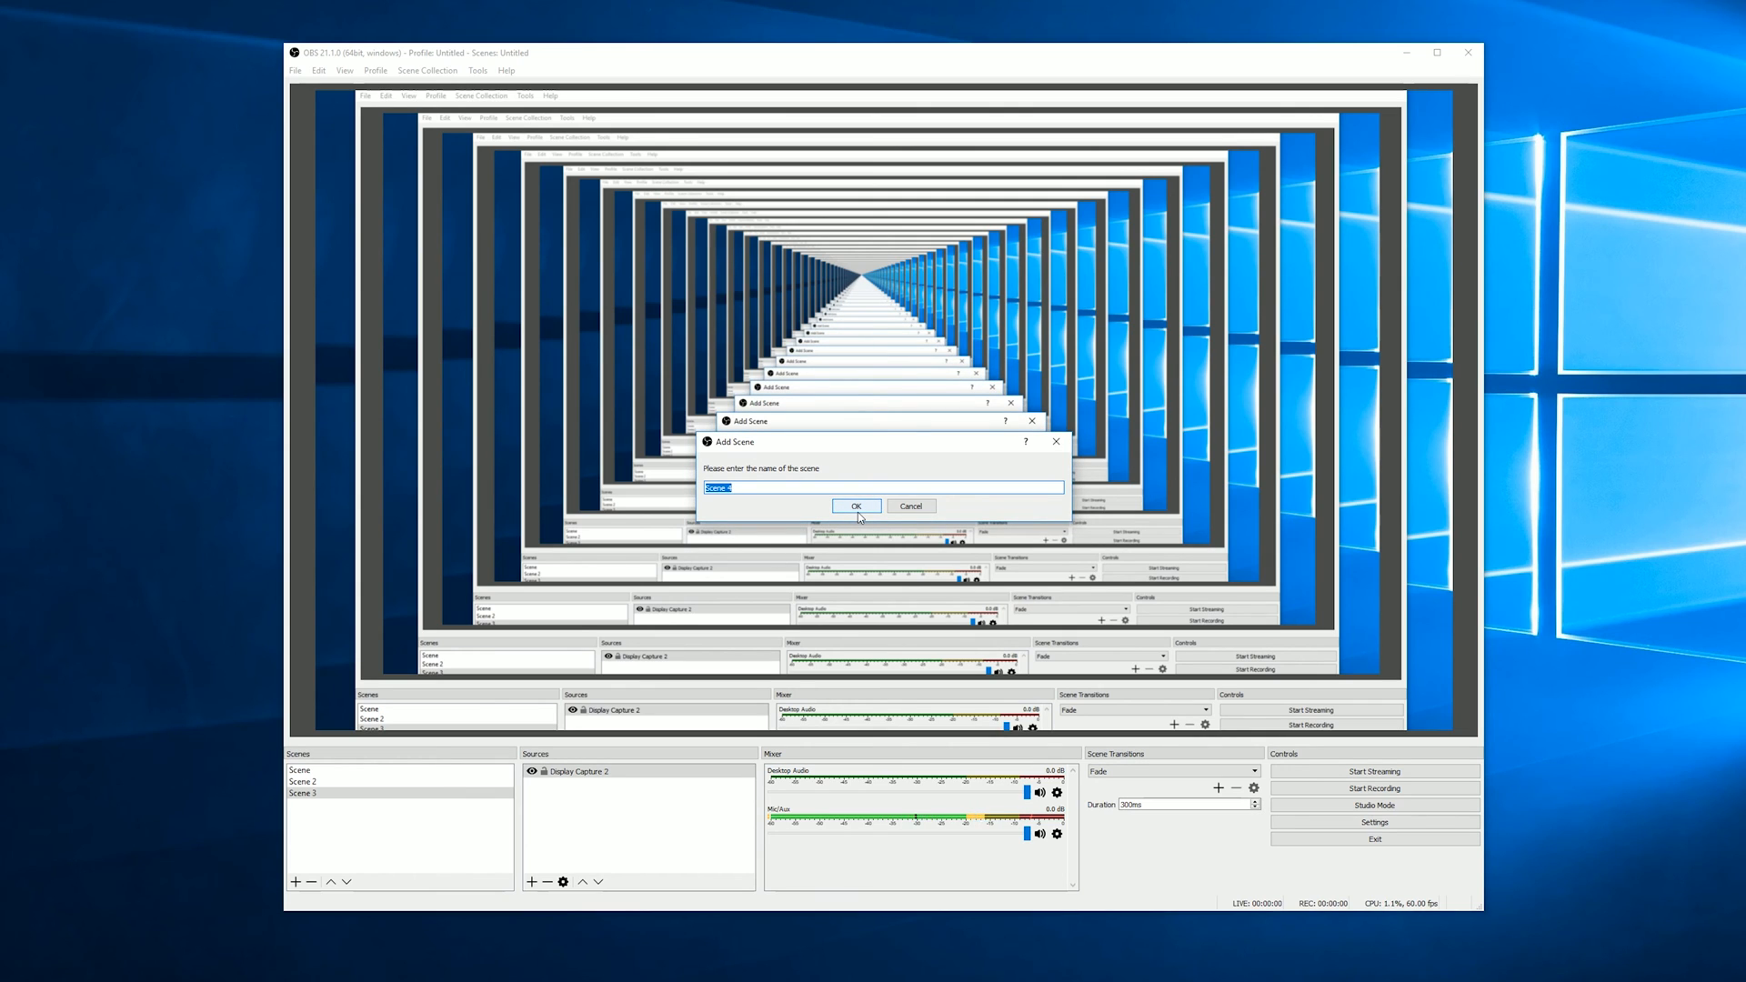
left_click(857, 506)
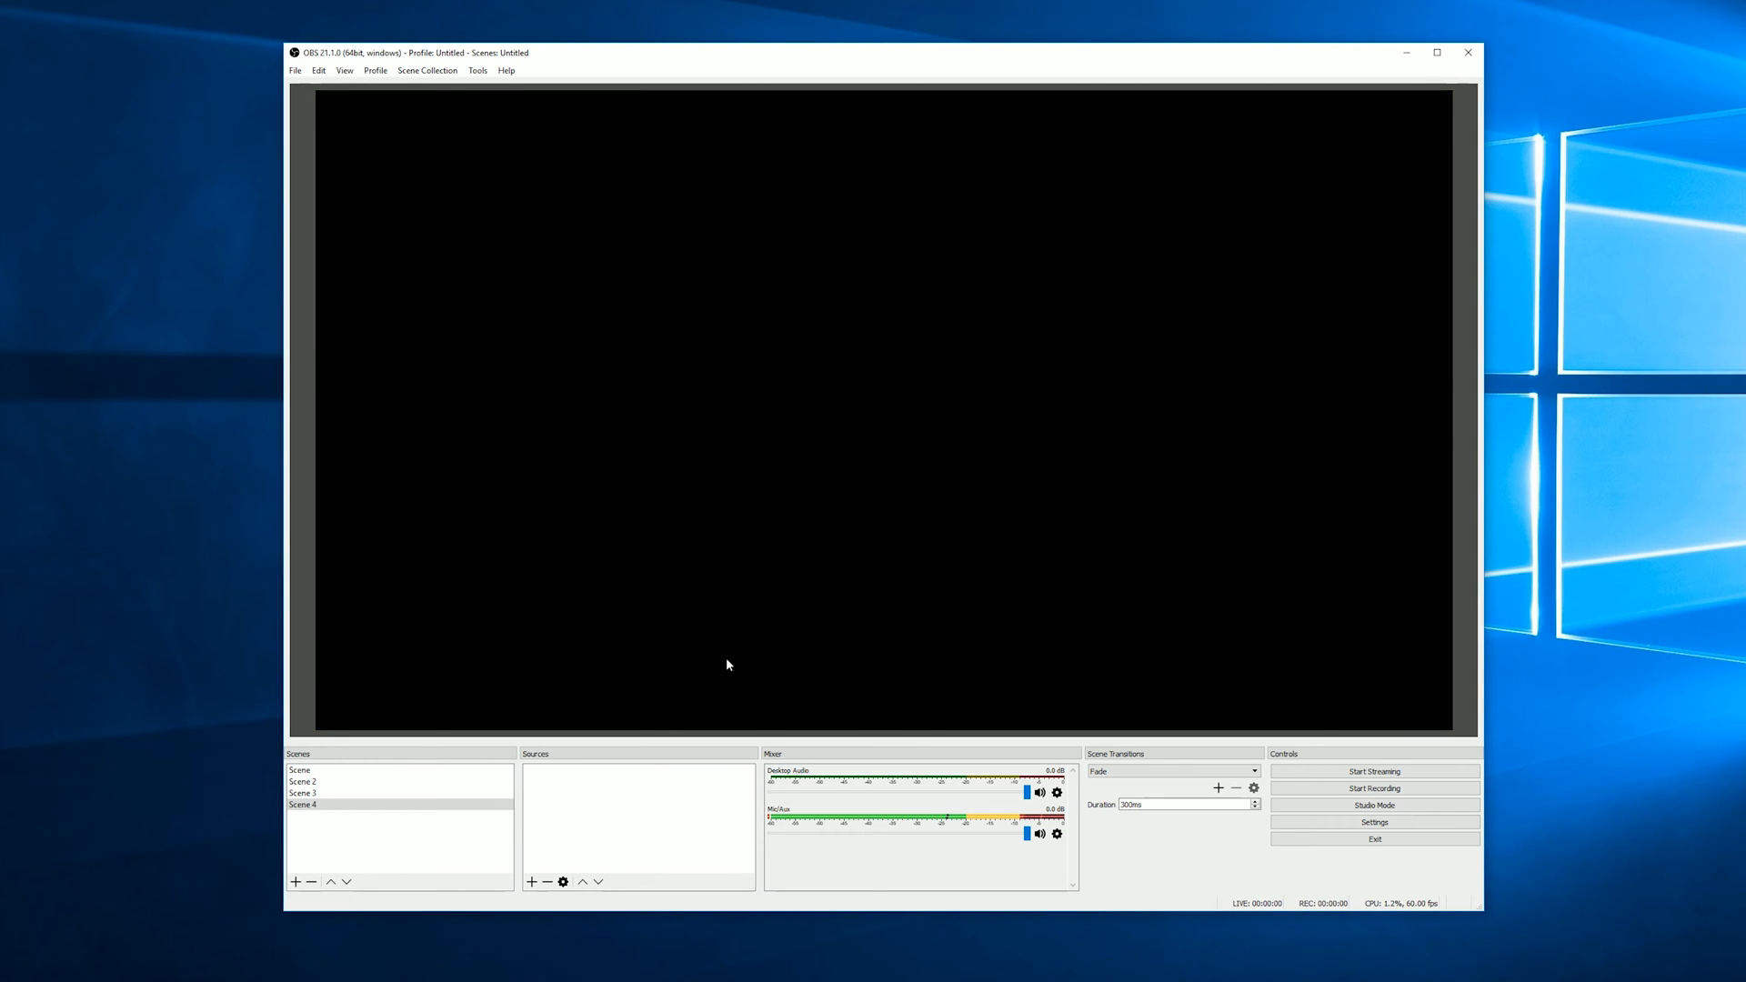
mouse_move(624, 810)
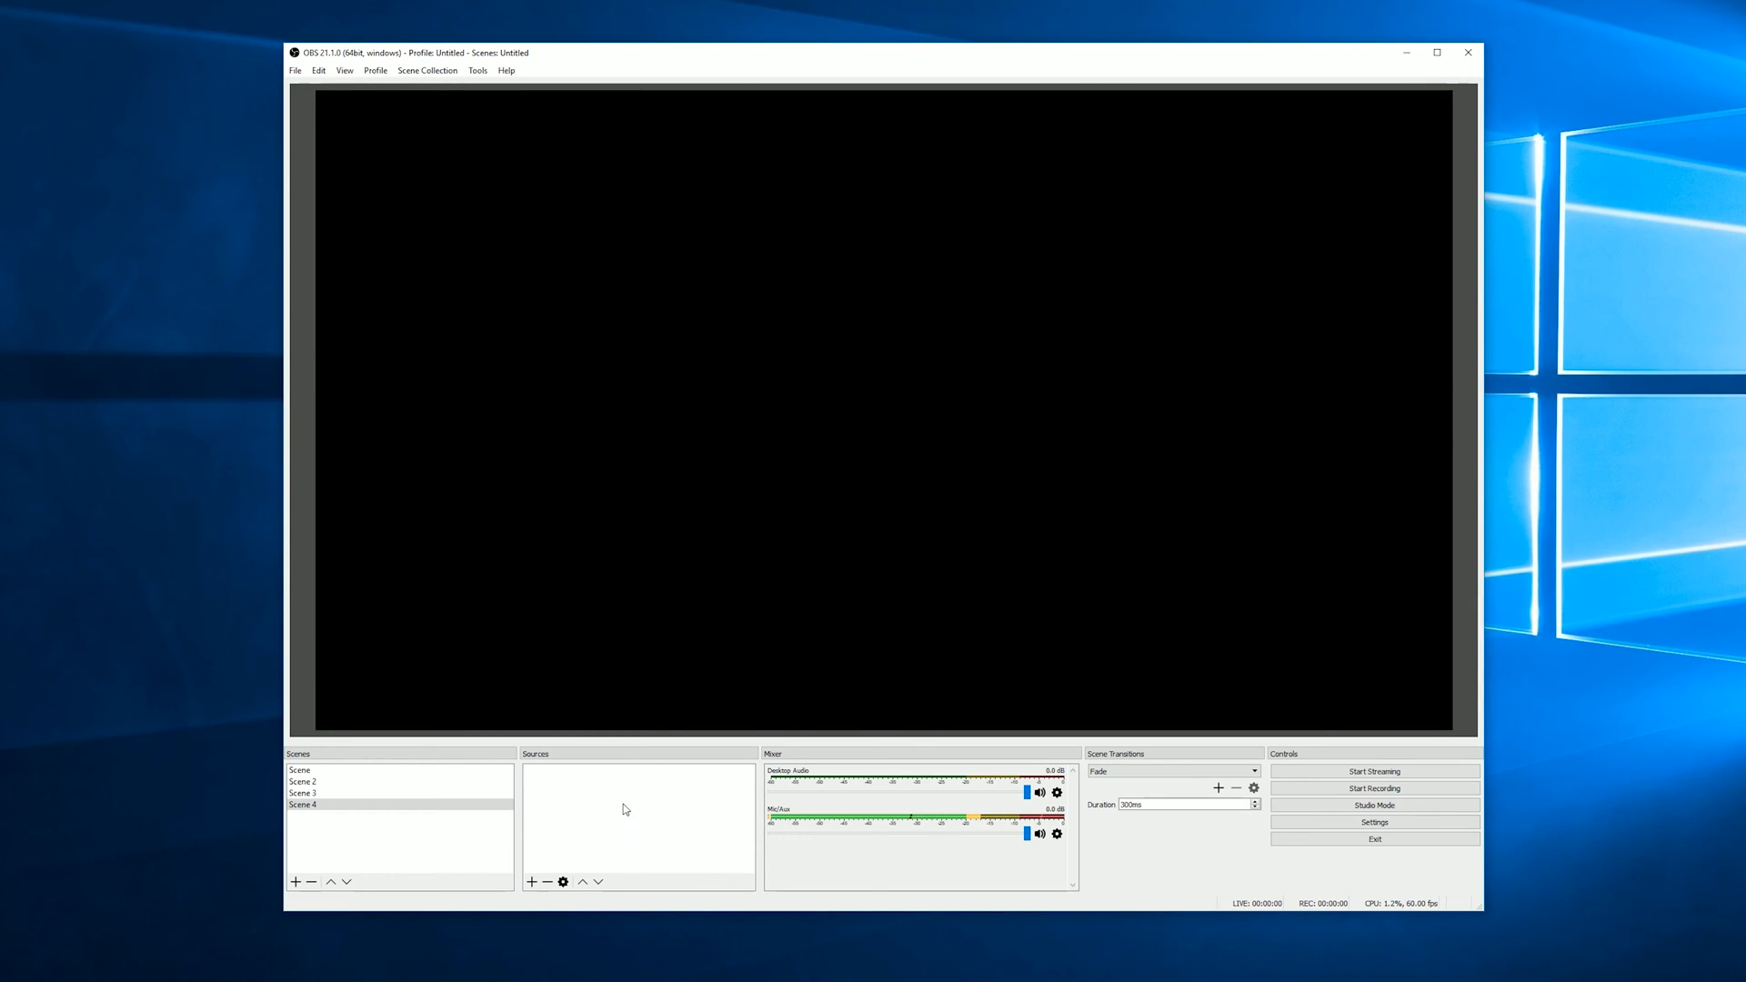
- Add Display Capture 3 to Scene 4 on Display 0 with Capture Cursor kept on
left_click(532, 882)
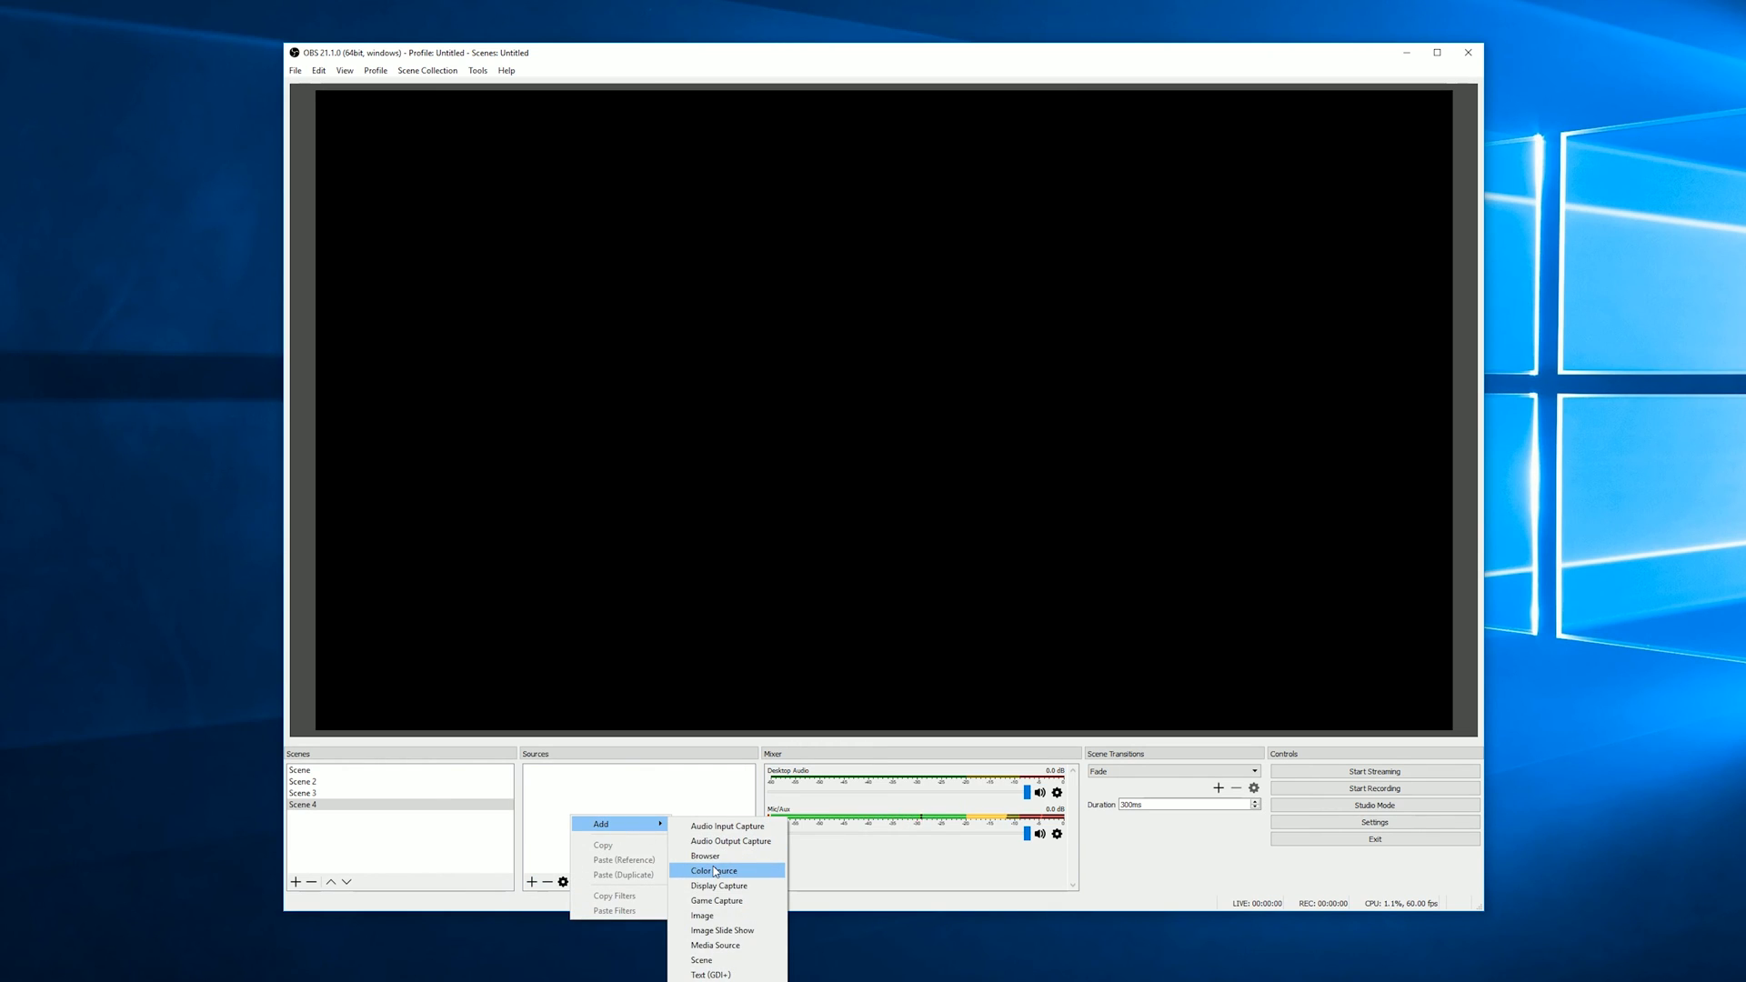
mouse_move(718, 901)
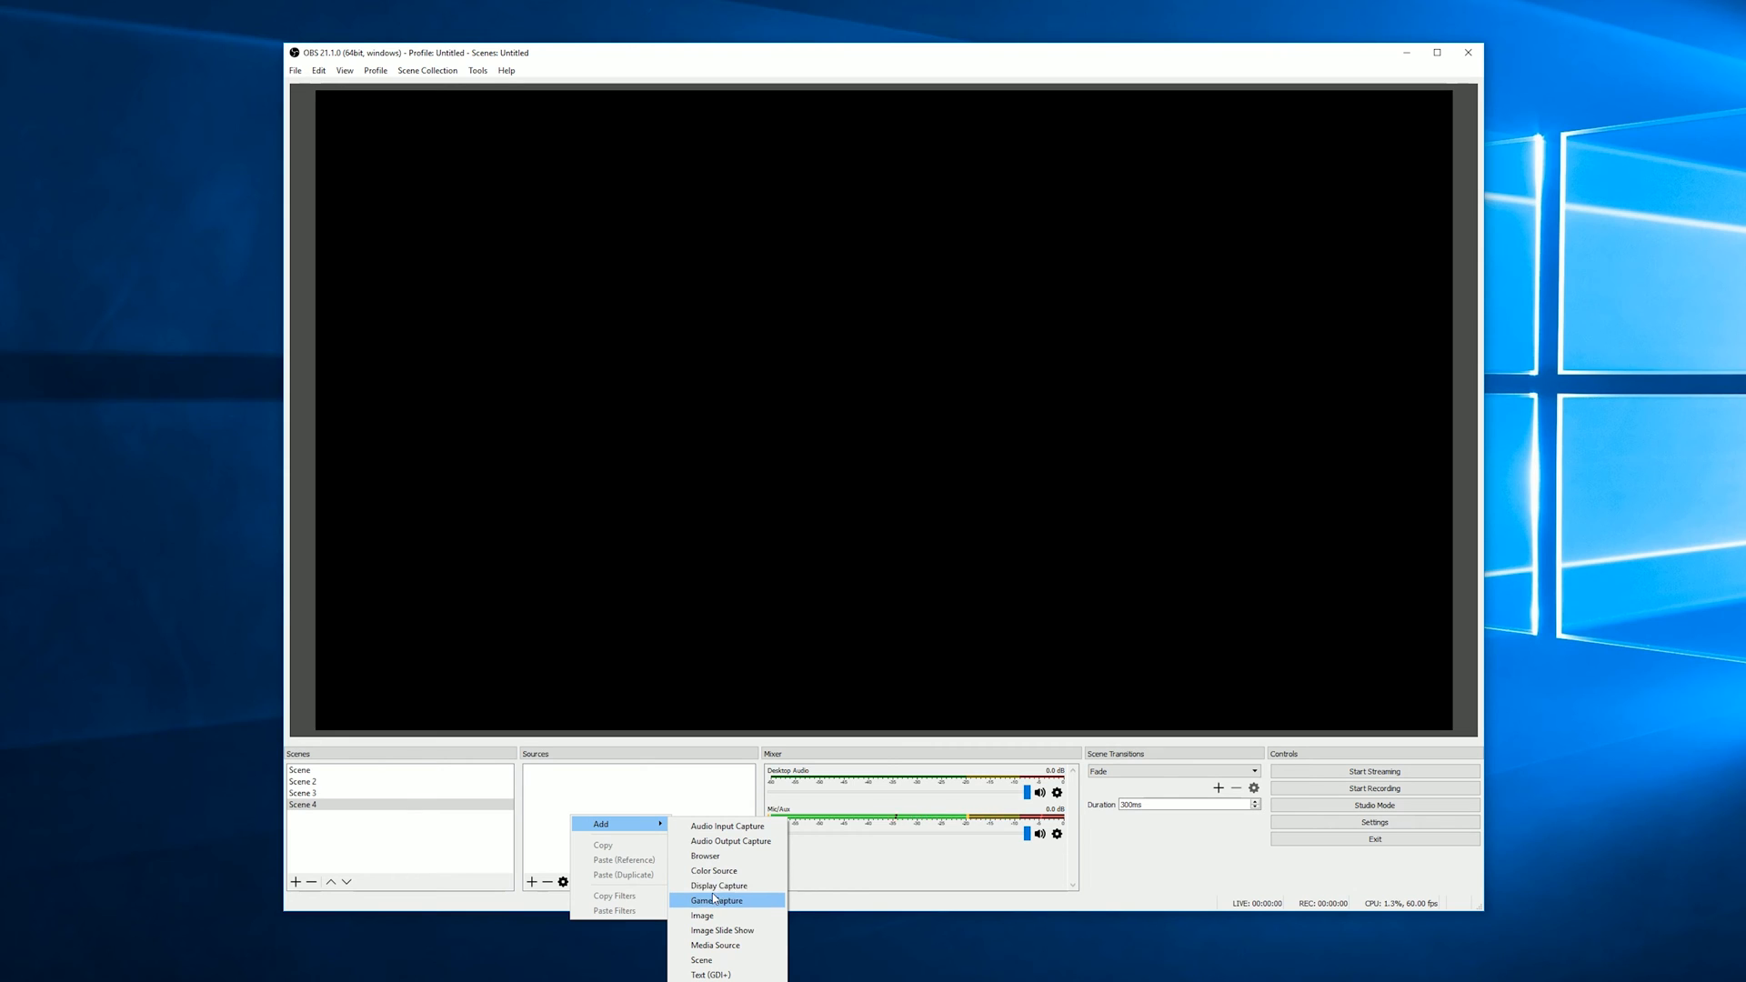
left_click(720, 886)
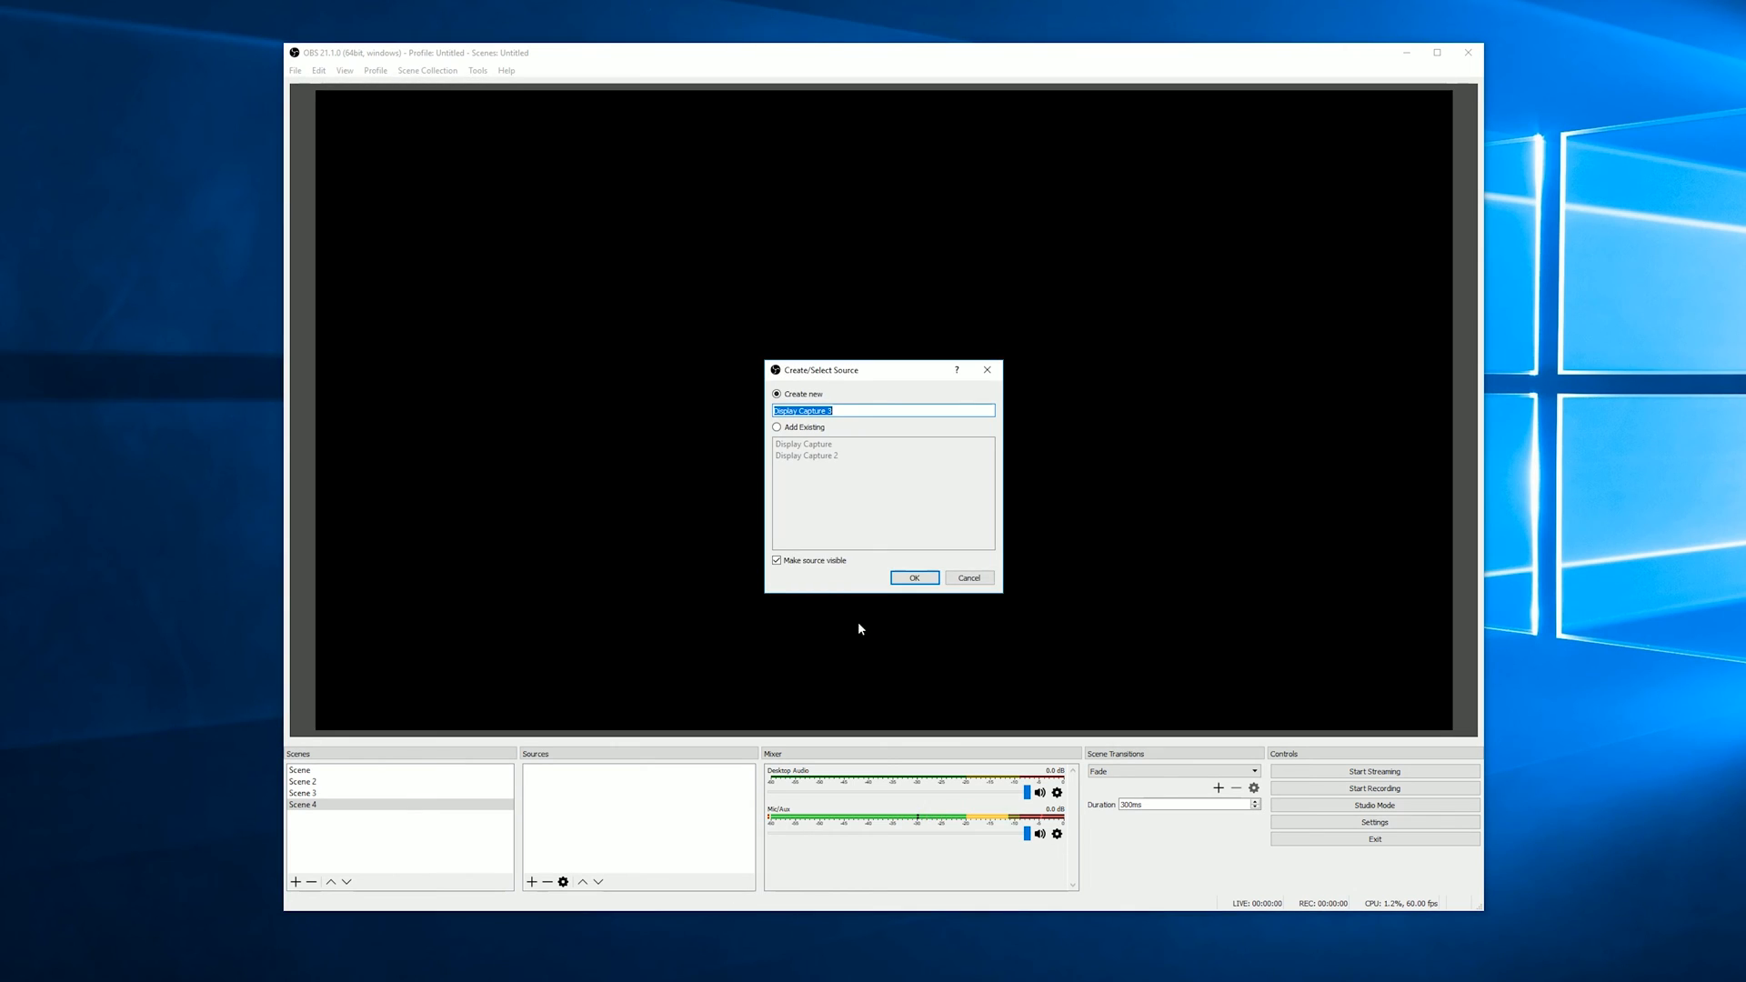
mouse_move(802, 470)
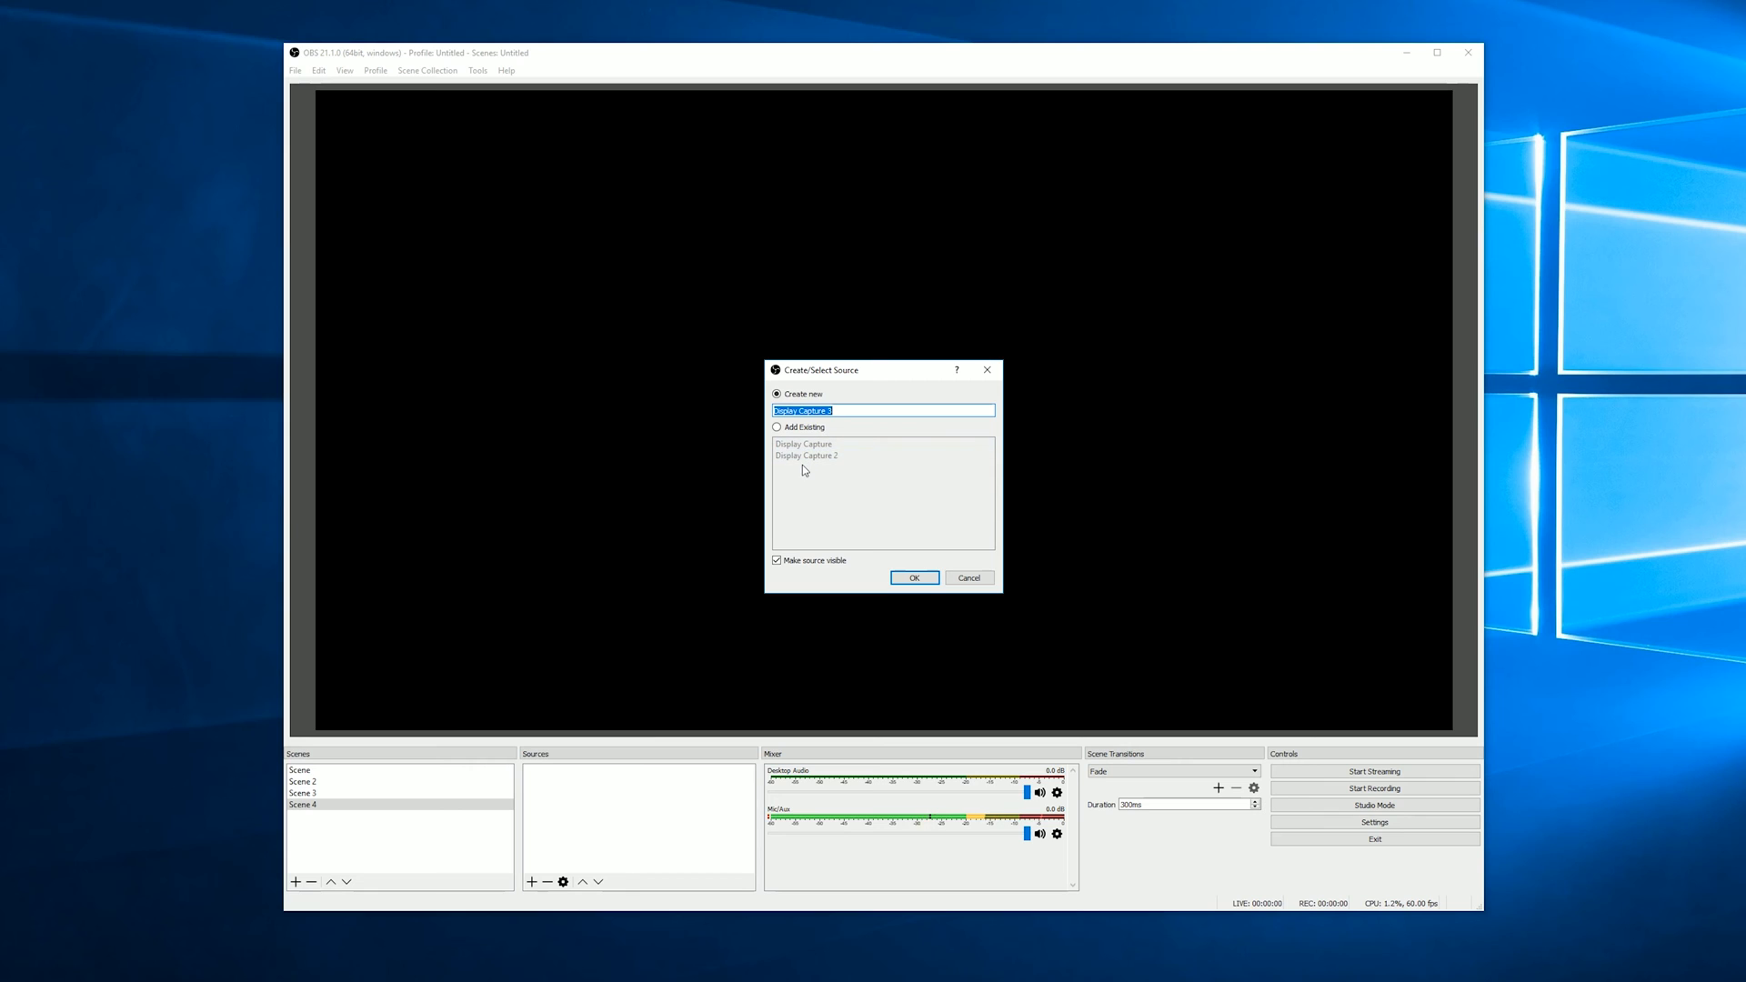
mouse_move(806, 469)
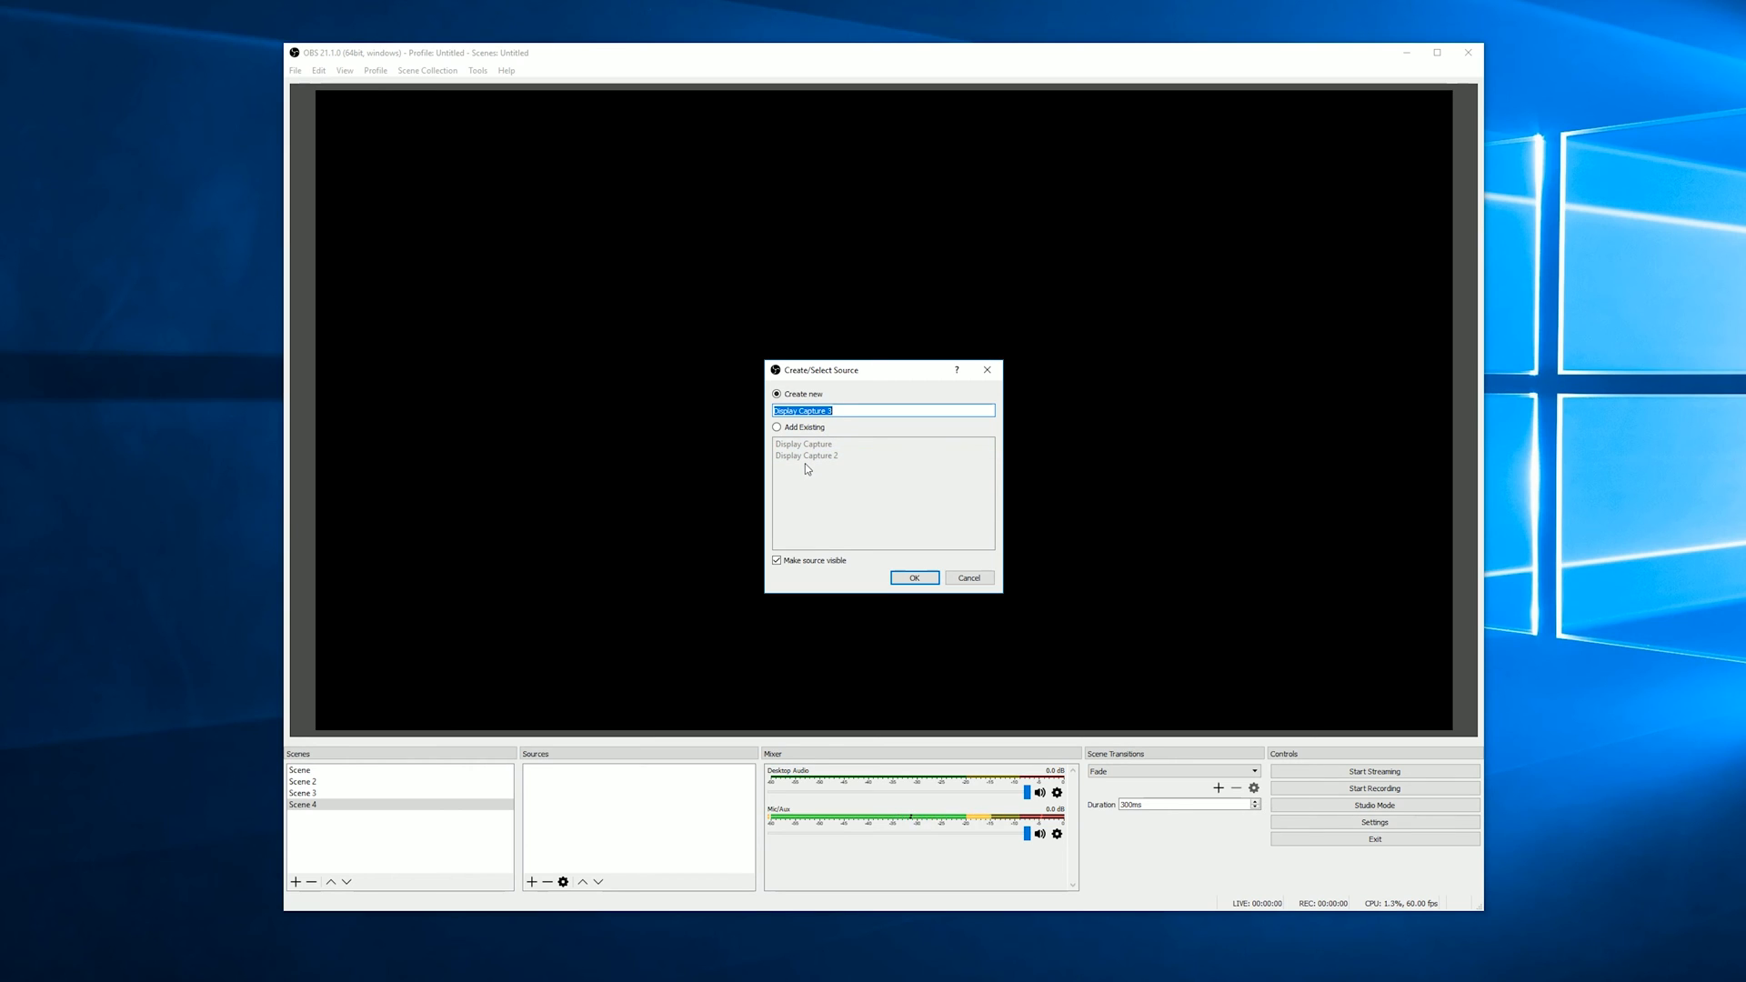
left_click(806, 455)
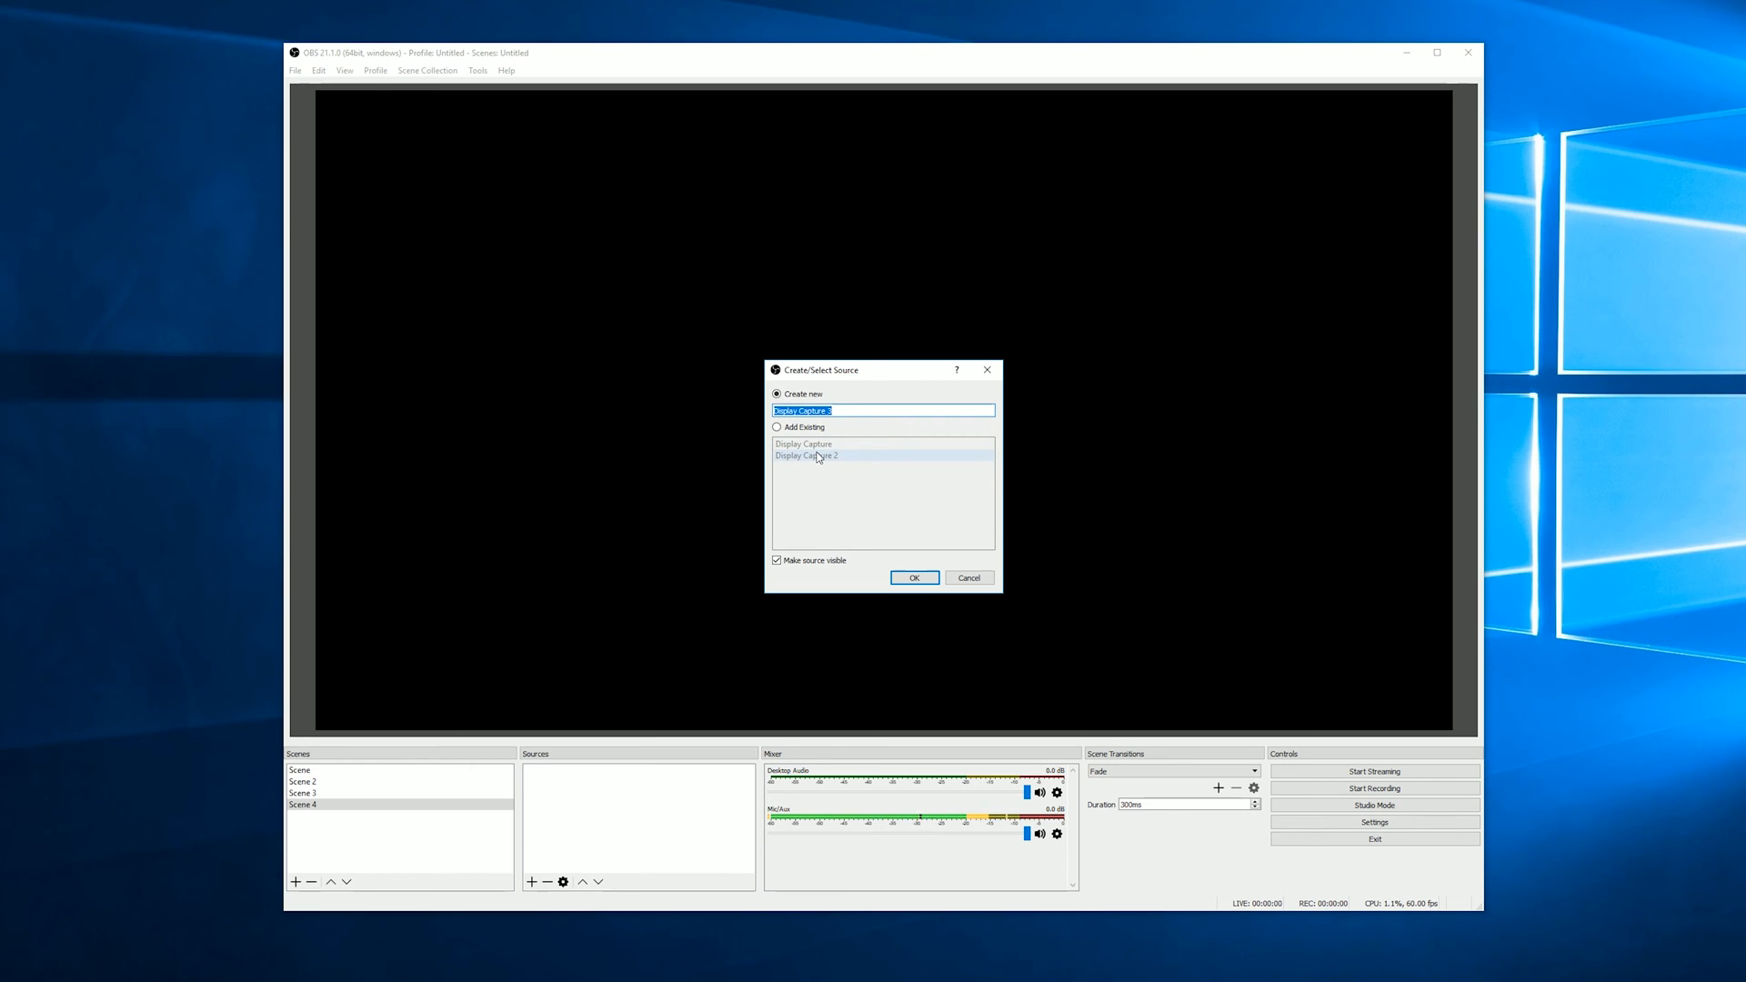
left_click(912, 577)
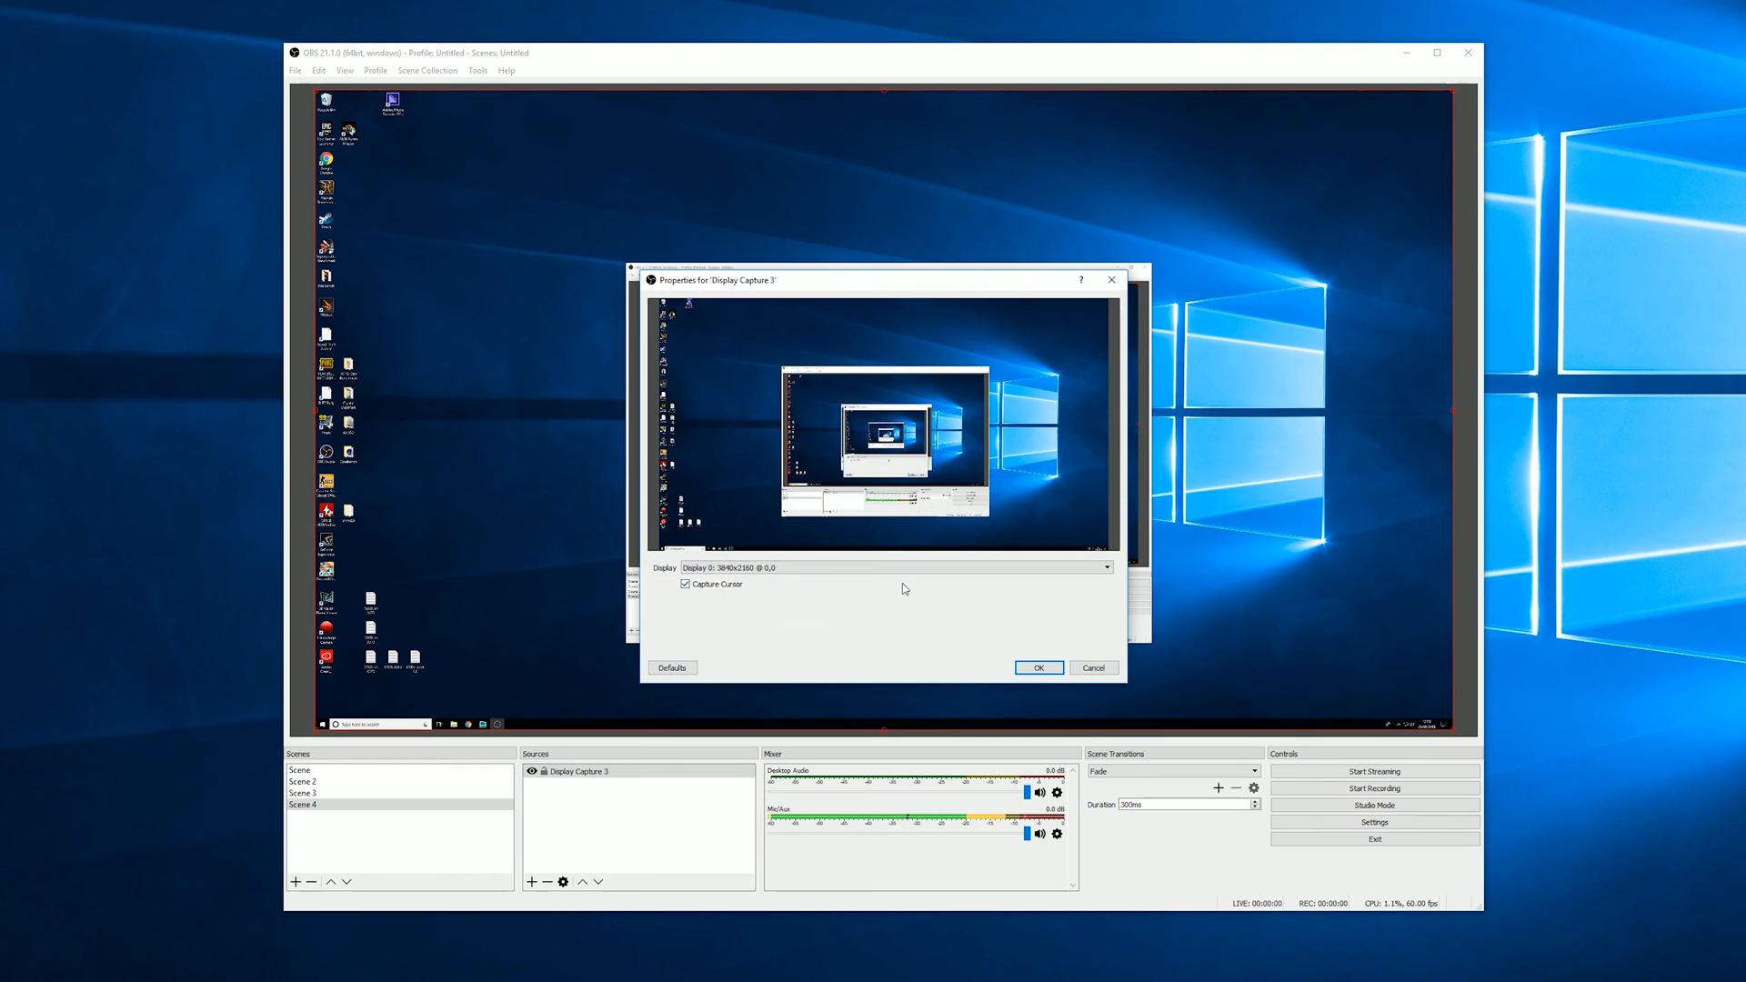
left_click(892, 568)
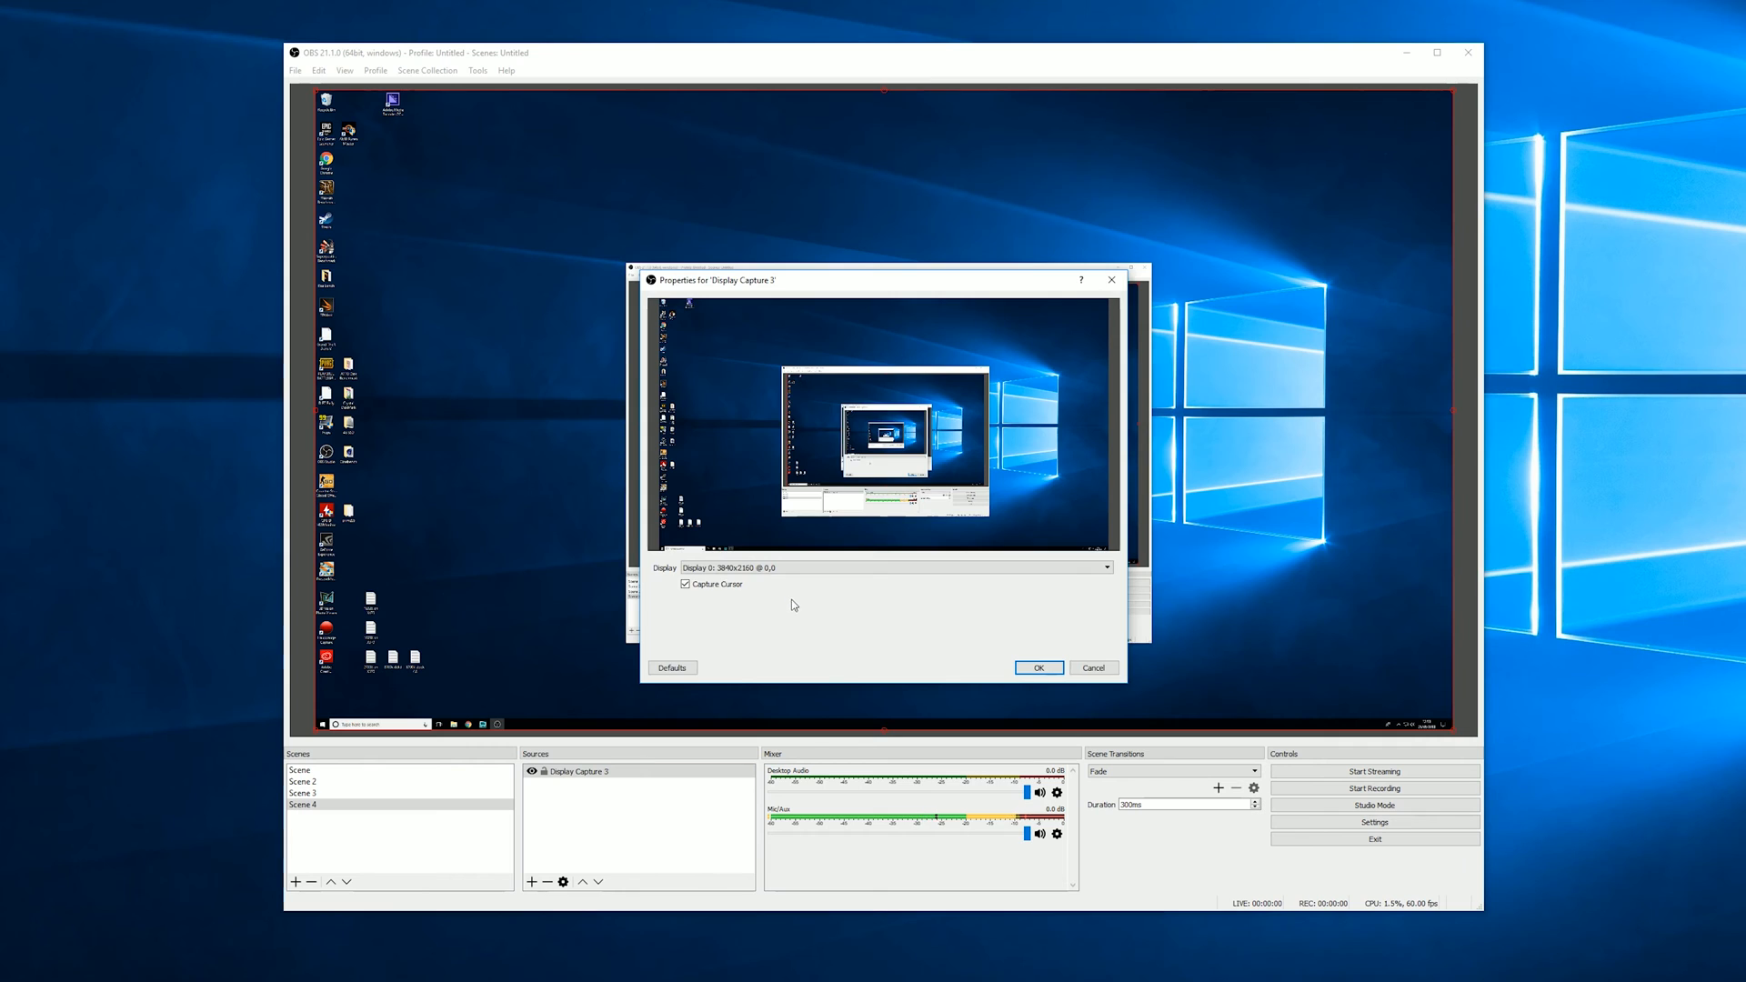
left_click(1037, 668)
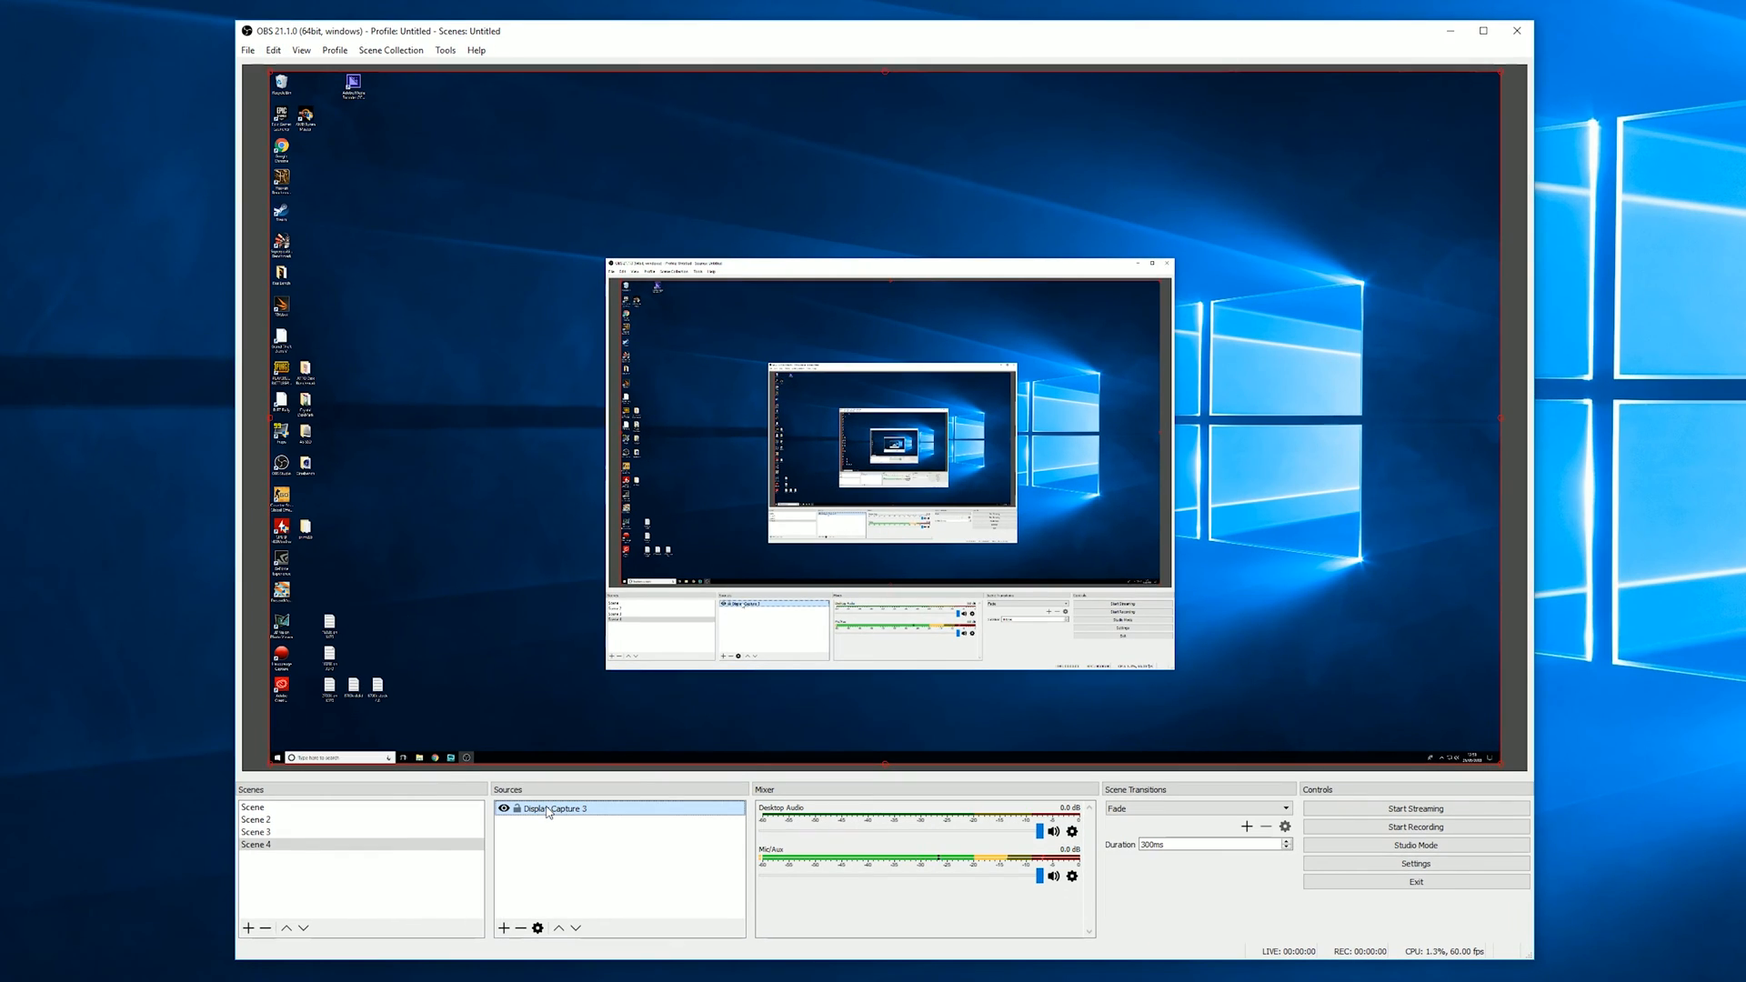
- Add a new Game Capture 2 source to Scene 4
left_click(503, 928)
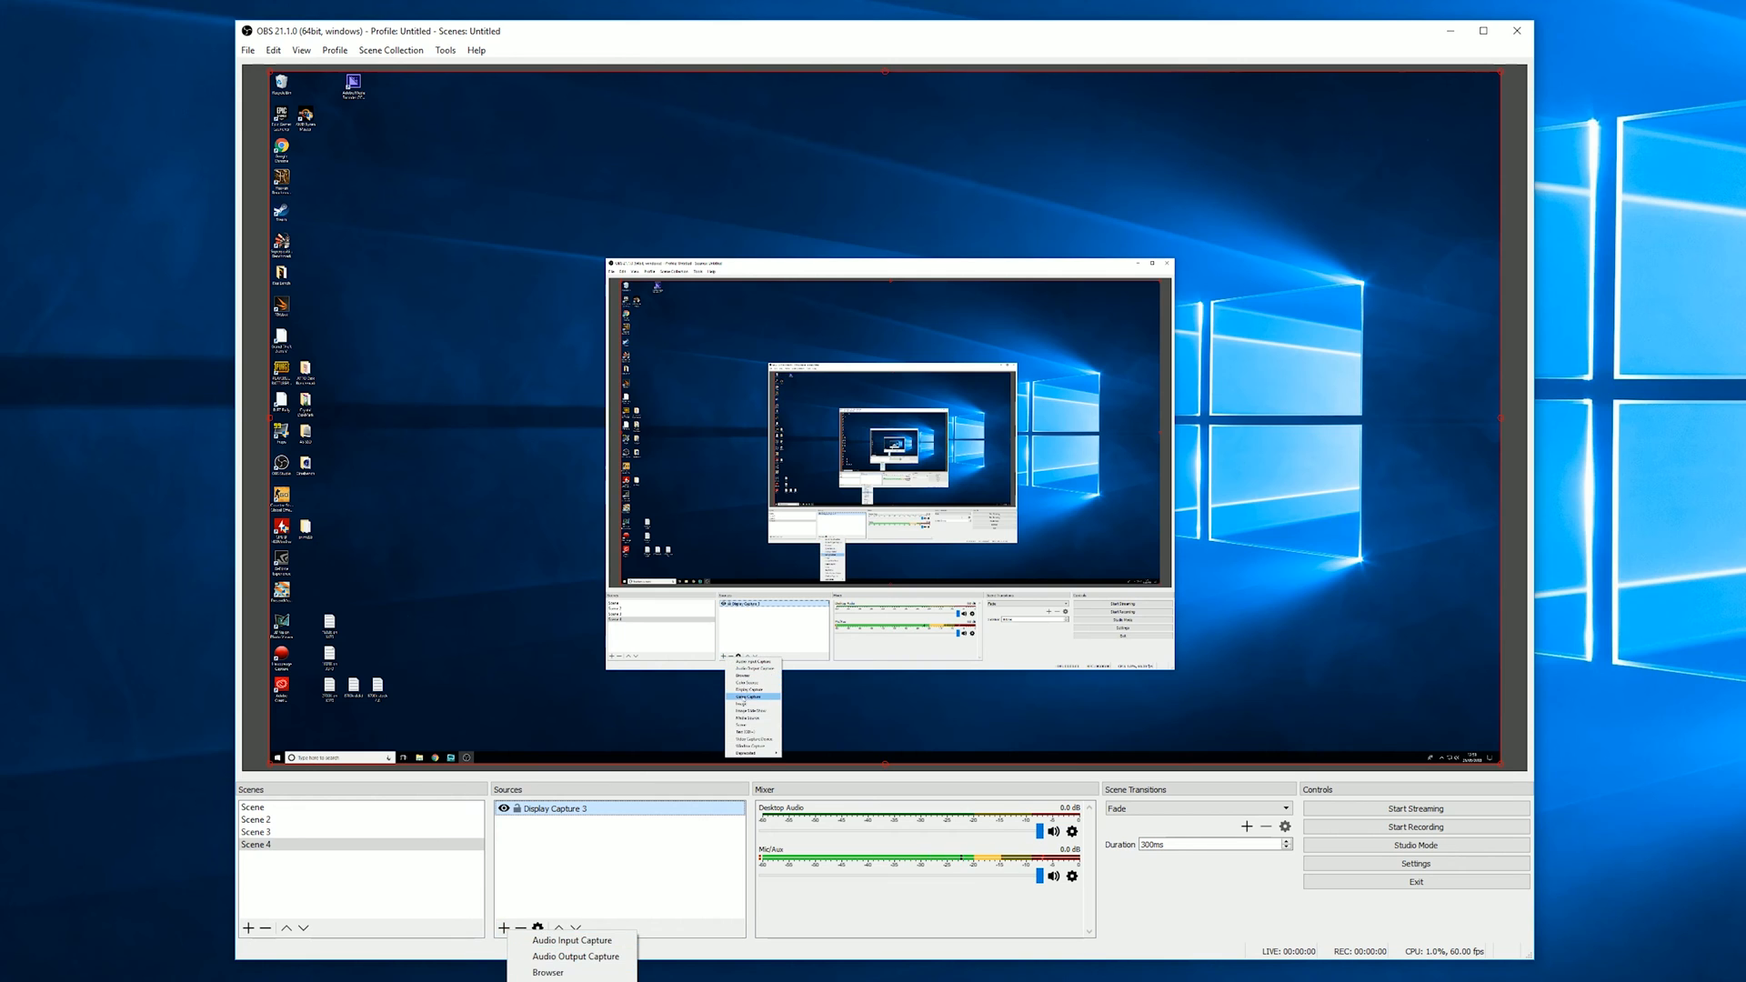
left_click(746, 697)
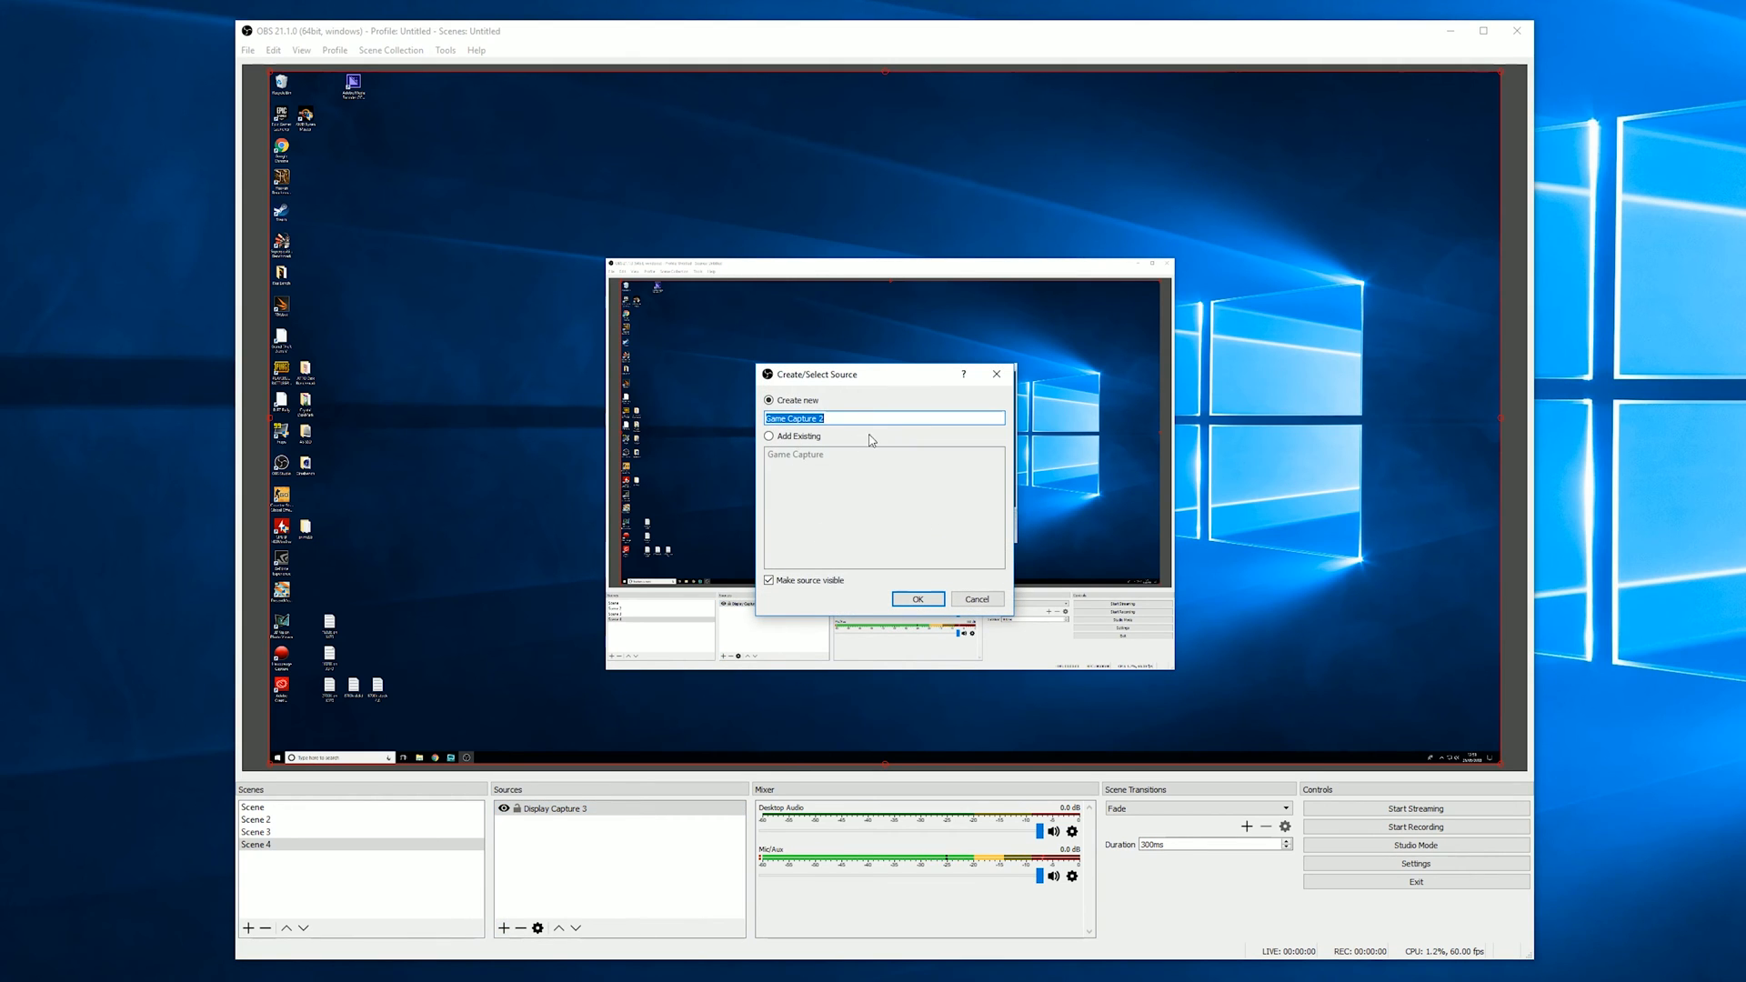
left_click(917, 599)
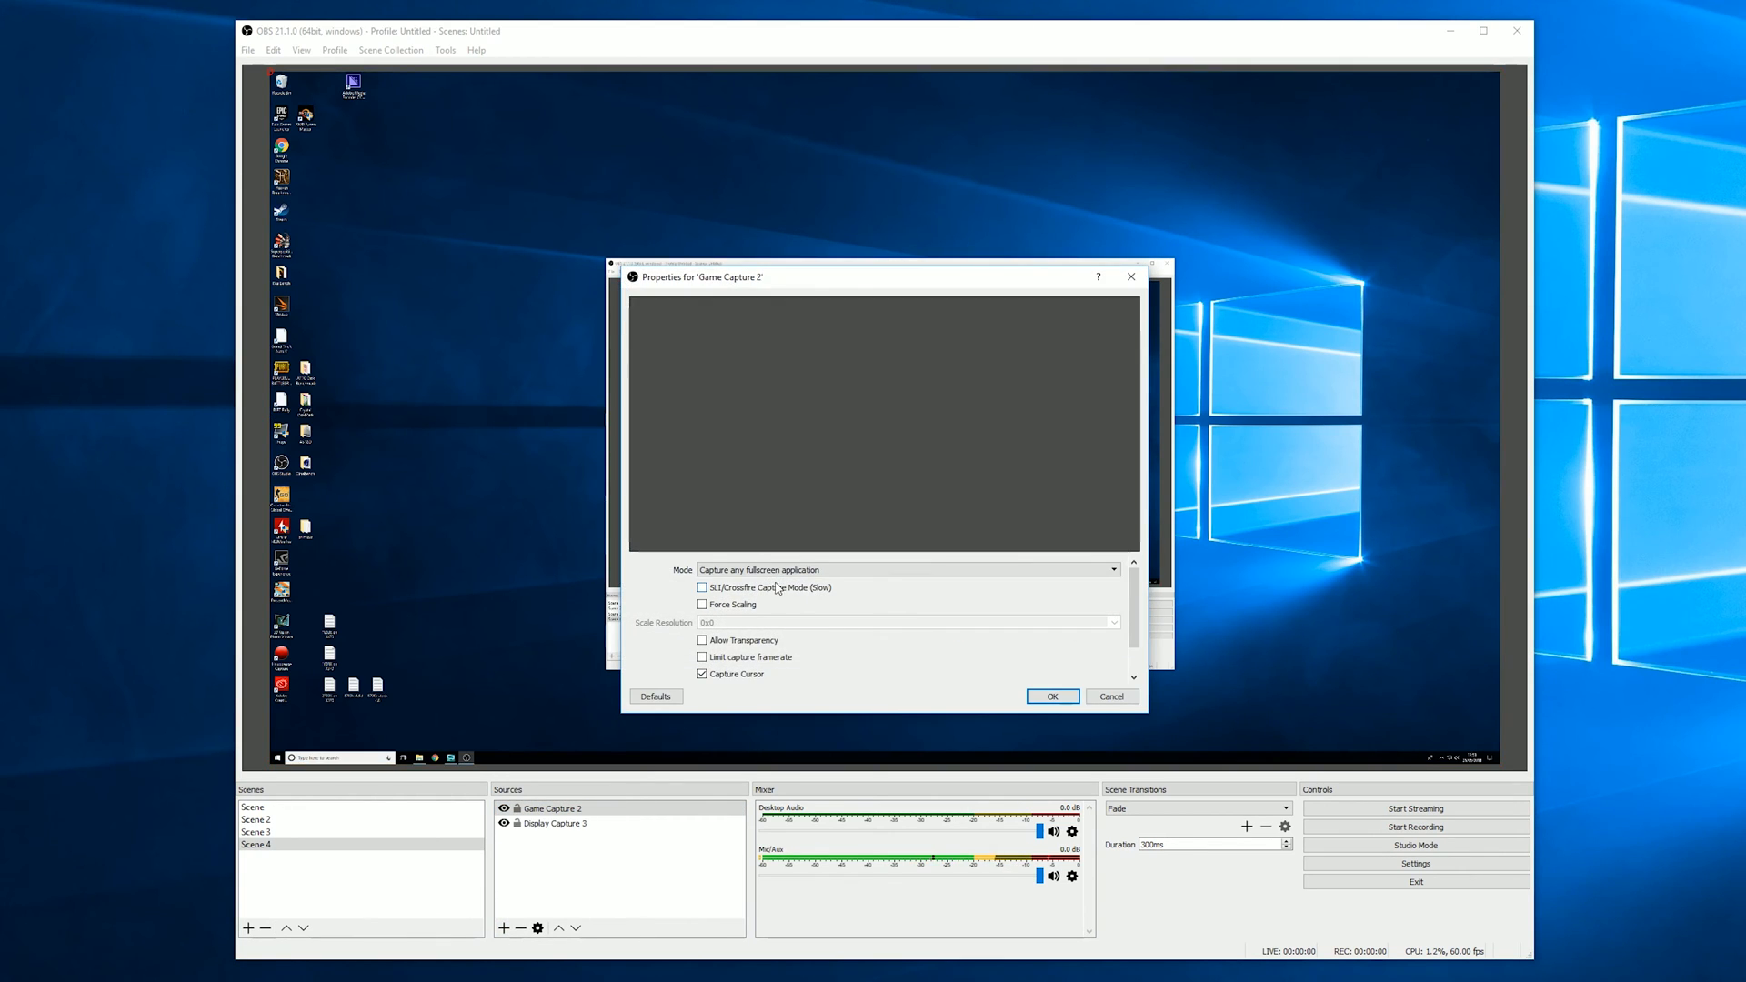
left_click(908, 570)
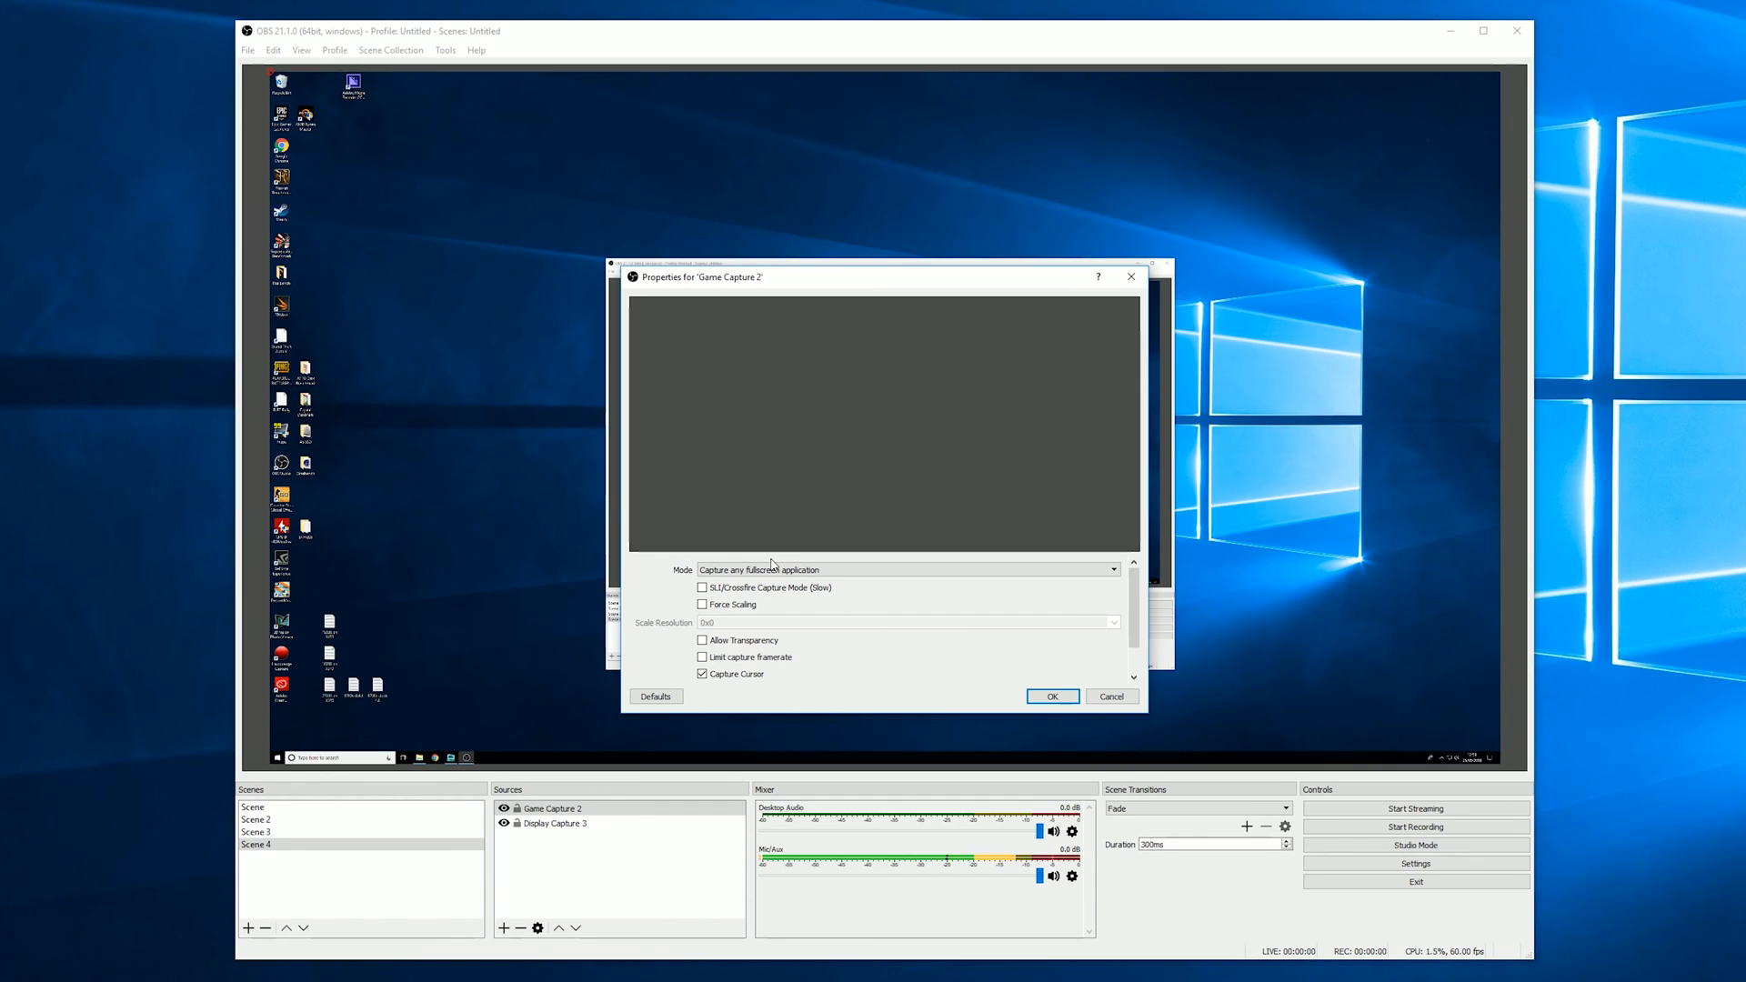
mouse_move(734, 476)
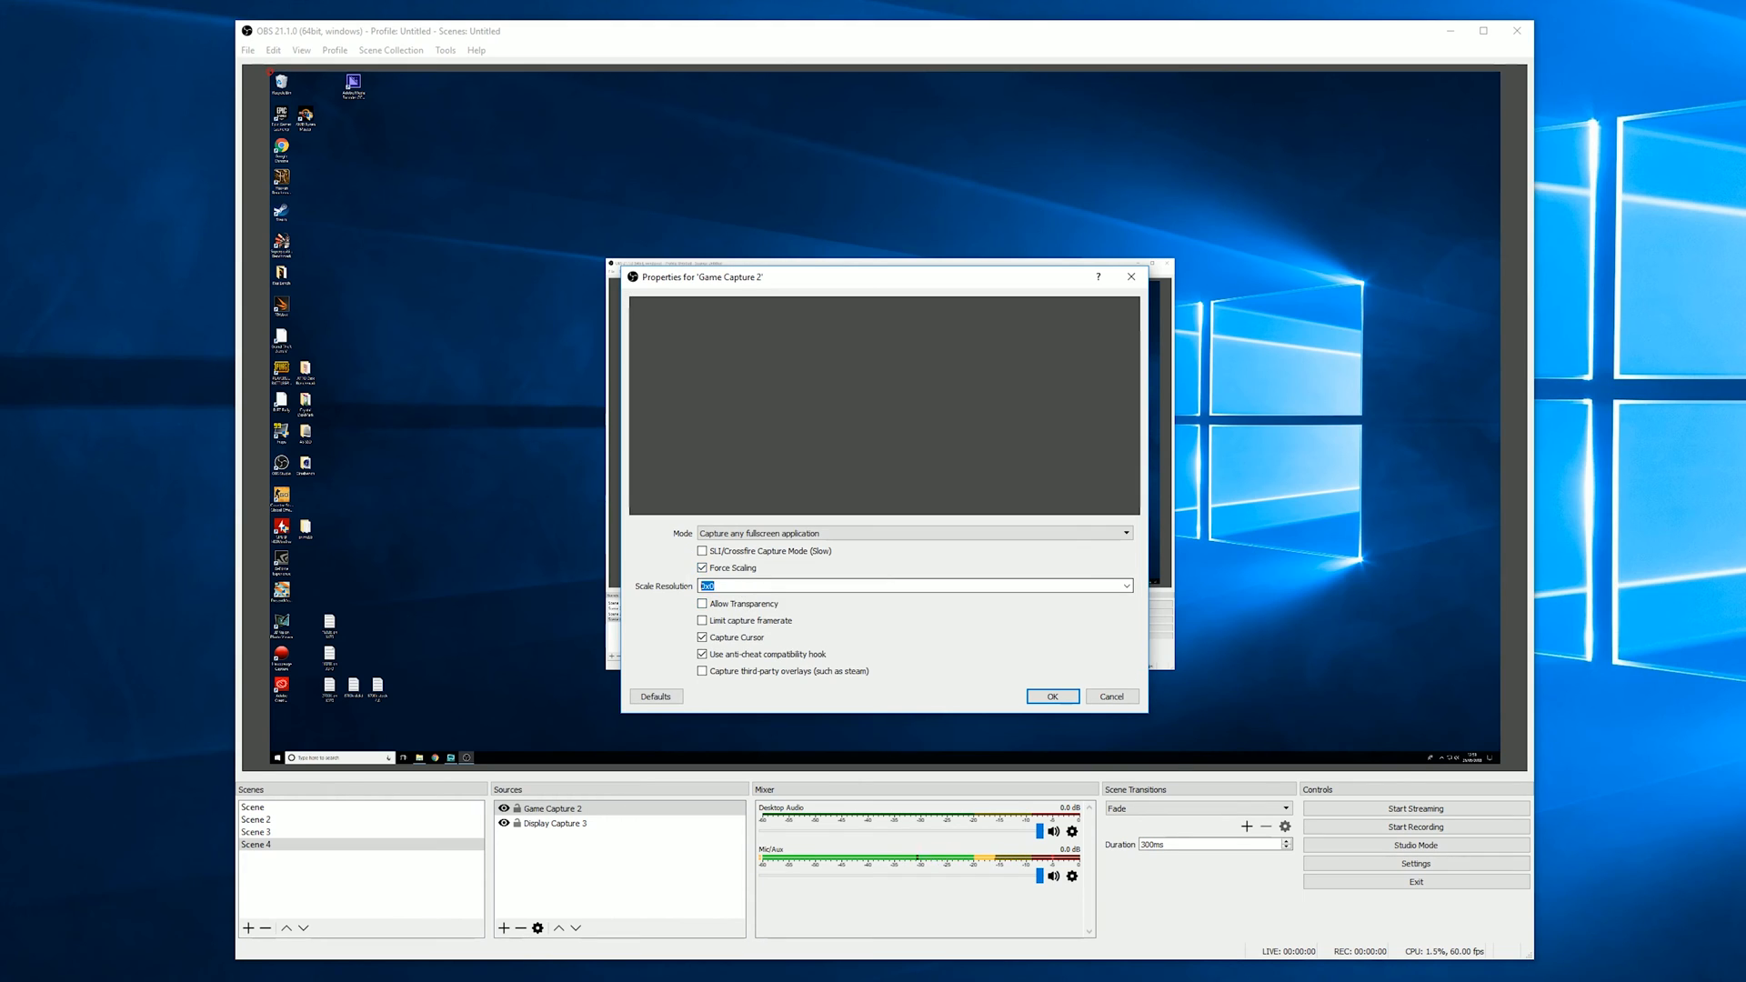
- Leave force scaling off and keep Game Capture 2 capturing any fullscreen application
left_click(702, 568)
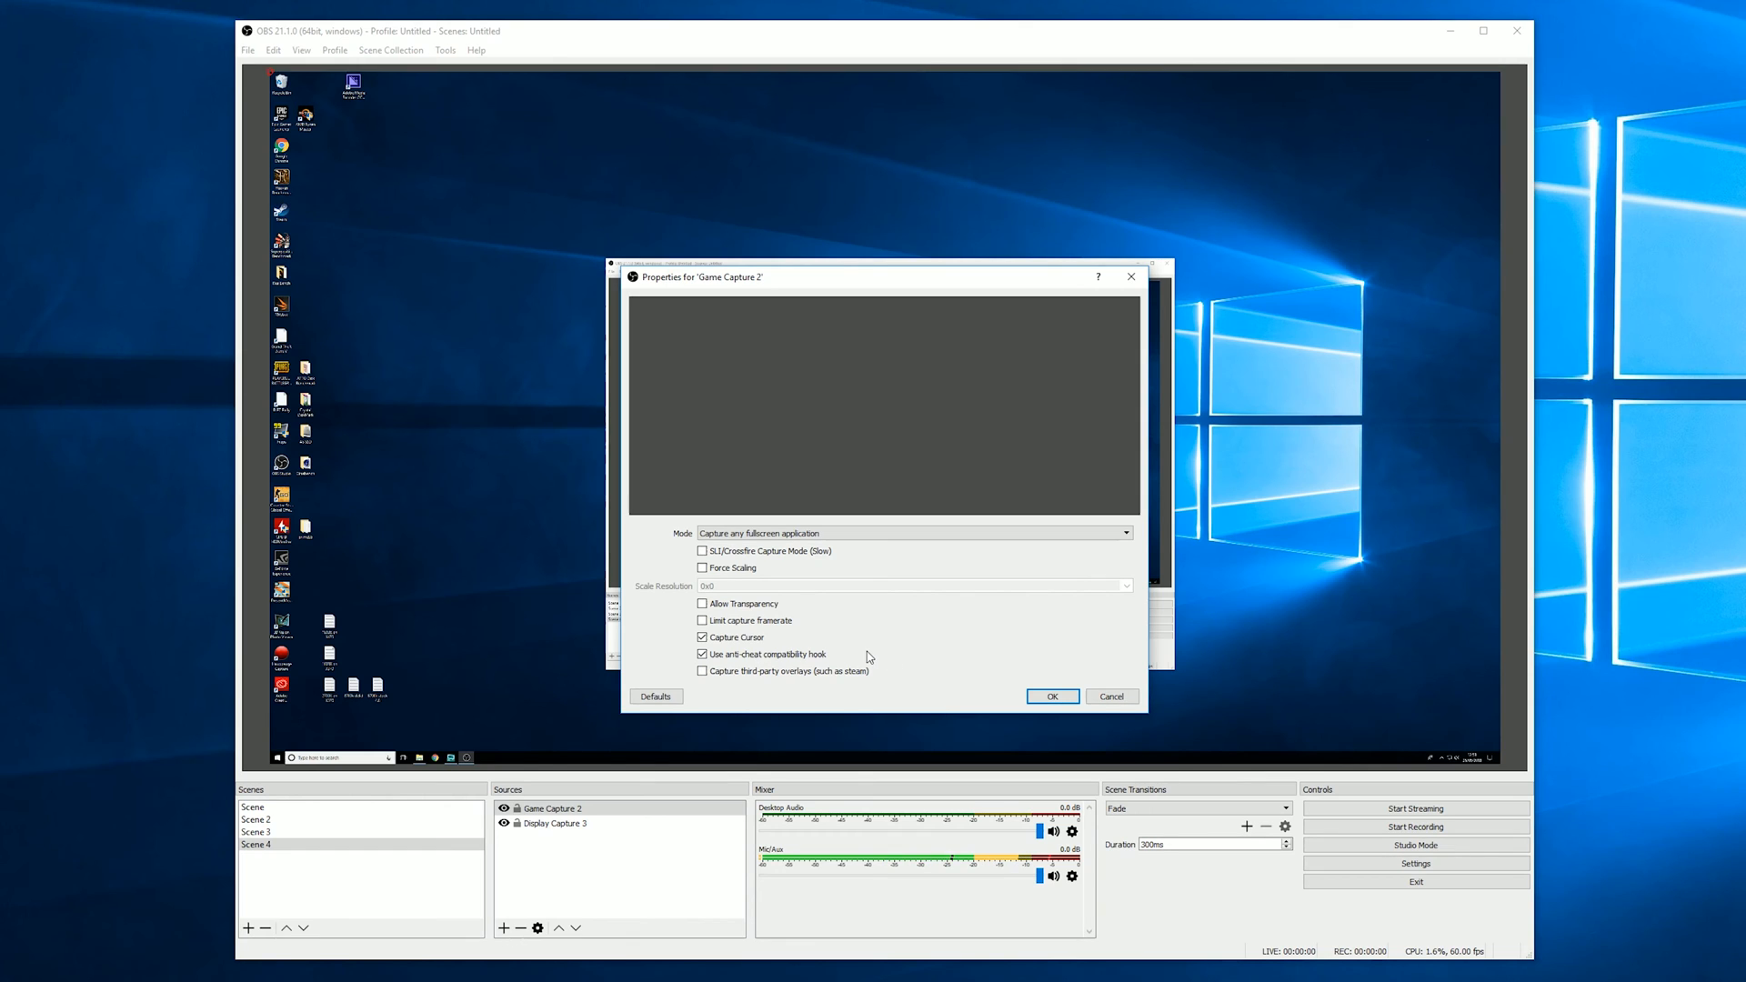
mouse_move(851, 638)
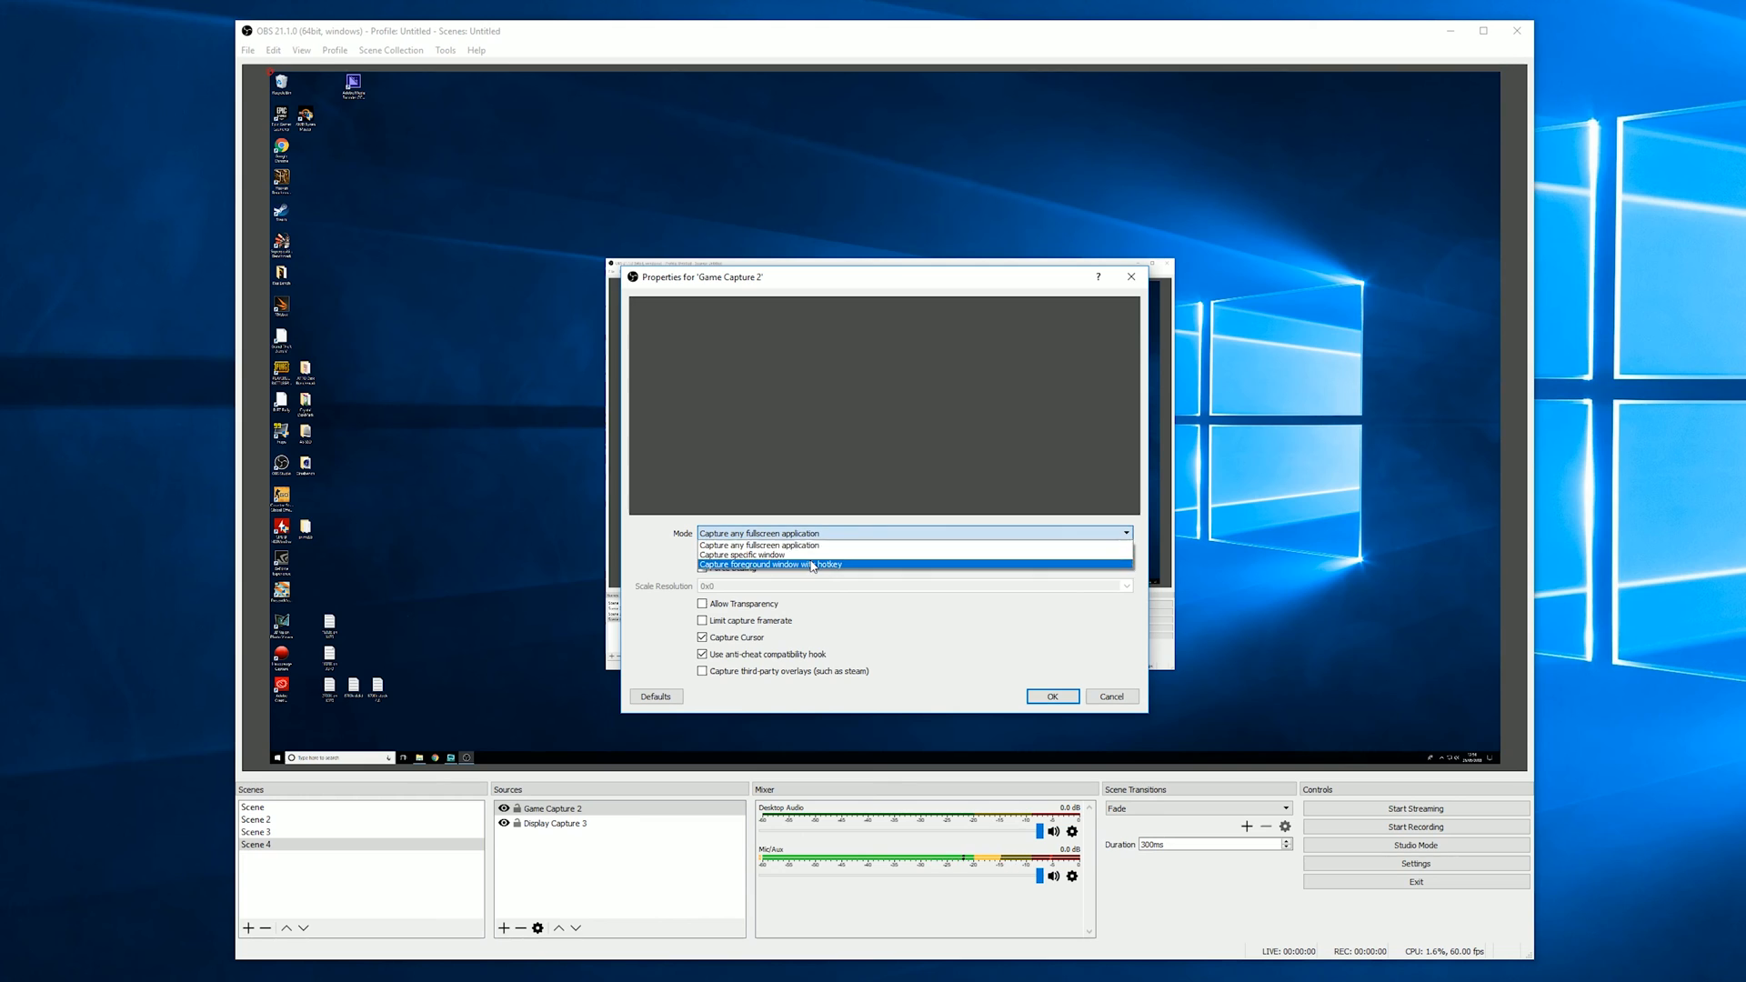
left_click(770, 555)
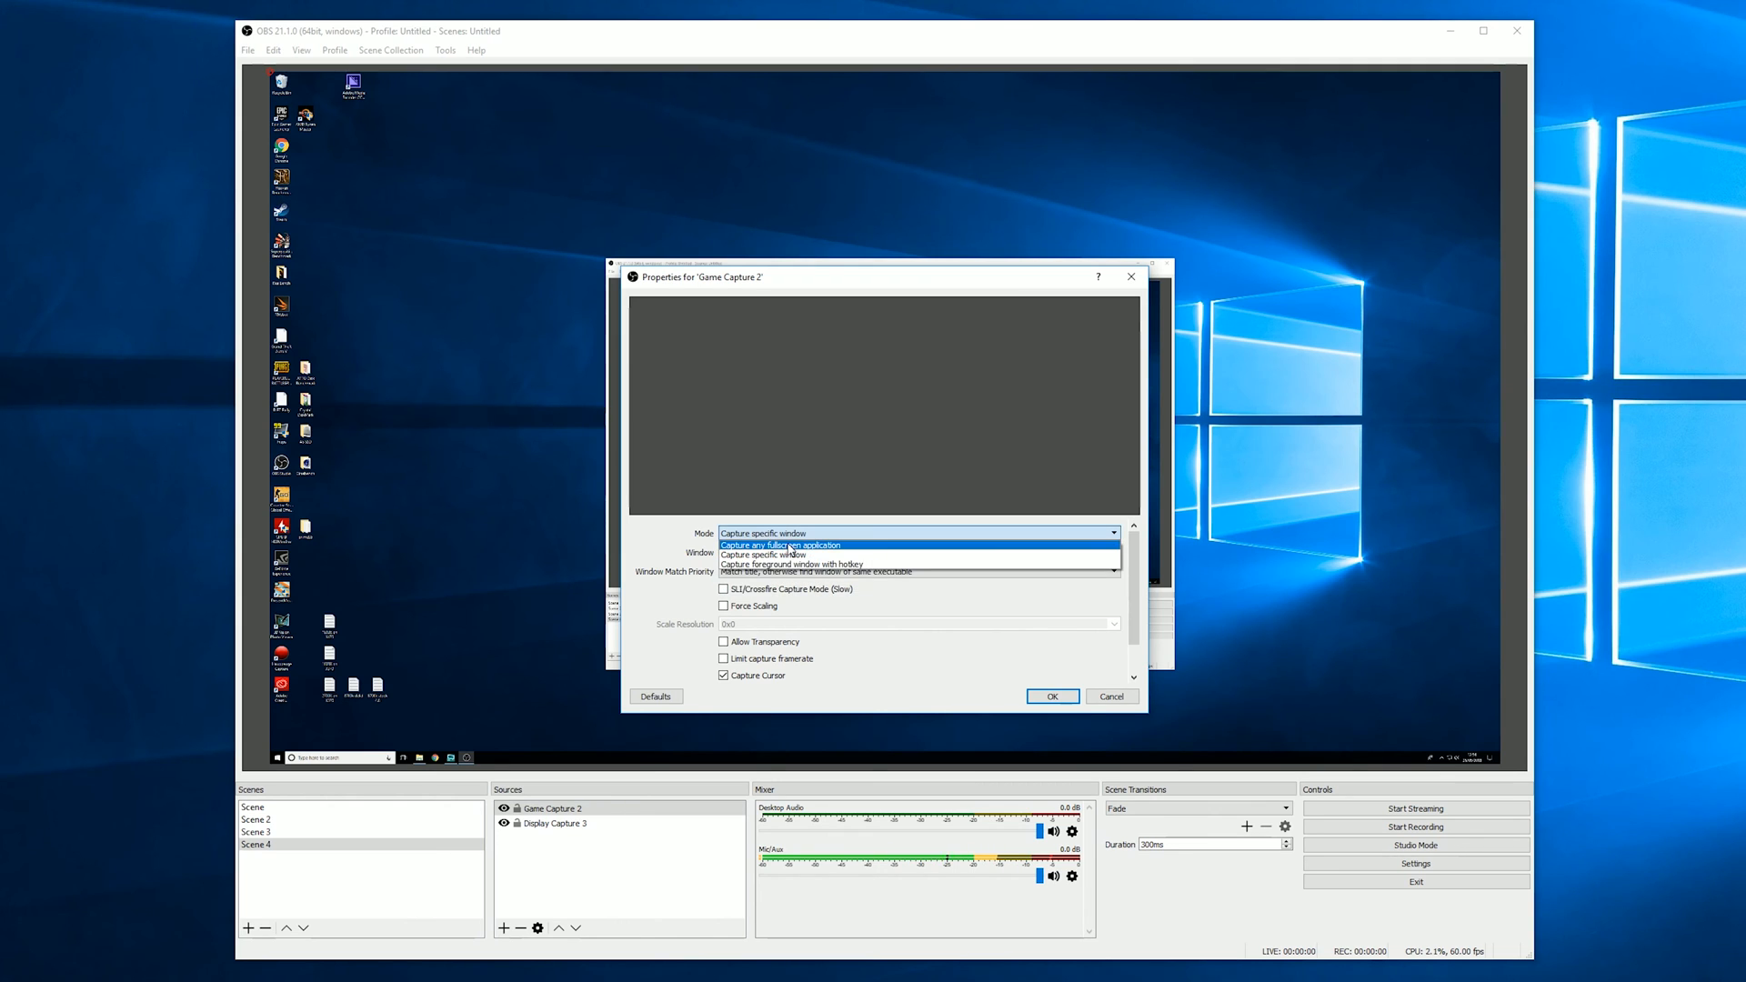
left_click(780, 544)
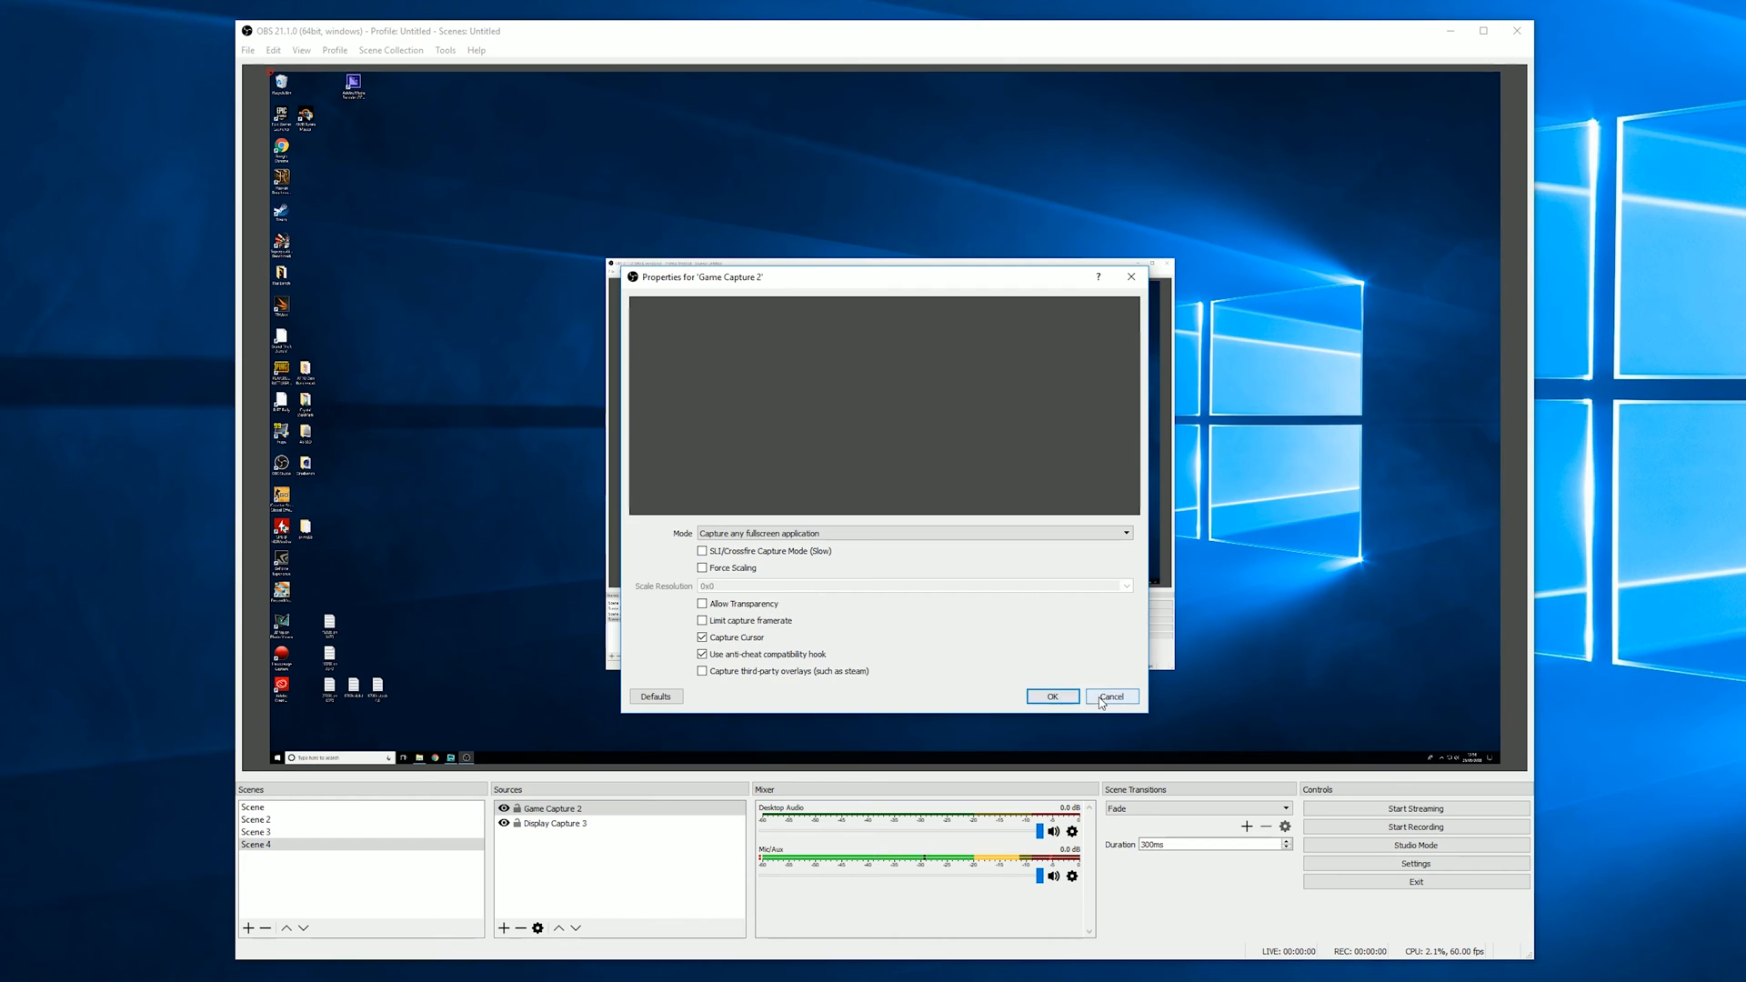
left_click(1110, 697)
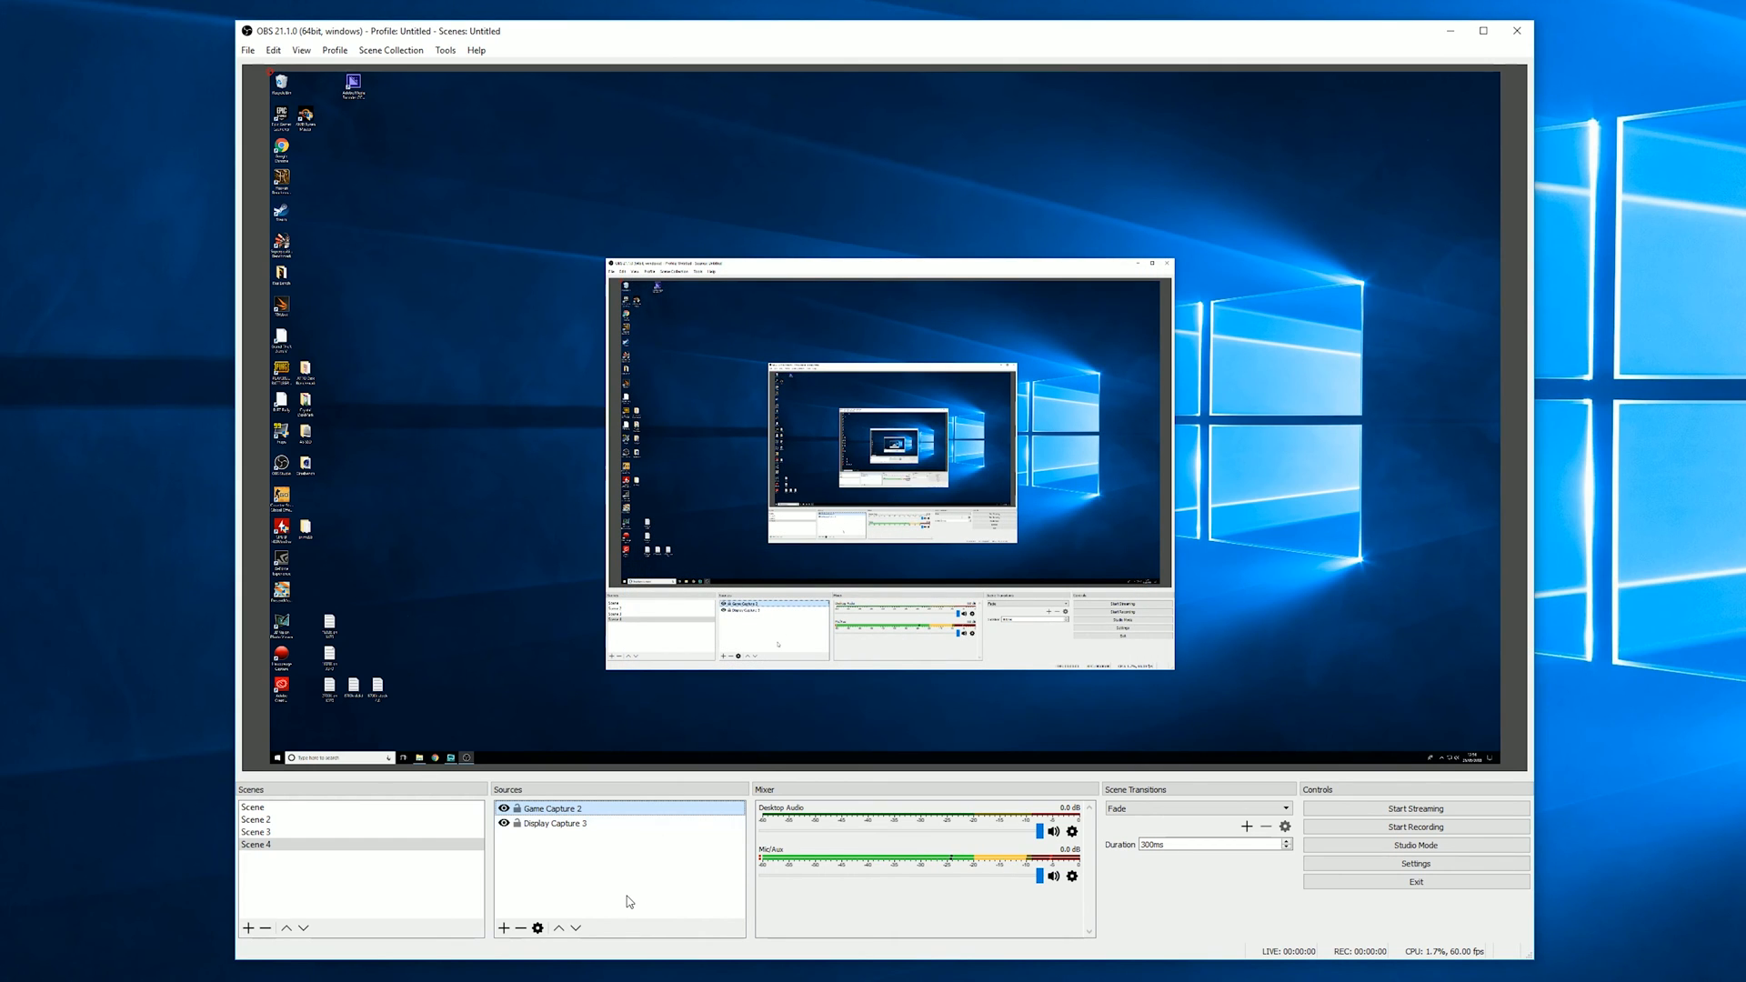
mouse_move(608, 880)
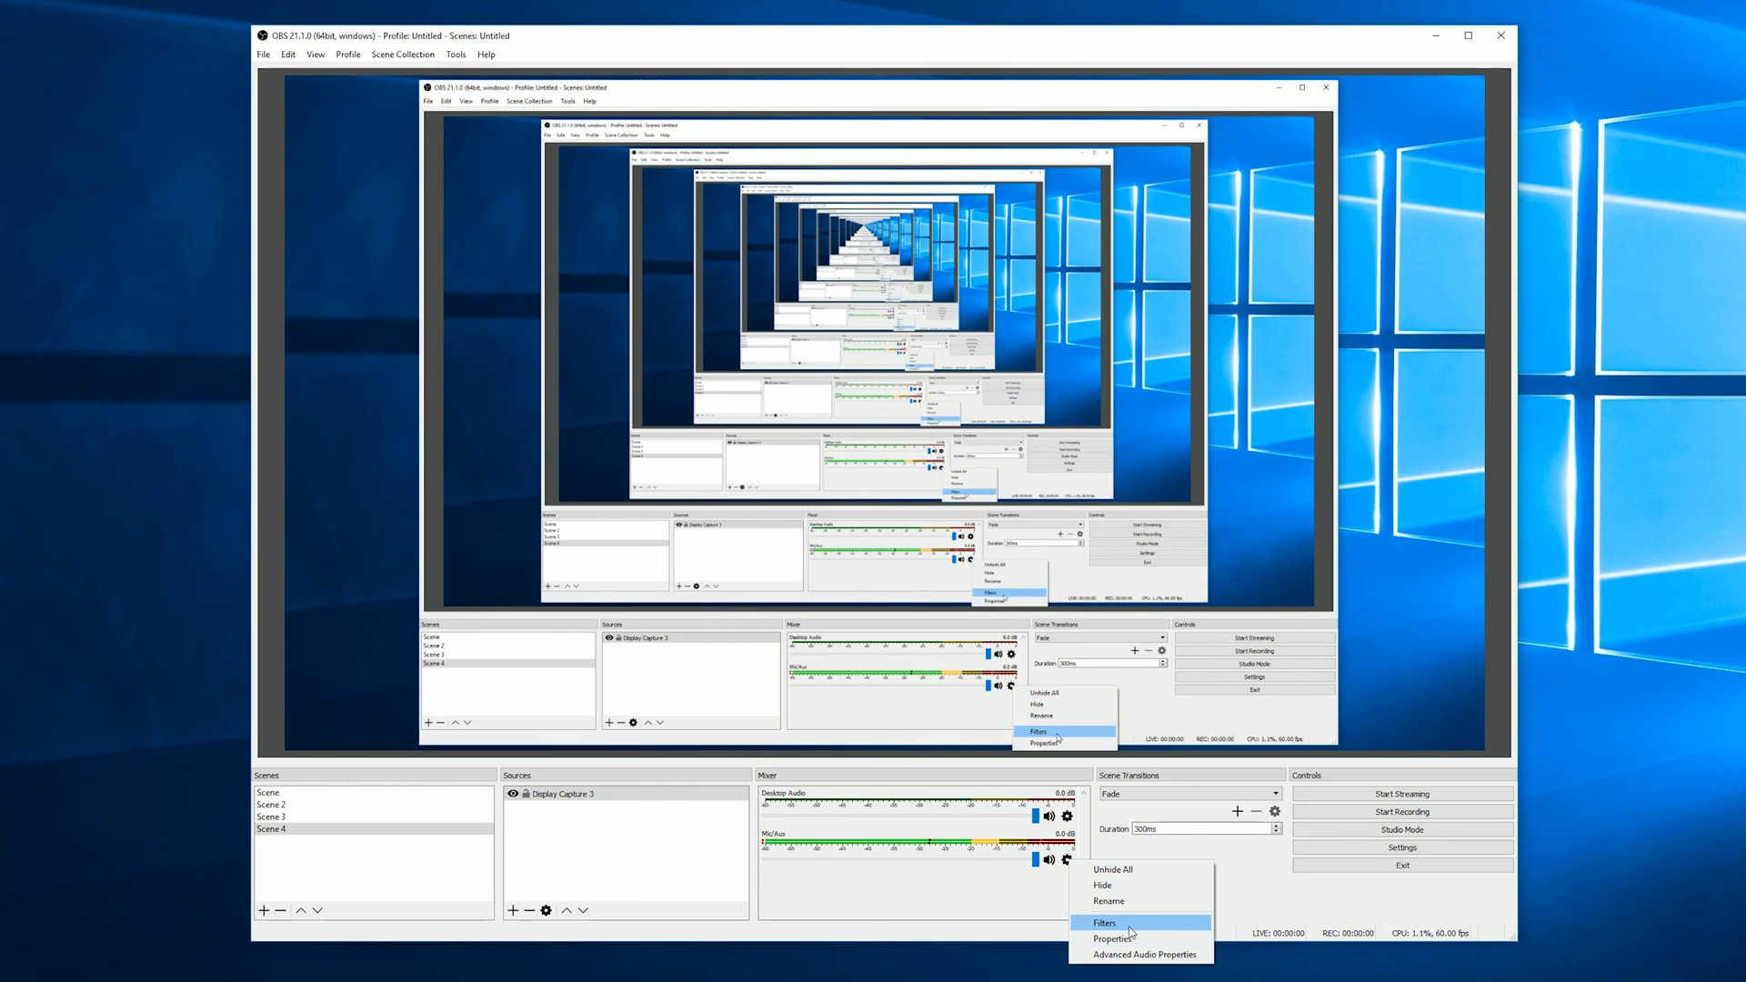
- Add a Noise Suppression filter to Mic/Aux with its level lowered to -32 dB
left_click(1104, 922)
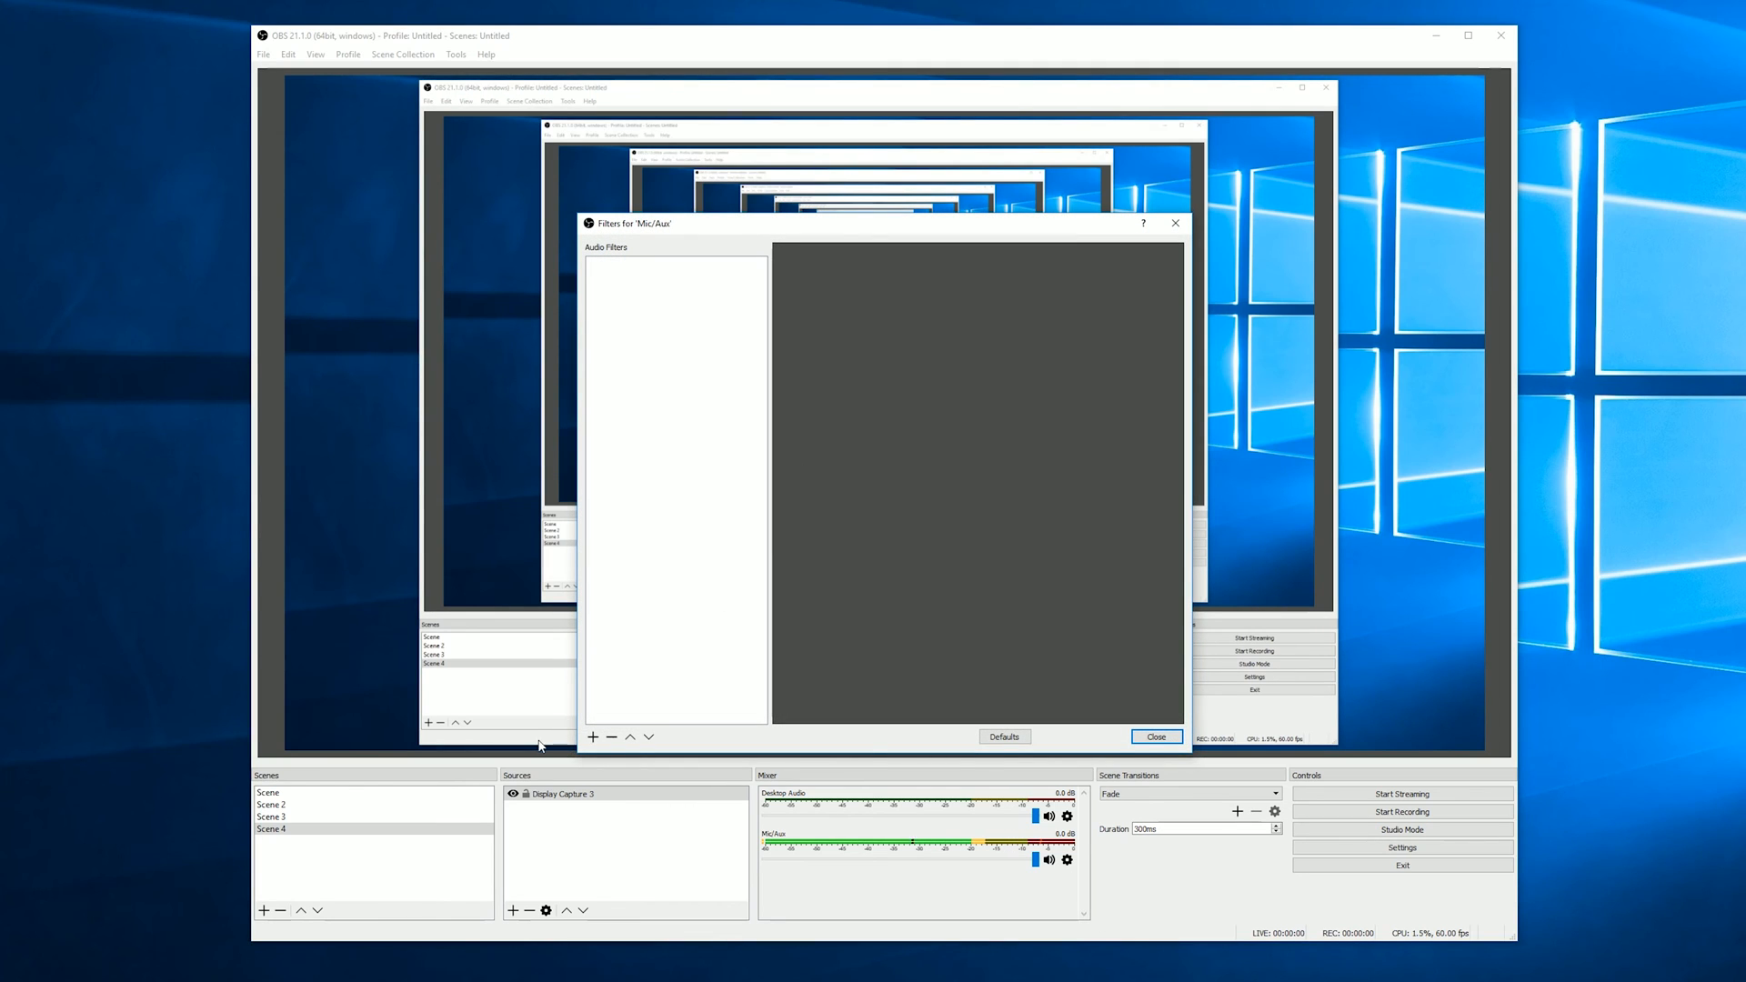
left_click(593, 737)
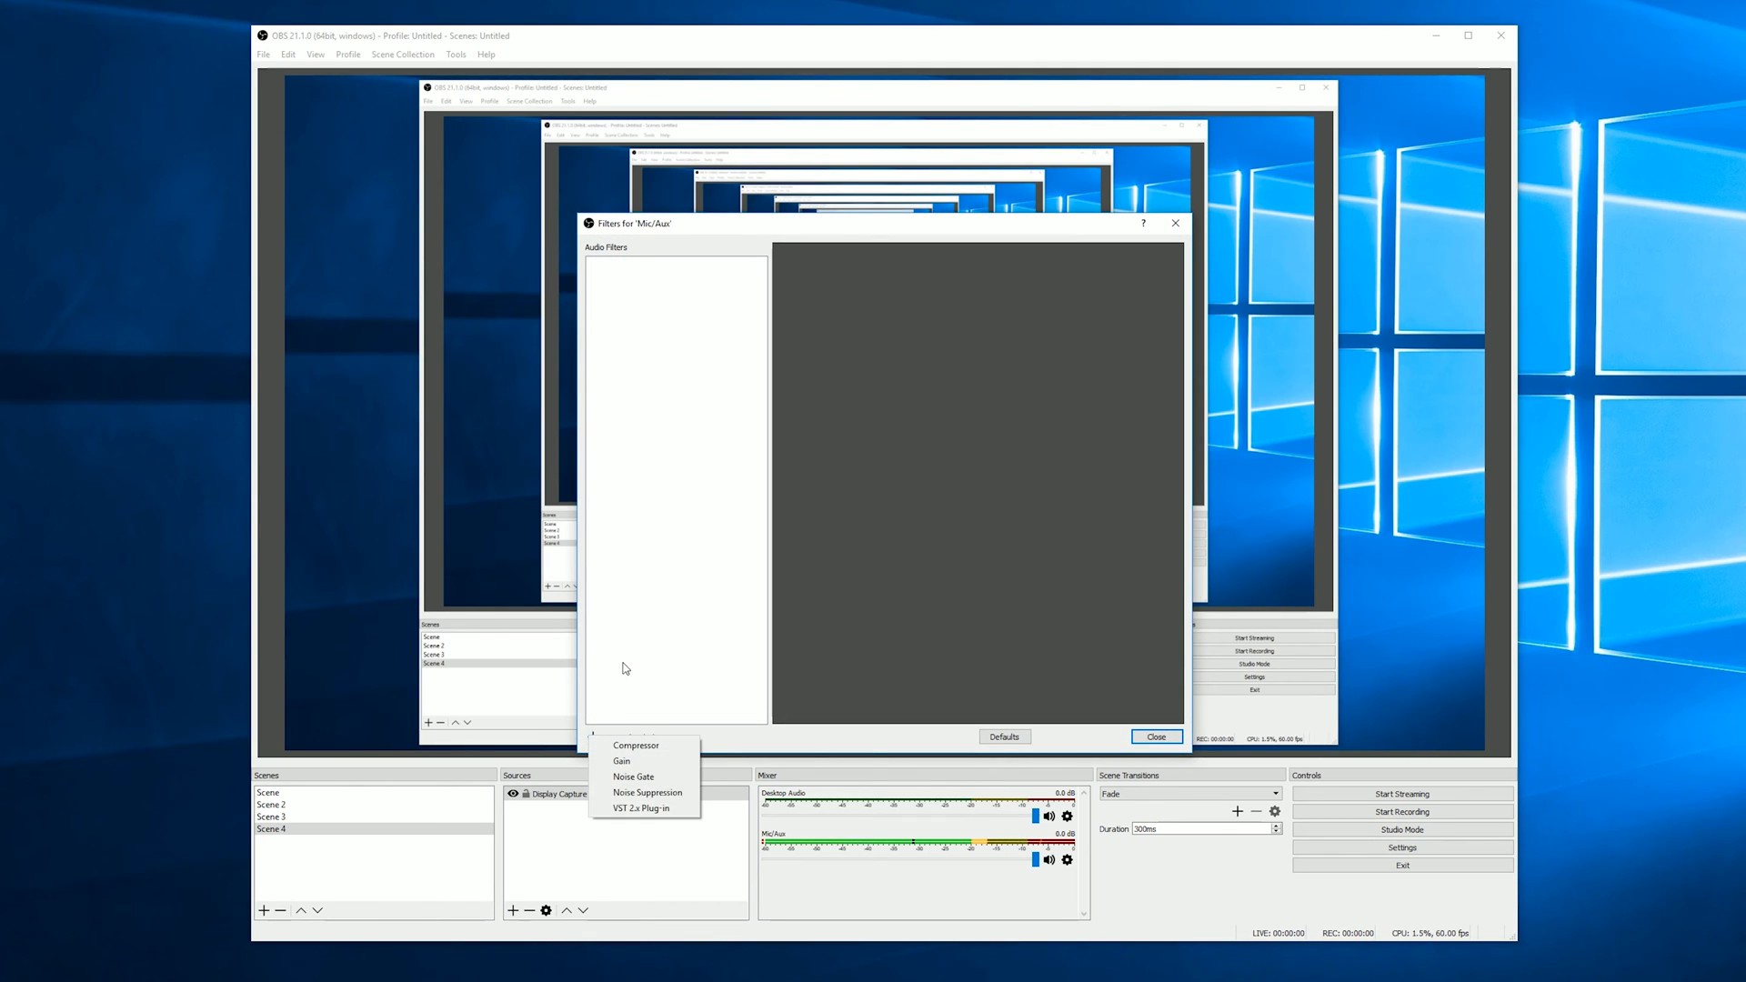
mouse_move(642, 791)
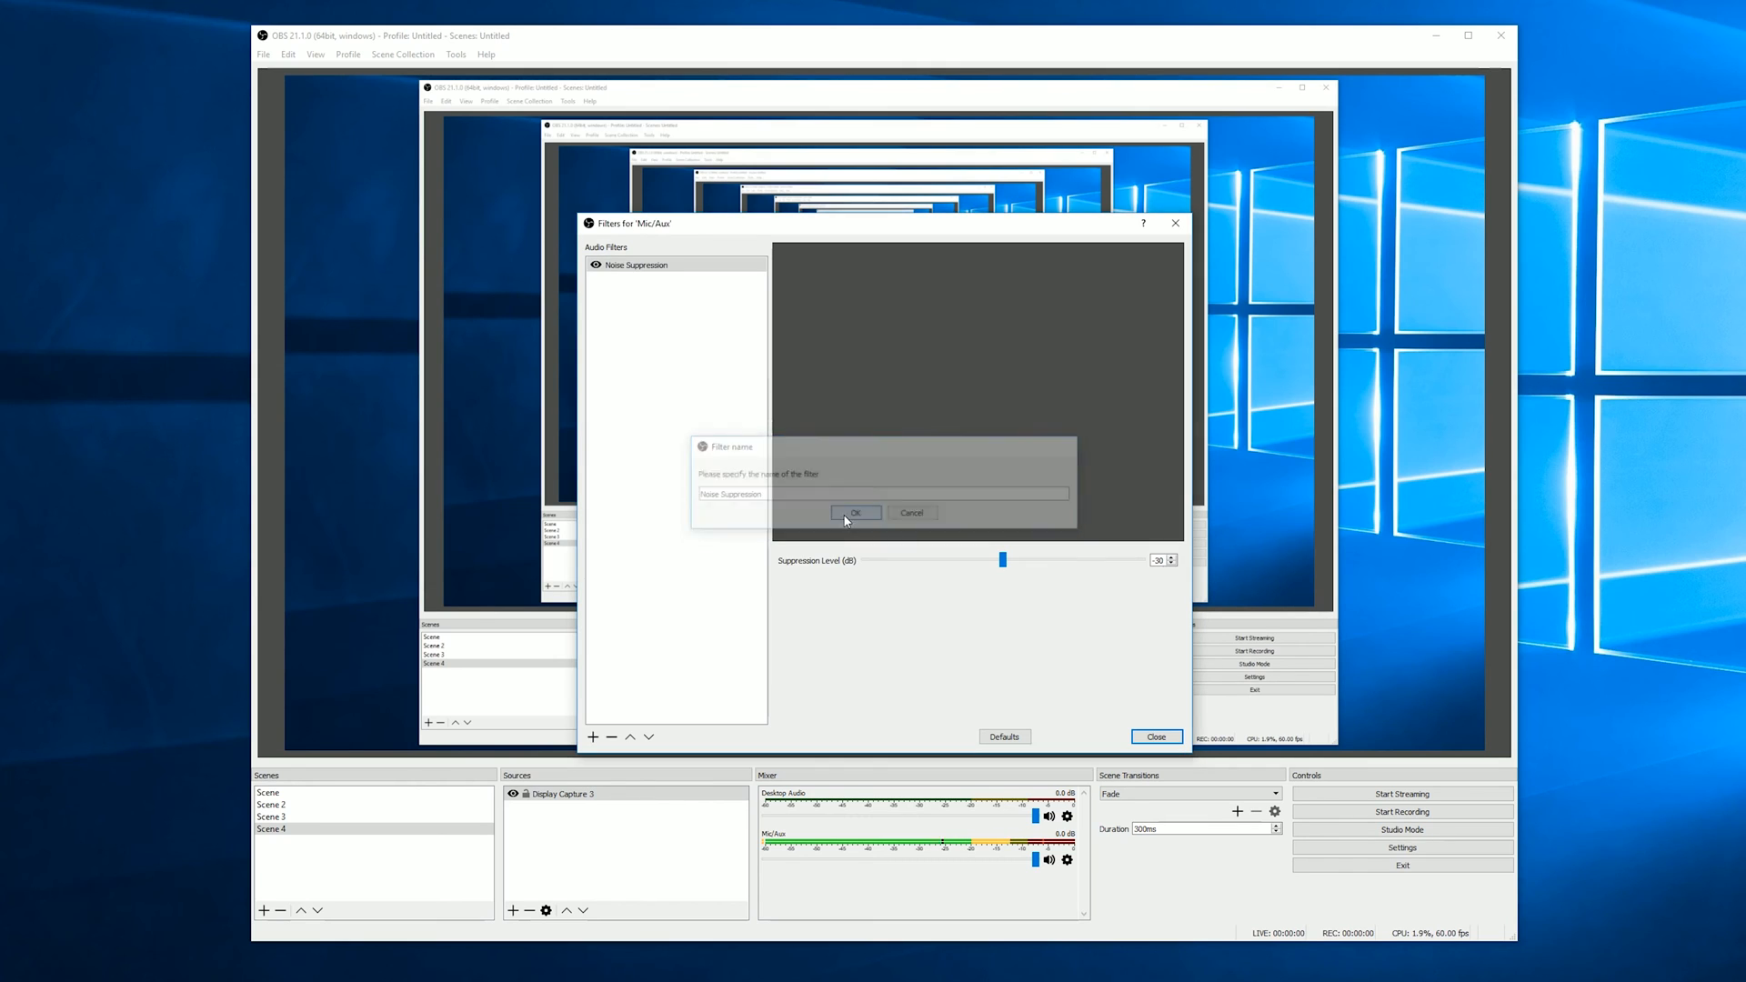
left_click(855, 513)
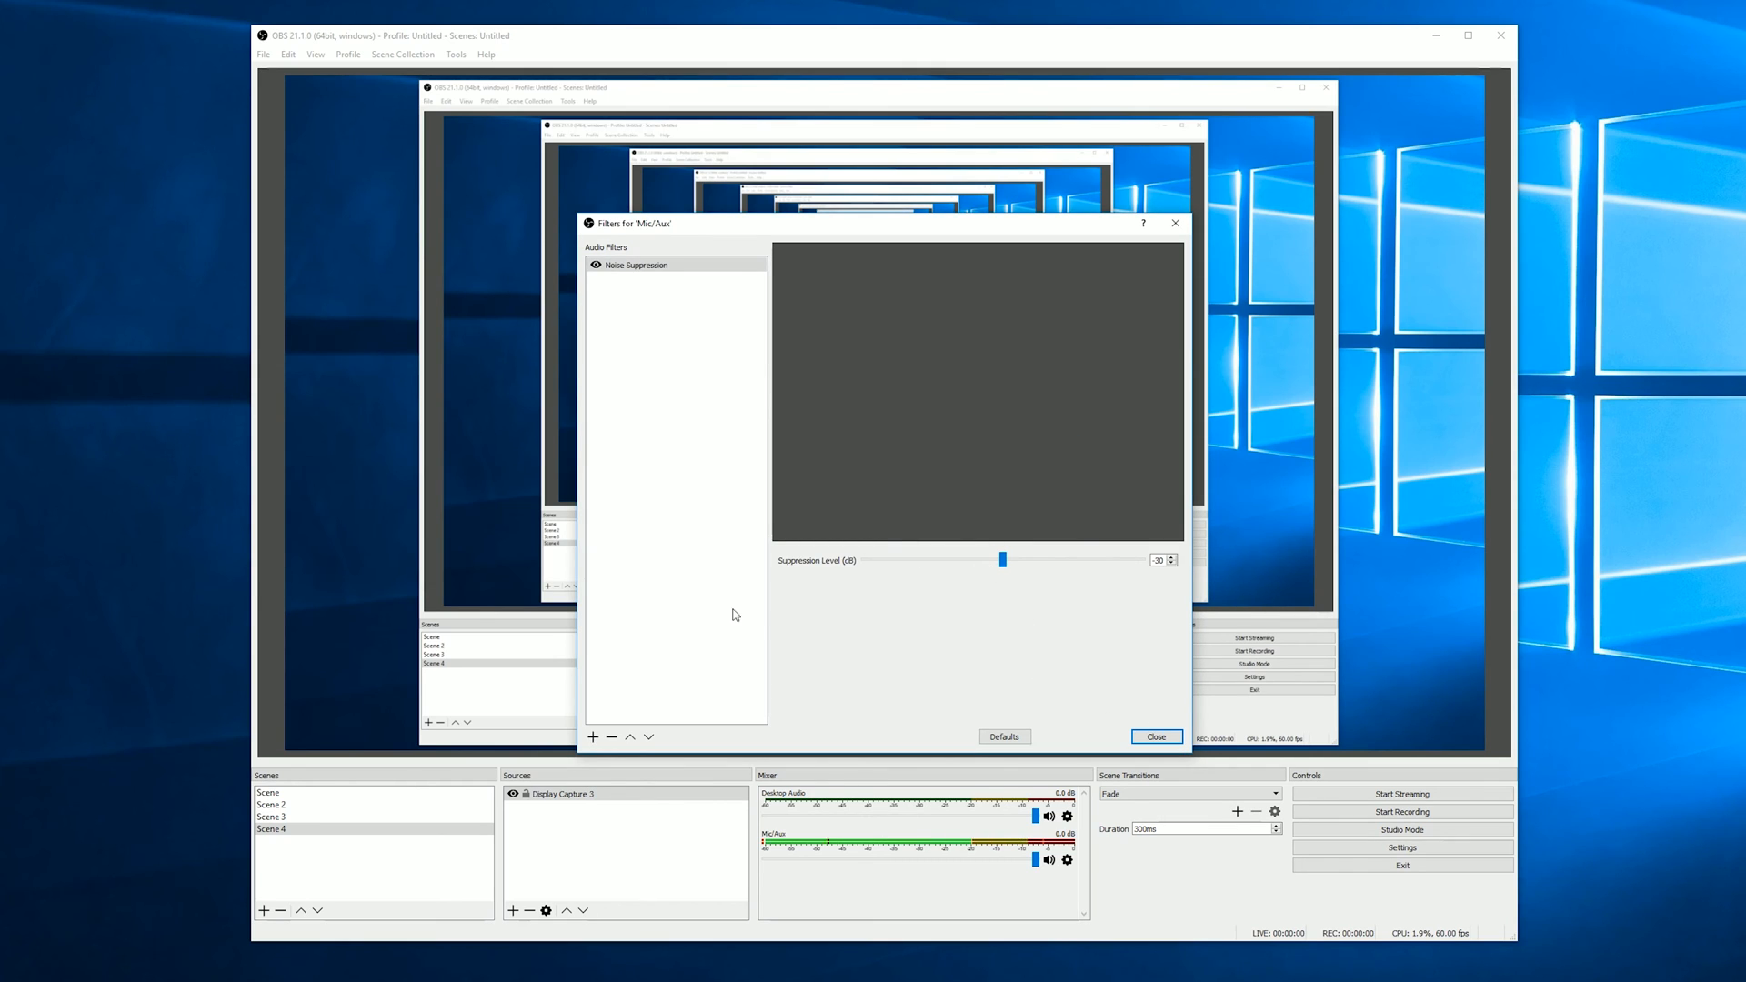
left_click_drag(1002, 560, 995, 560)
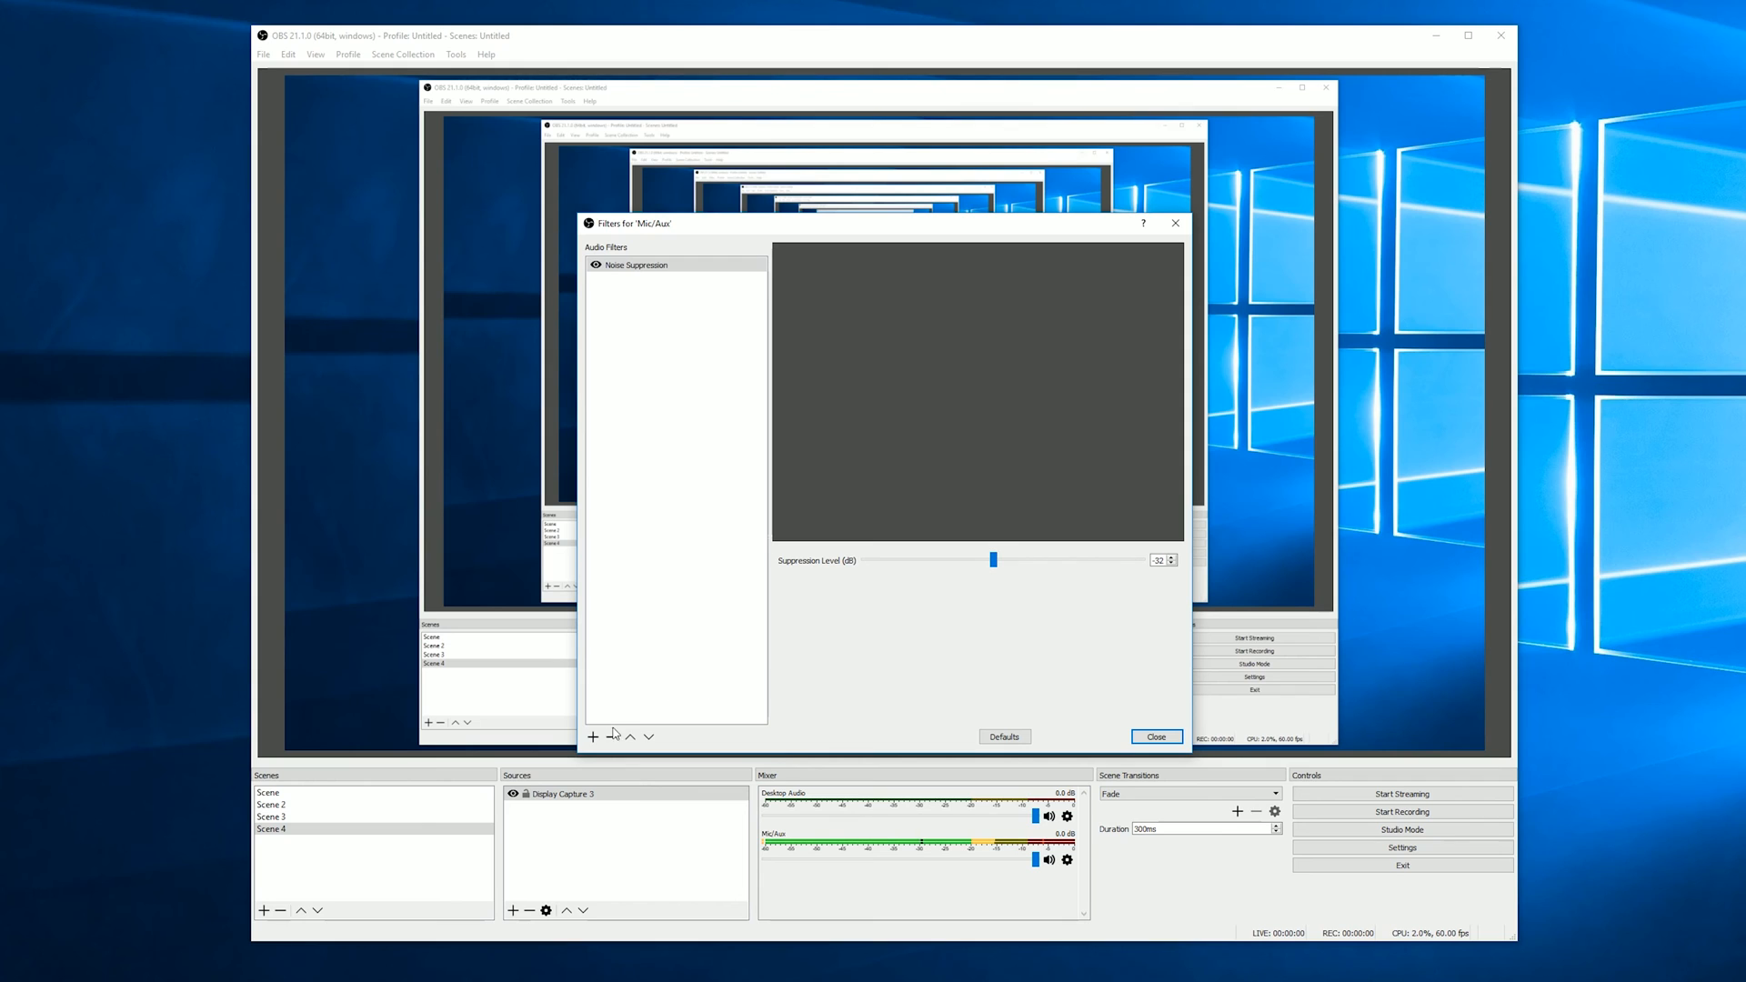
- Add a Noise Gate filter with defaults and close the Mic/Aux filters window
left_click(593, 737)
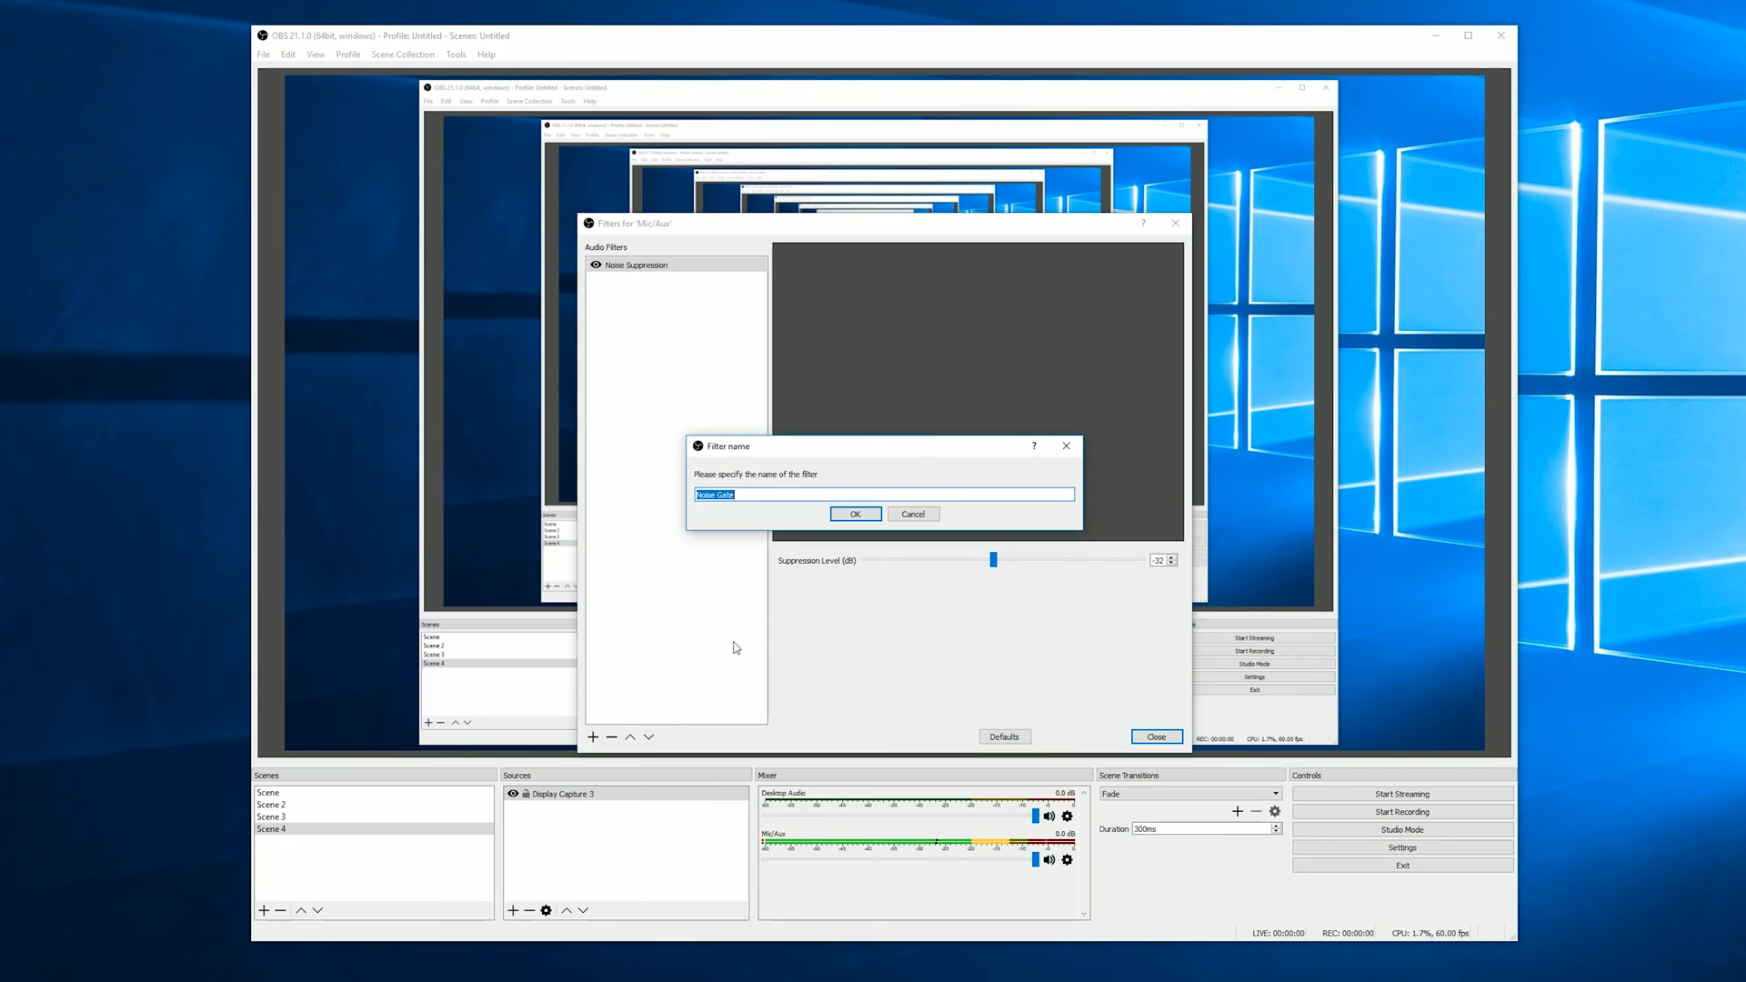
left_click(856, 513)
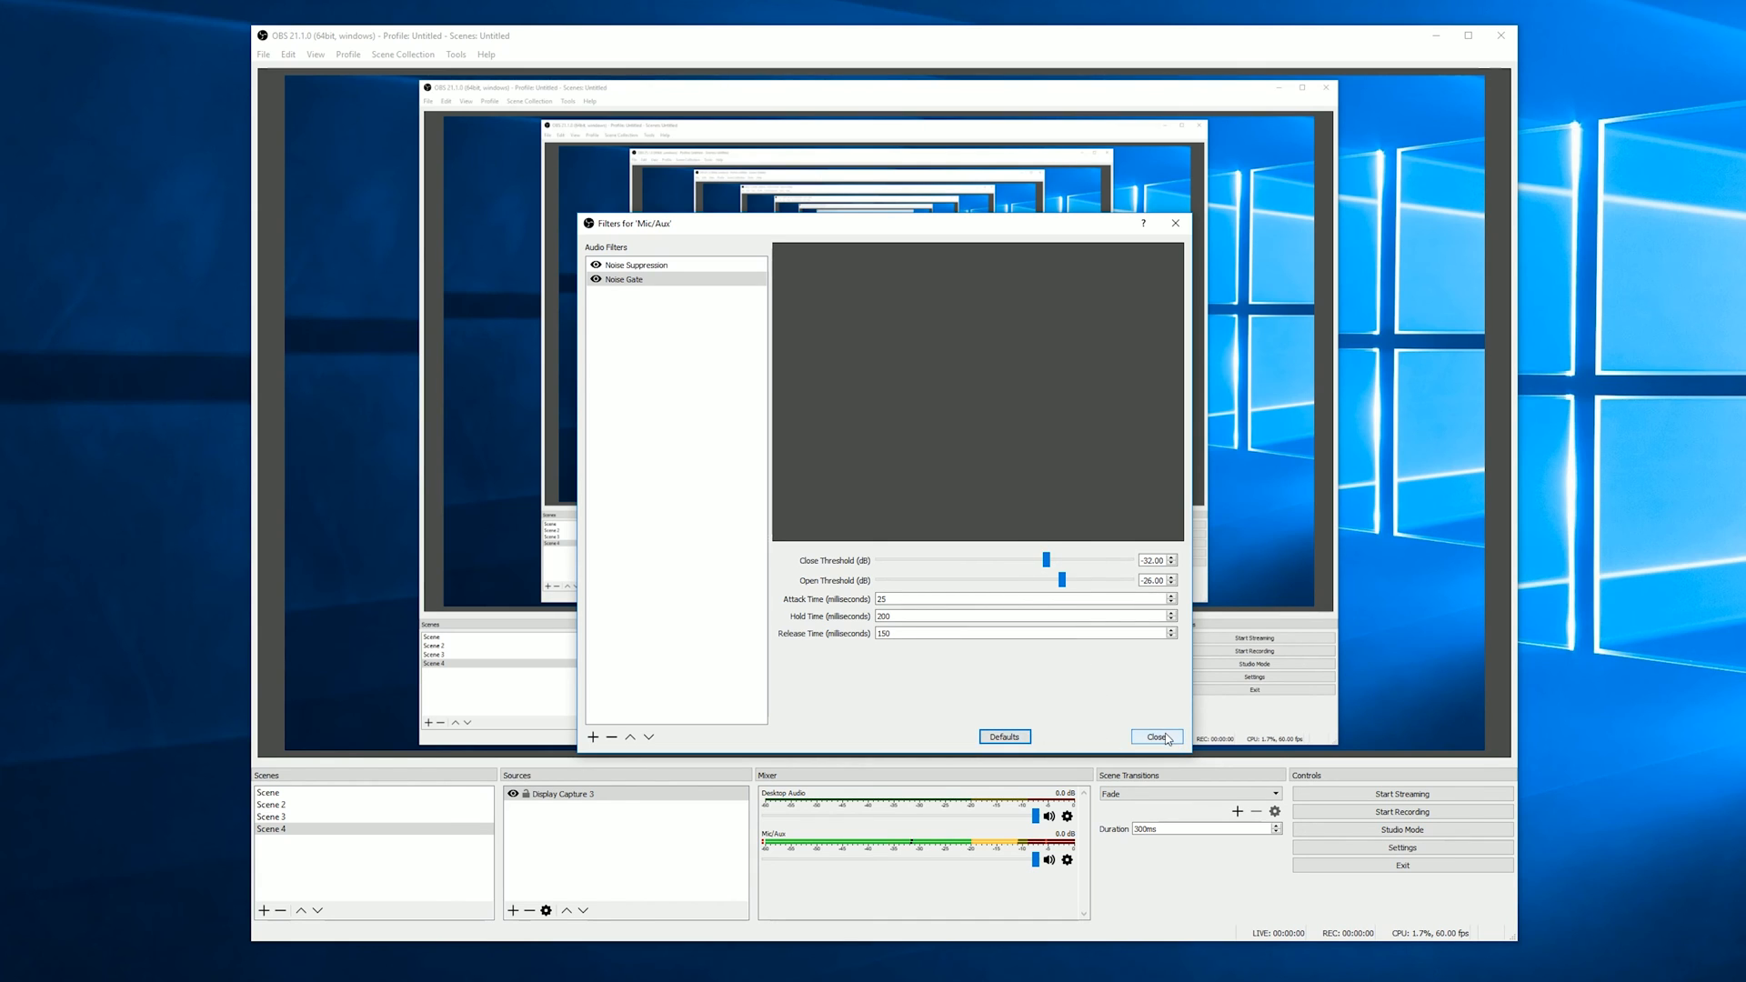
left_click(1159, 737)
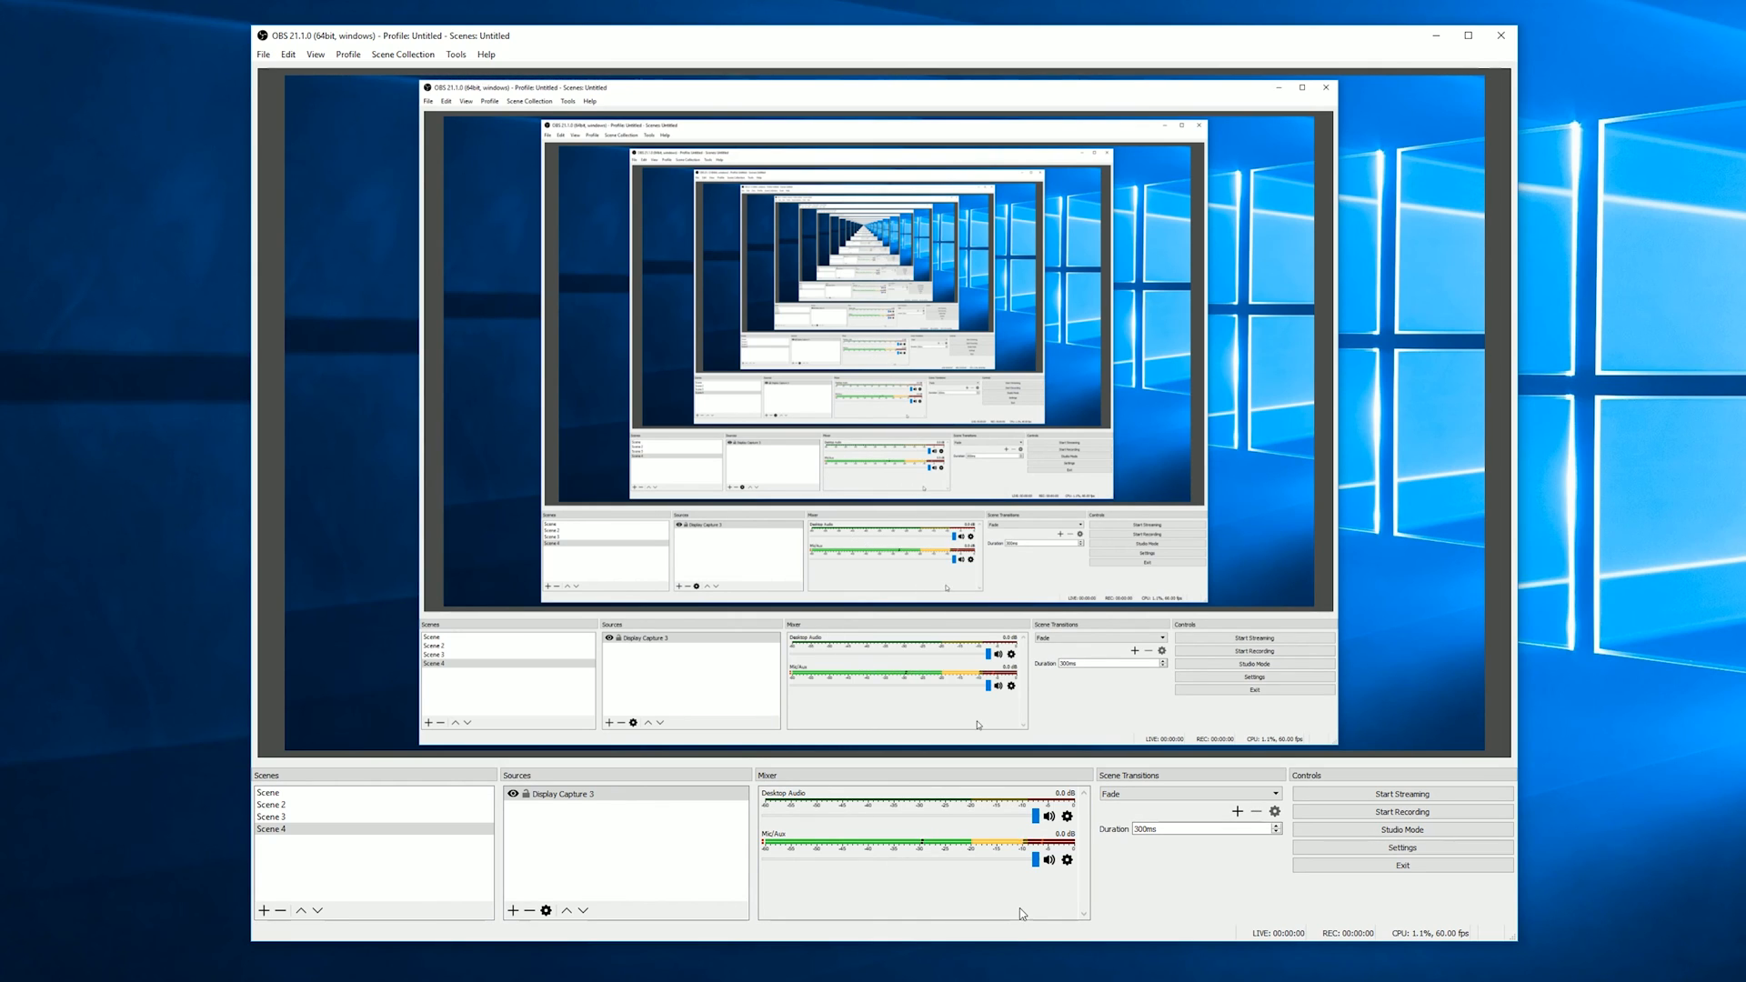
- Reopen Game Capture 2's properties and show its Mode choices
left_click_drag(1039, 835, 1013, 835)
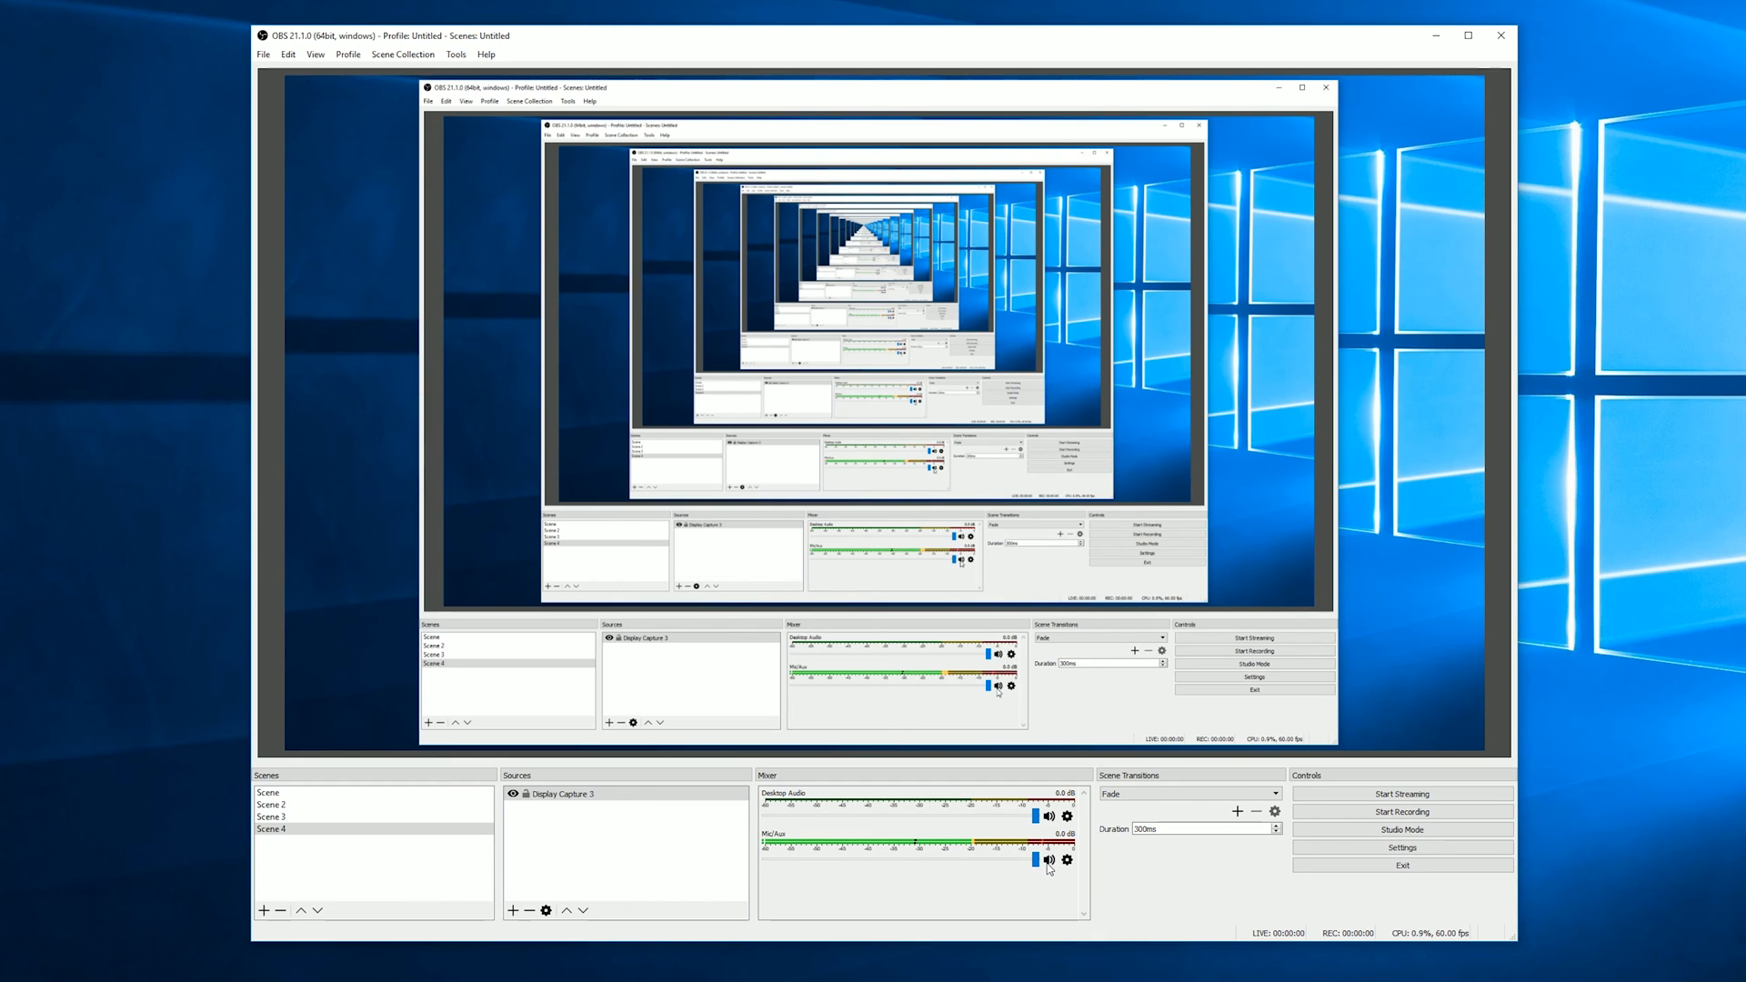
mouse_move(1055, 880)
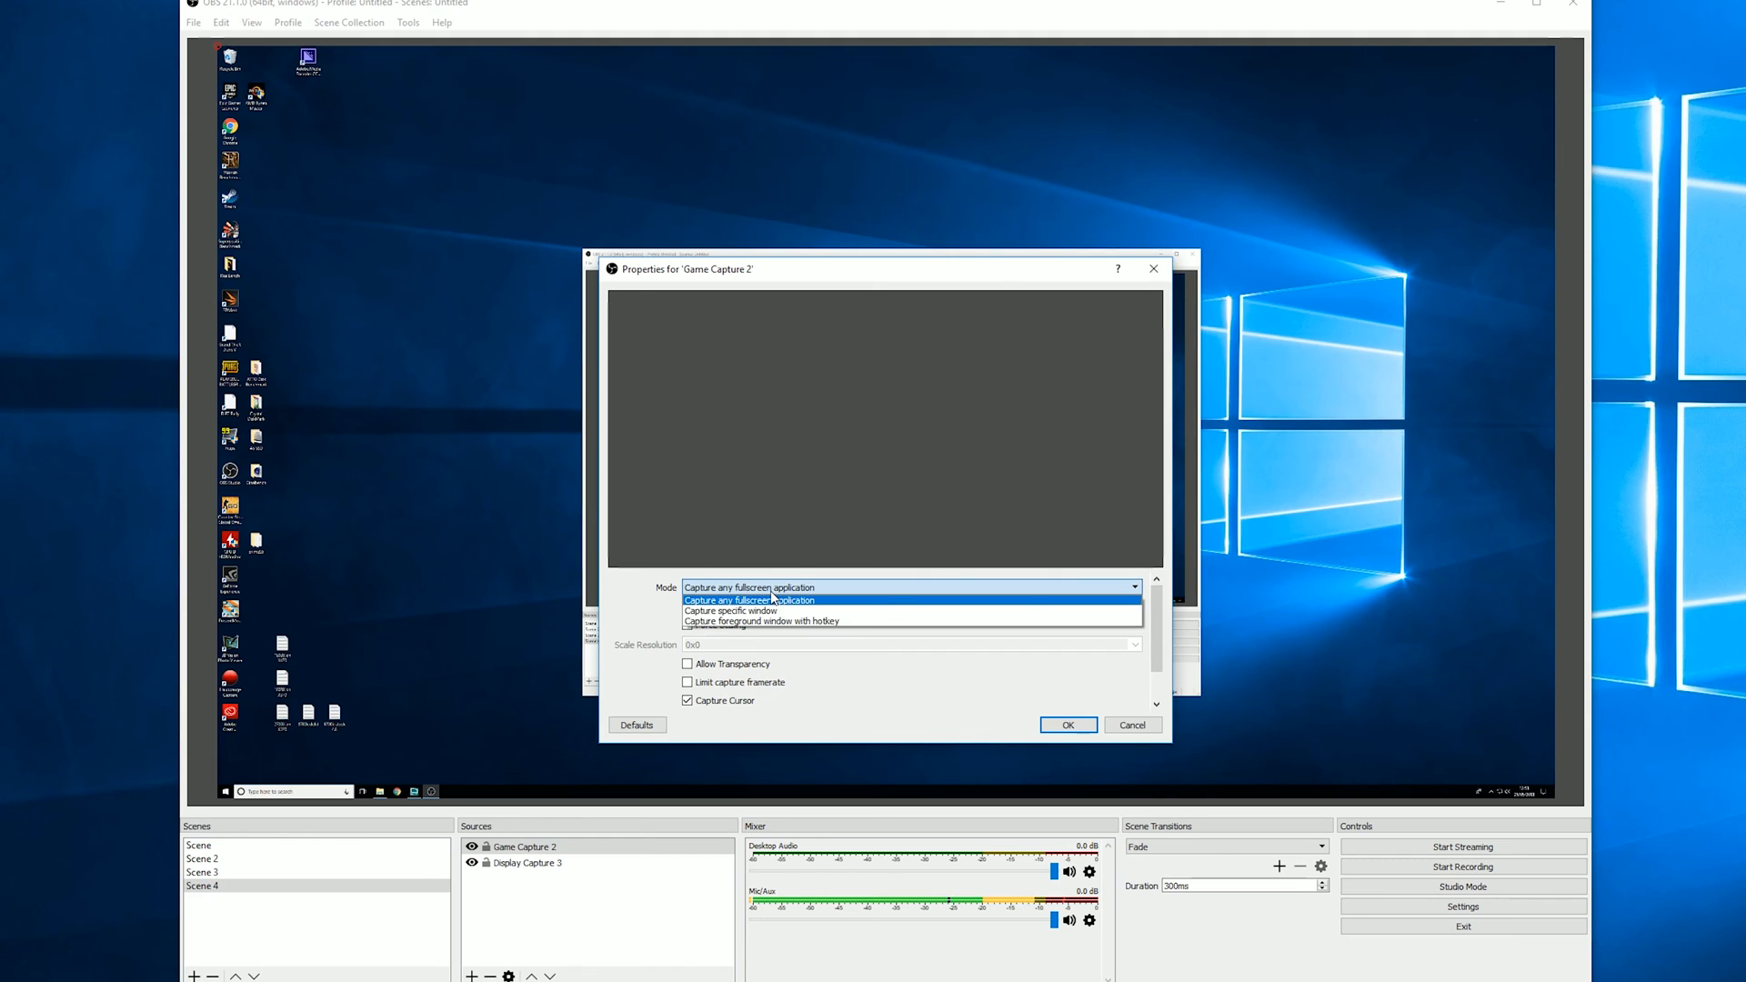
- Choose 'Capture any fullscreen application' and review the anti-cheat hook option below
left_click(750, 599)
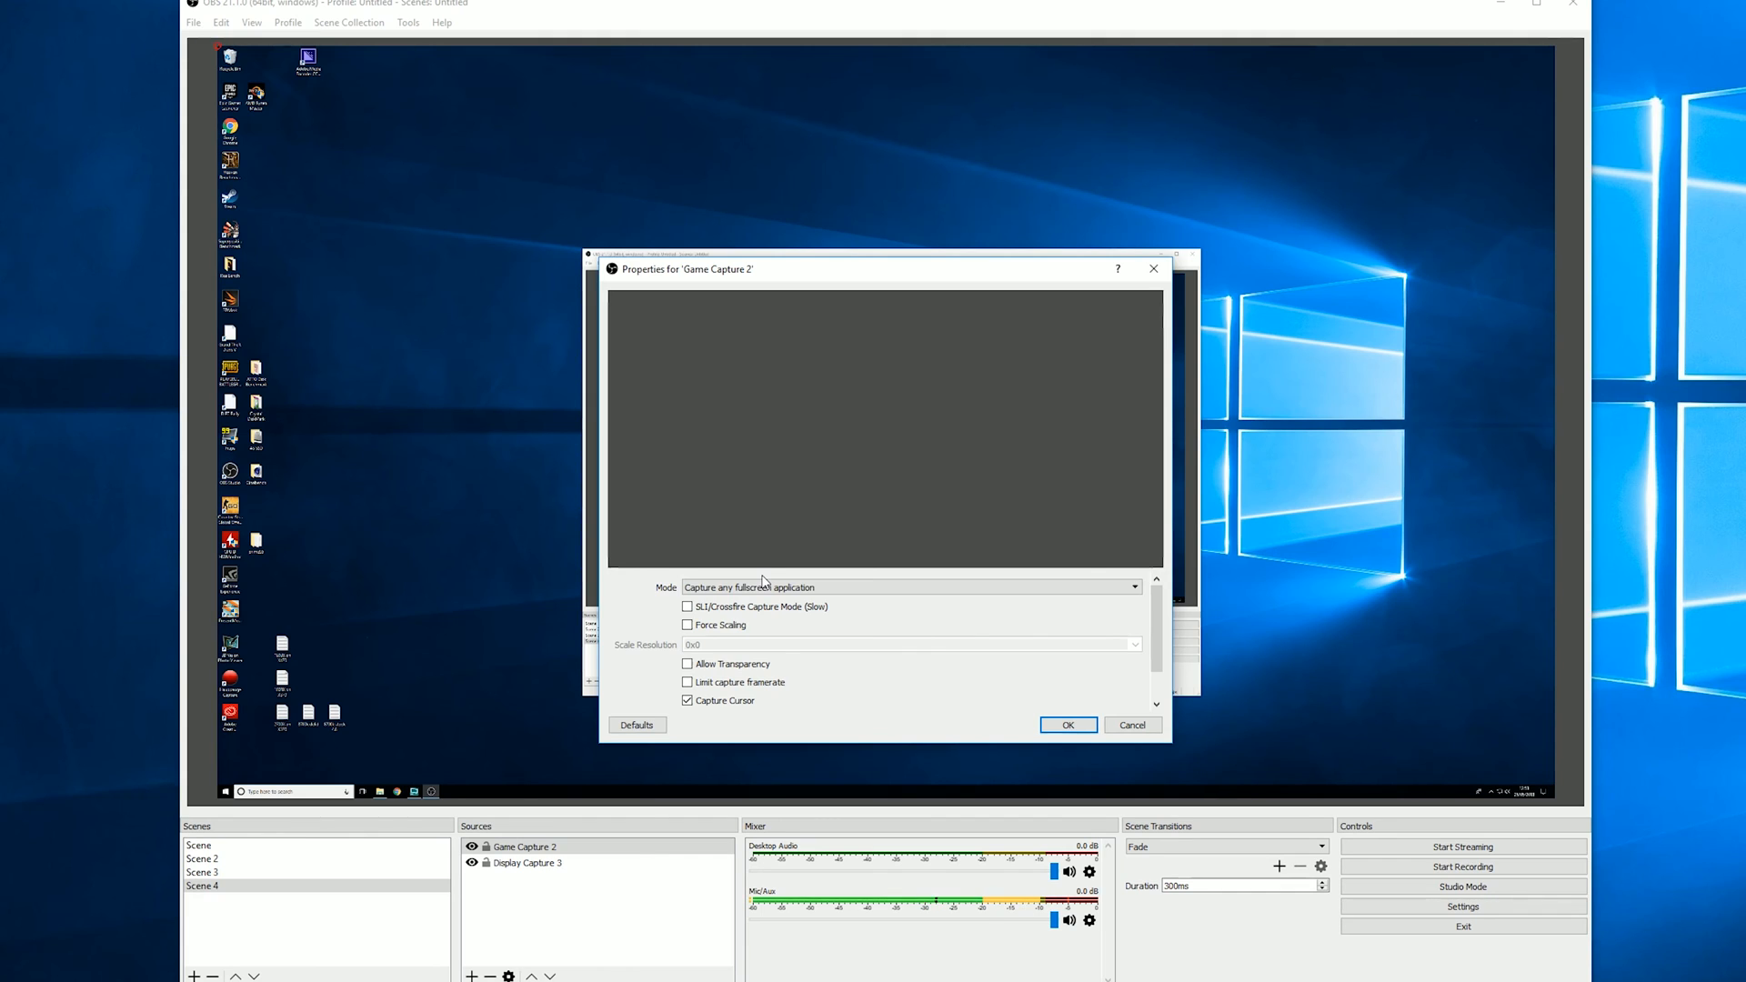
scroll("down", 3)
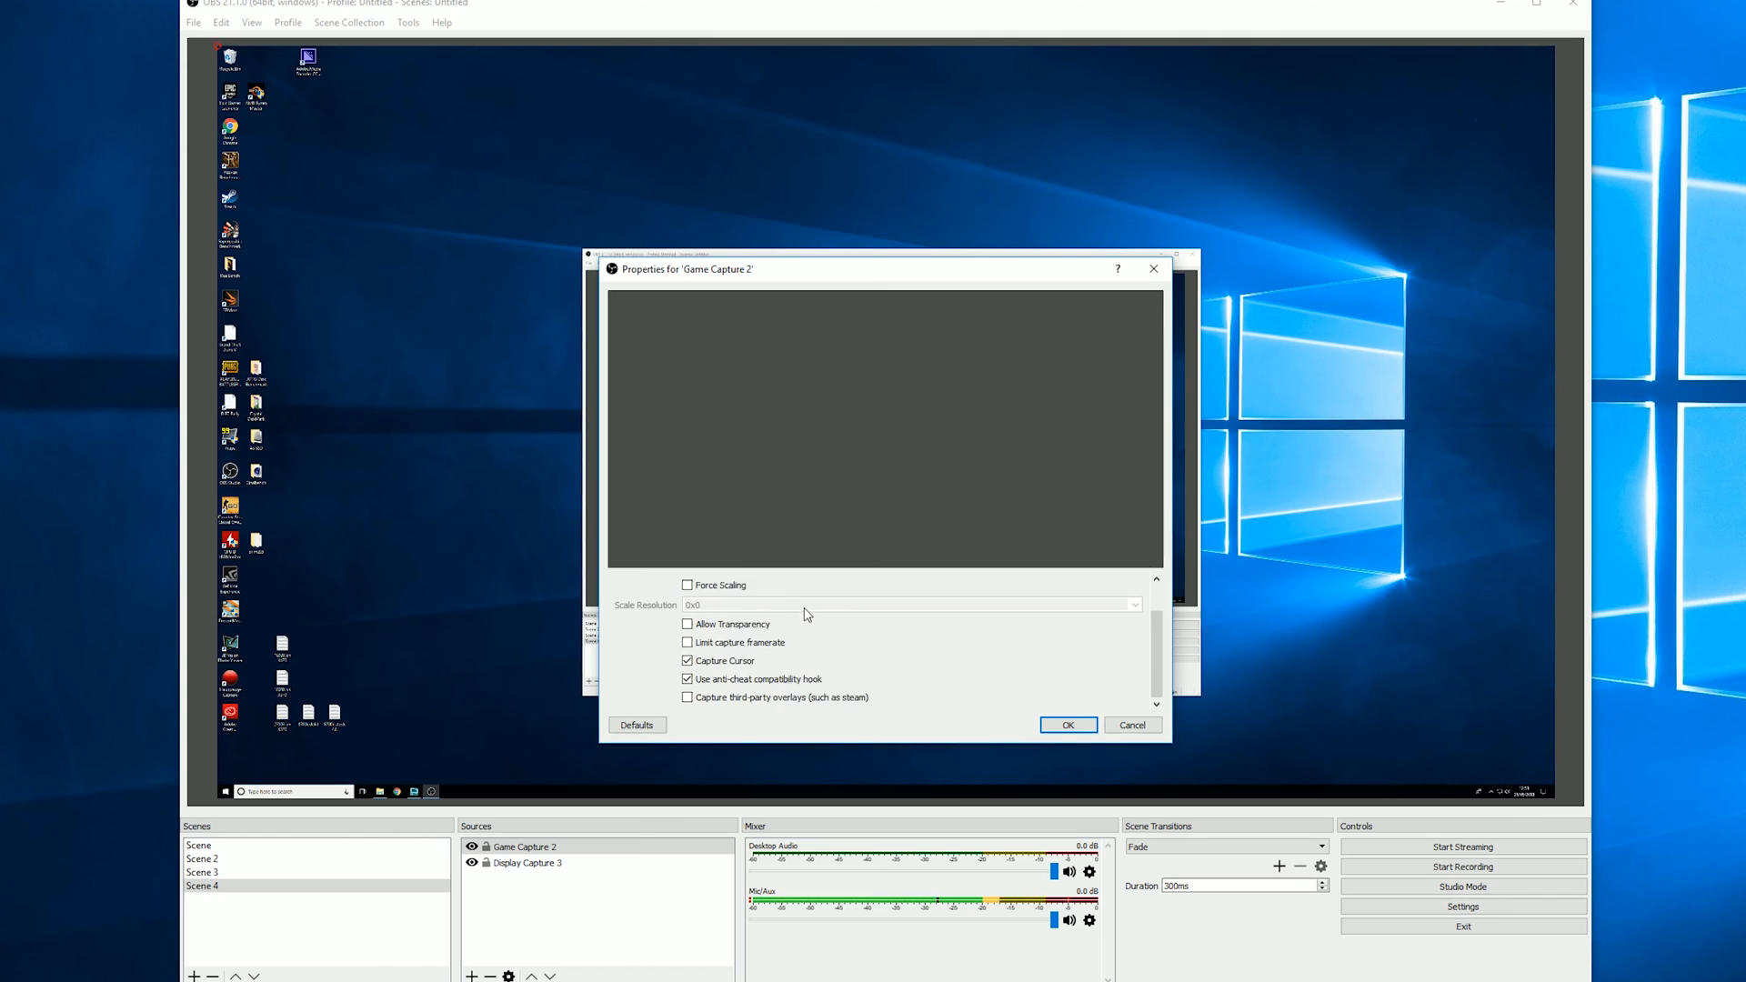